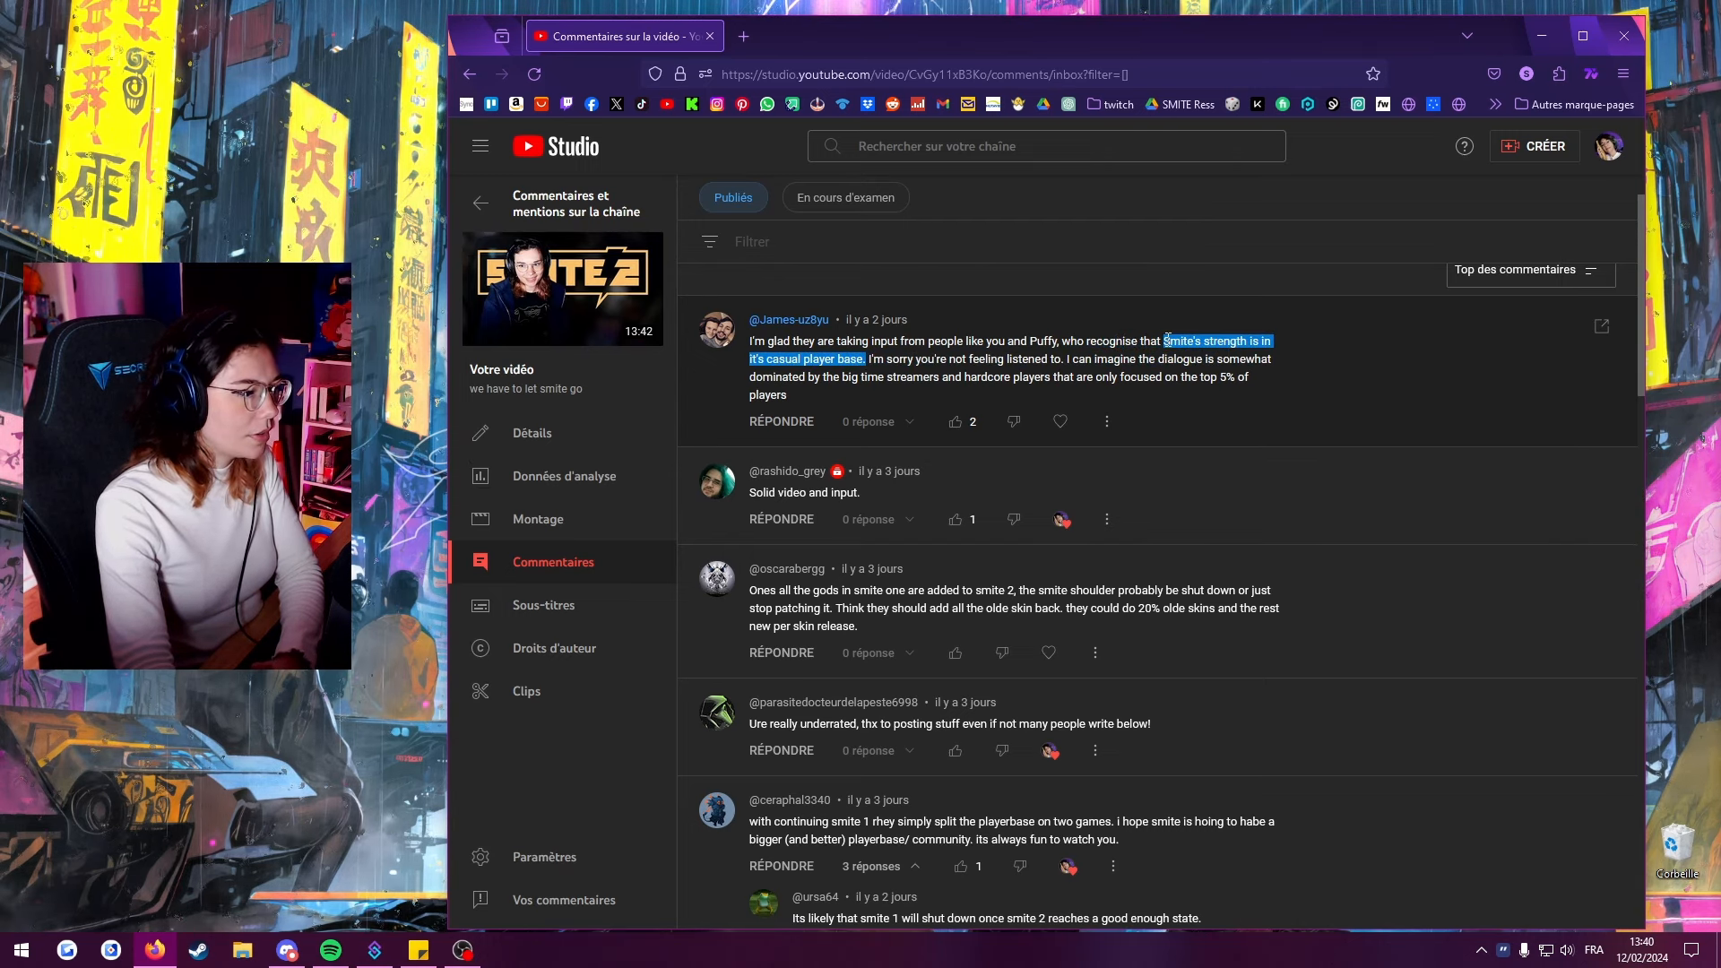
Read down the comment threads and expand Dualities' long reply about SMITE's split player base.
{"action": "scroll", "scroll_direction": "down", "scroll_amount": 3}
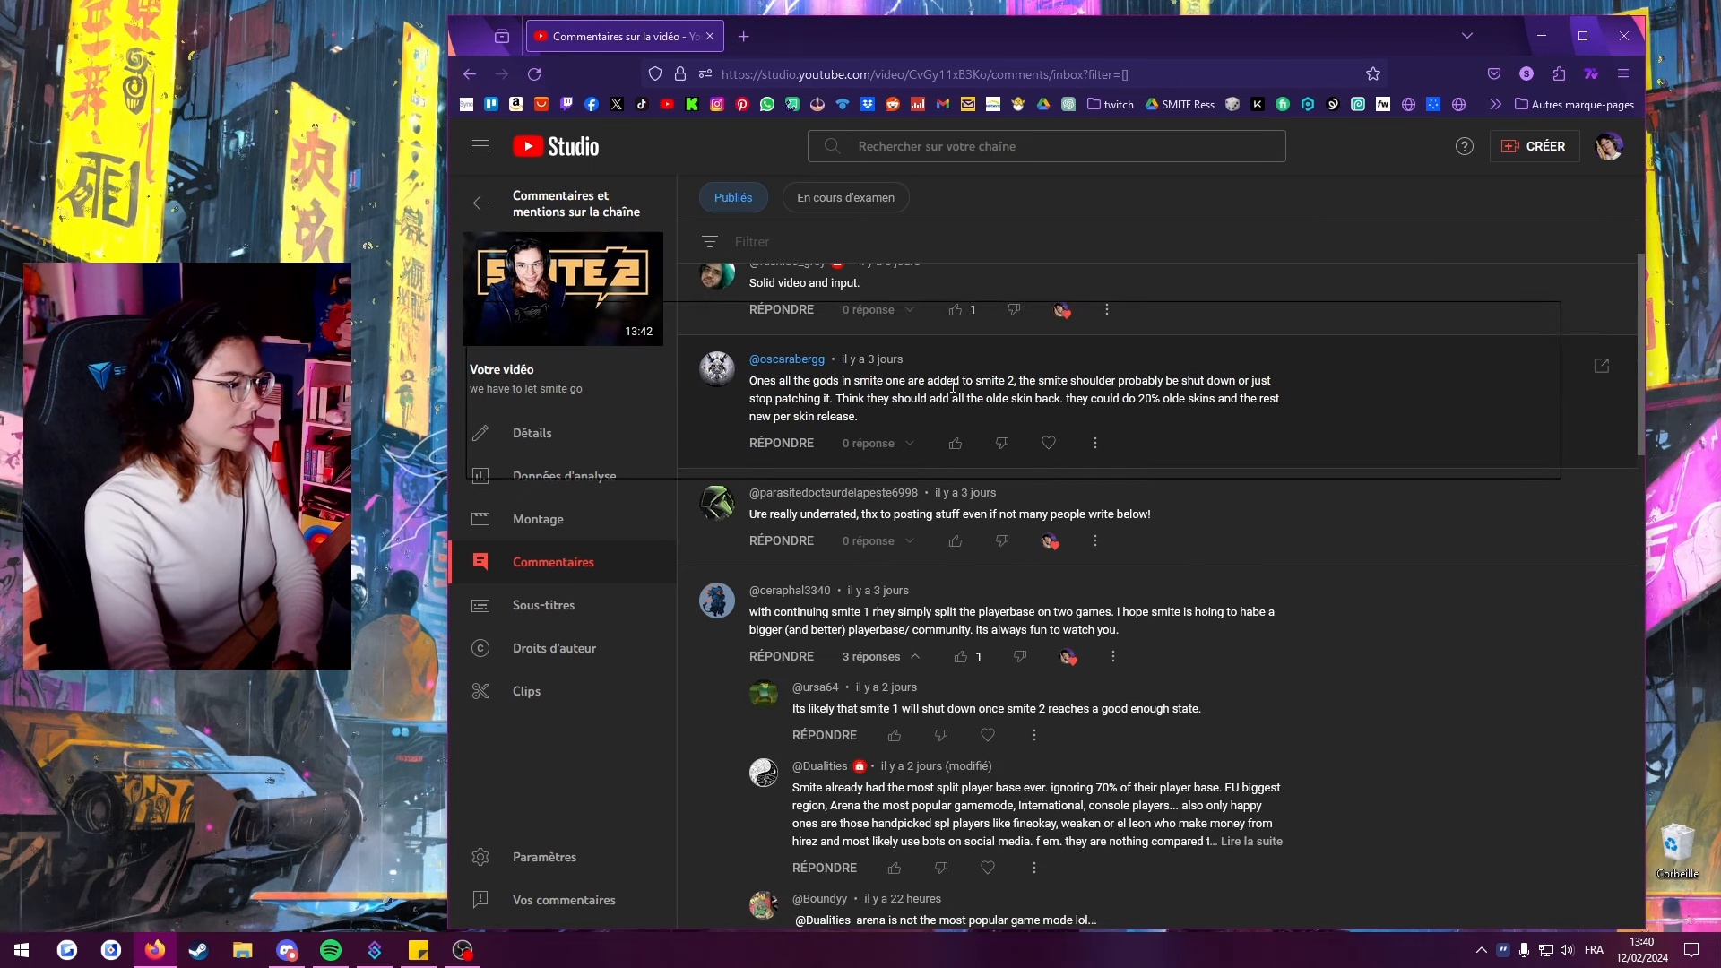
{"action": "double_click", "coordinate": [973, 398]}
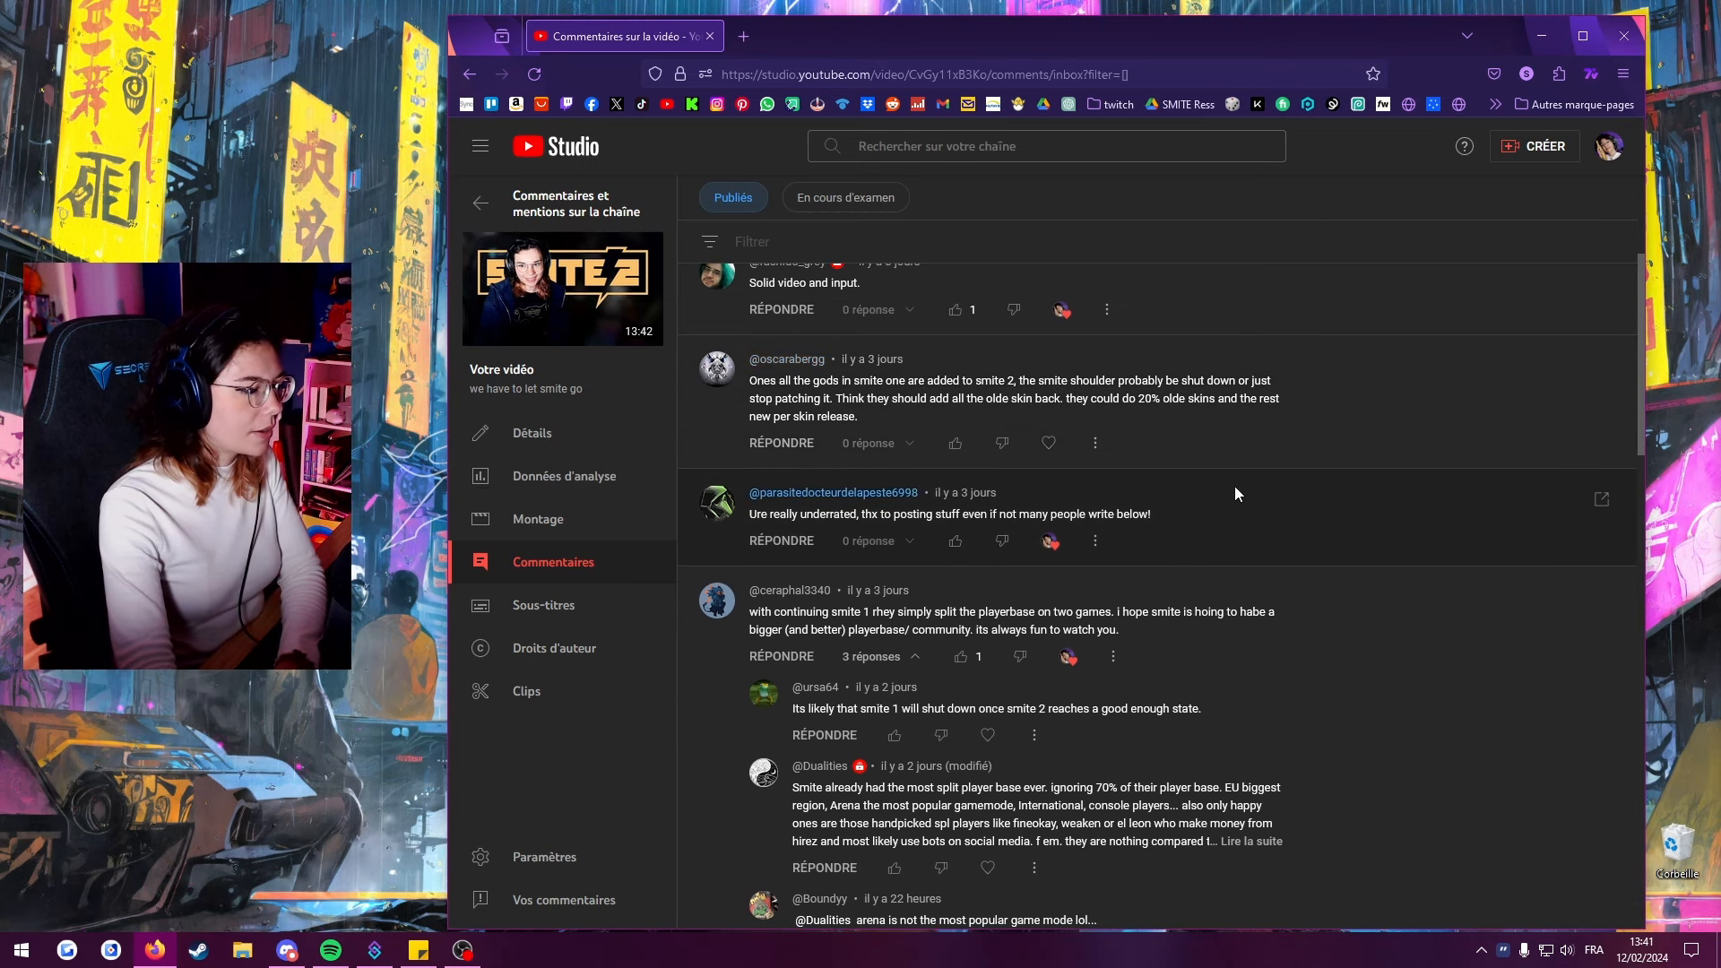
{"action": "scroll", "scroll_direction": "down", "scroll_amount": 3}
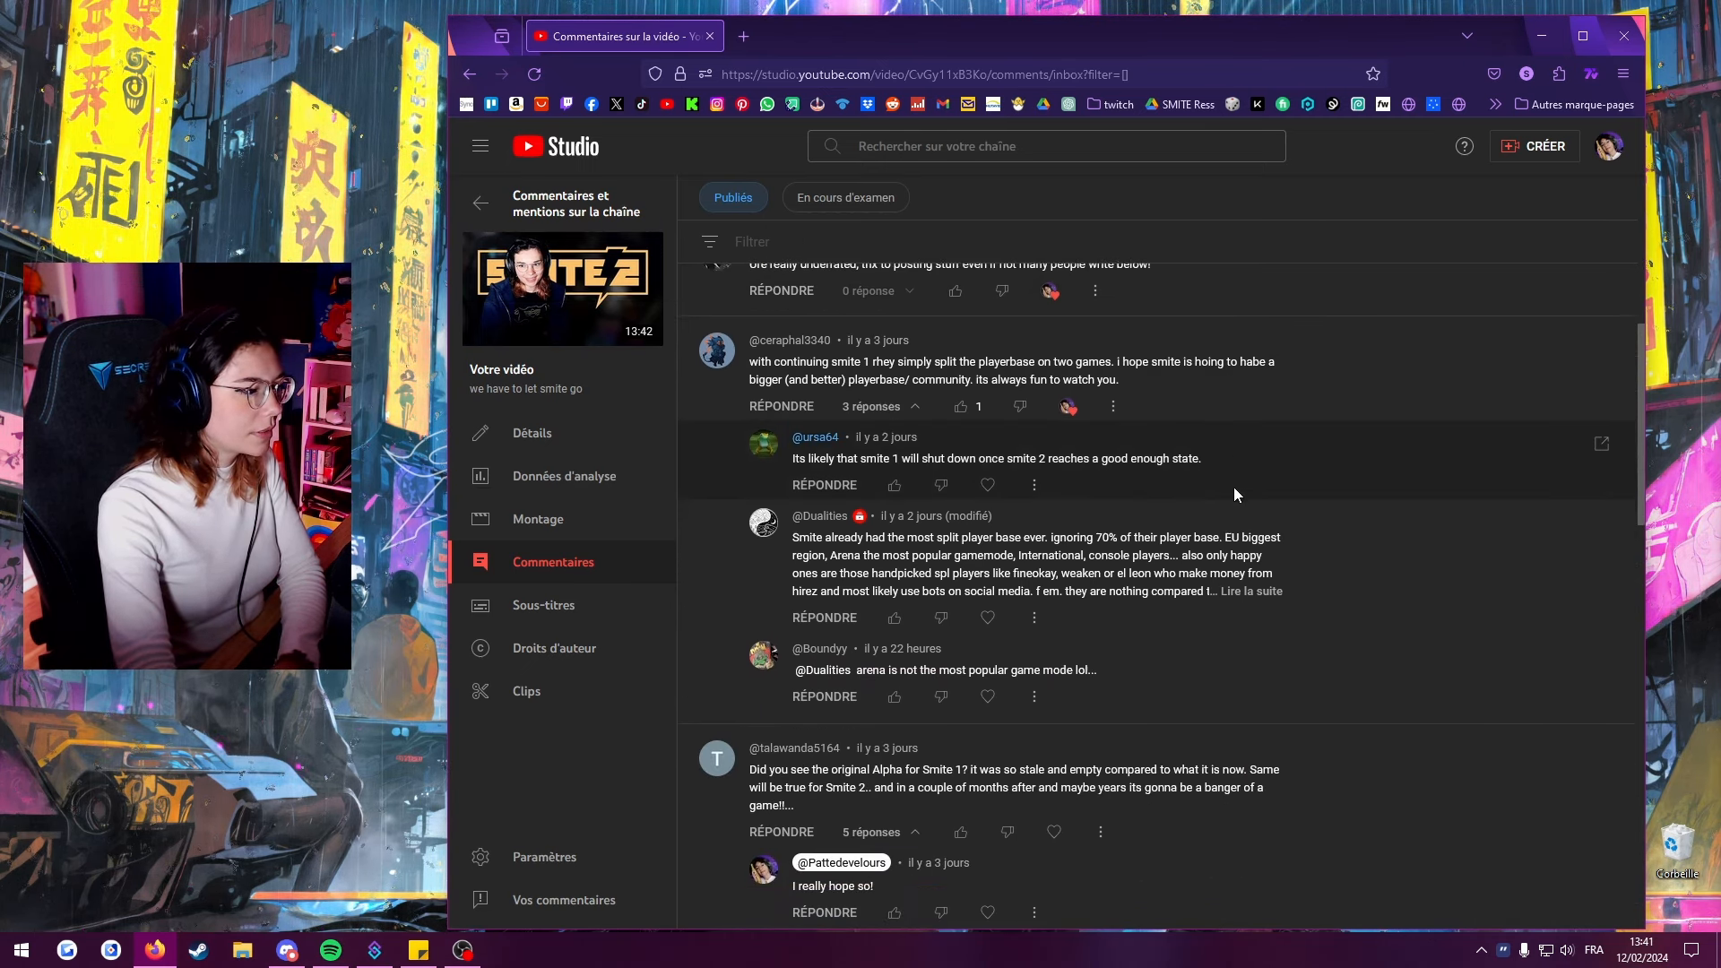
{"action": "scroll", "scroll_direction": "down", "scroll_amount": 3}
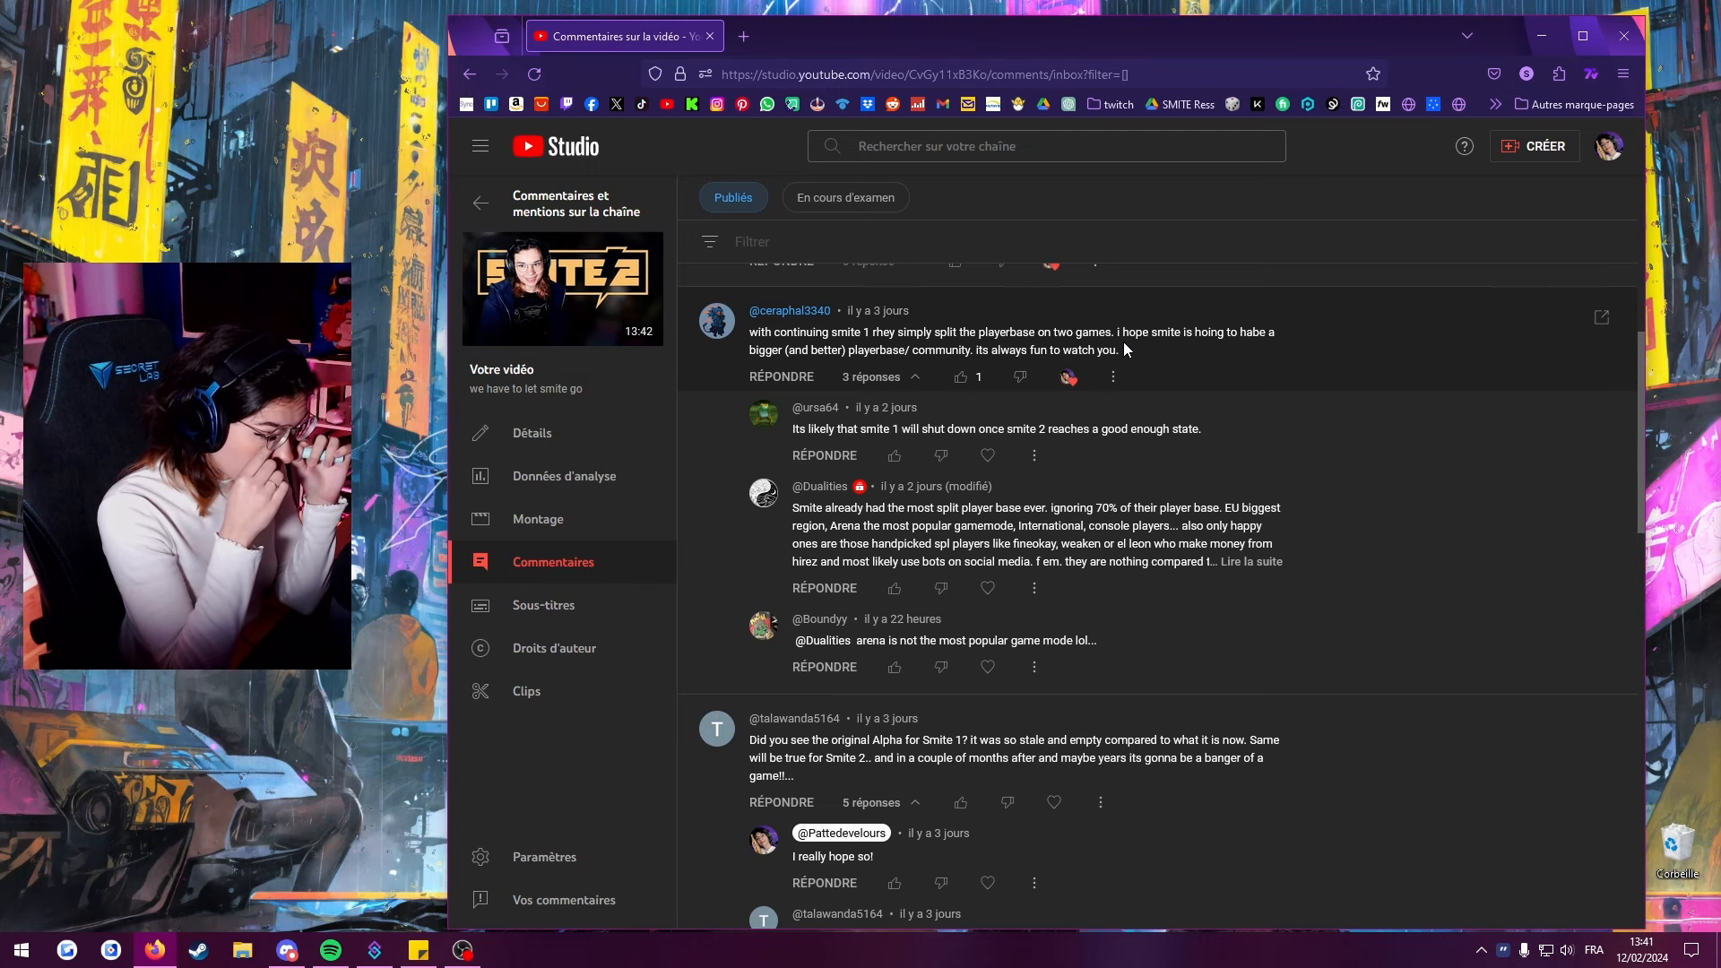
{"action": "mouse_move", "coordinate": [1158, 365]}
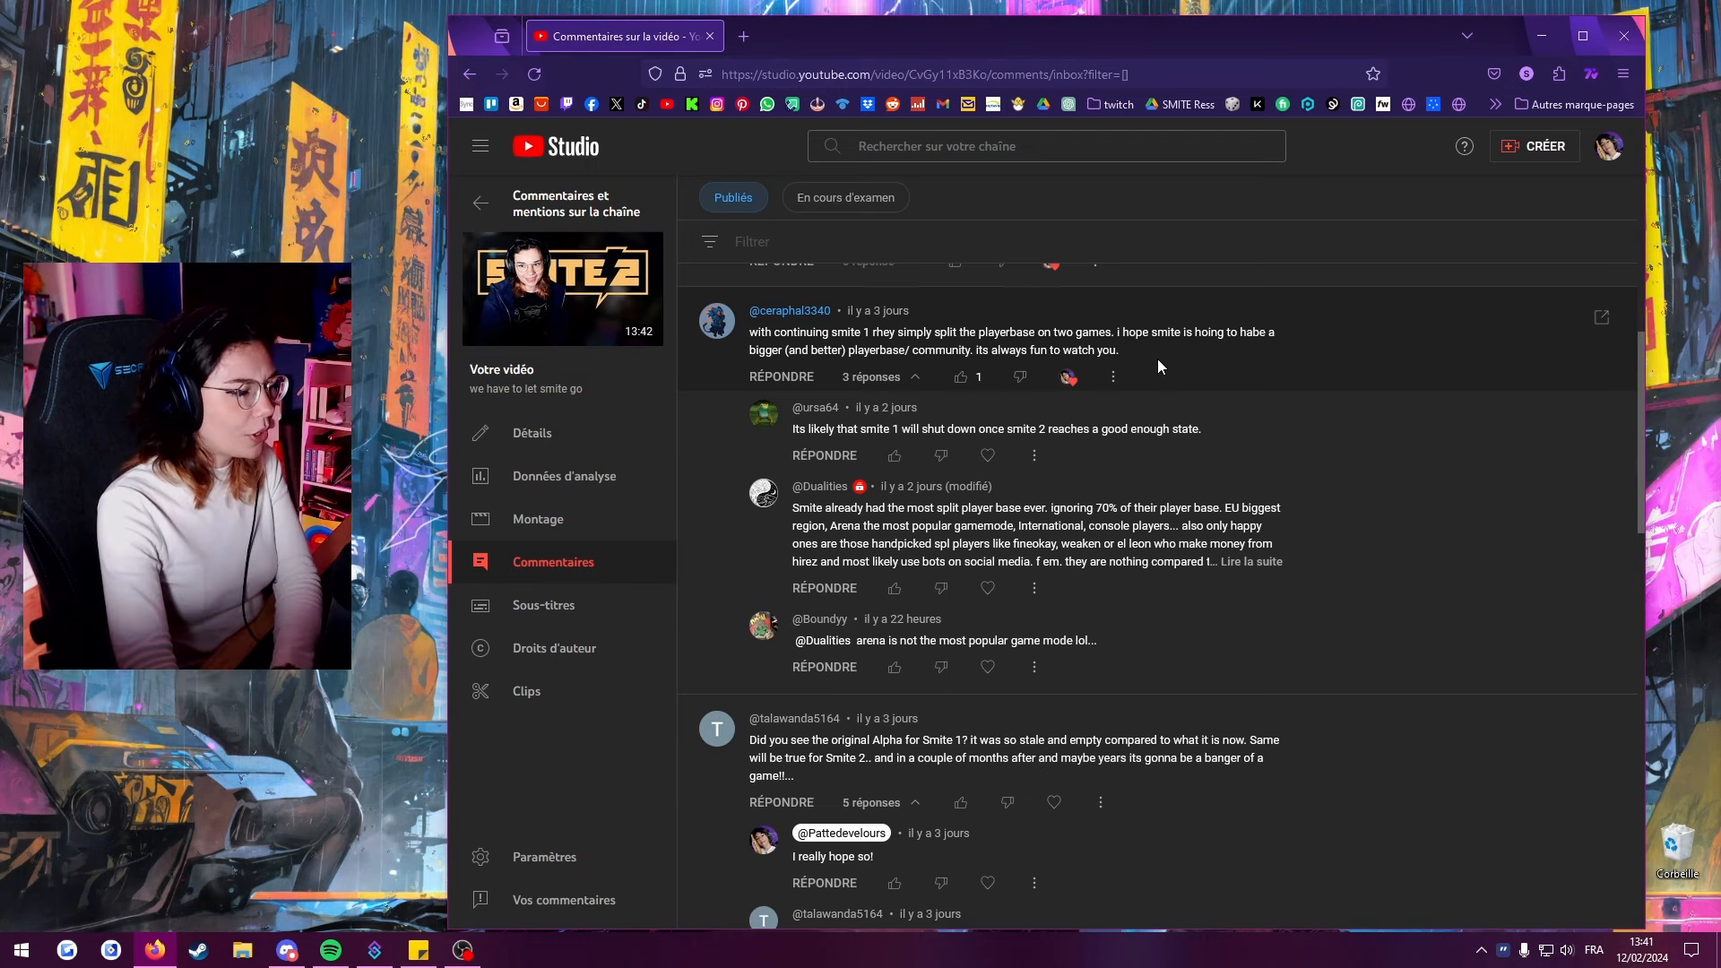
{"action": "mouse_move", "coordinate": [1158, 337]}
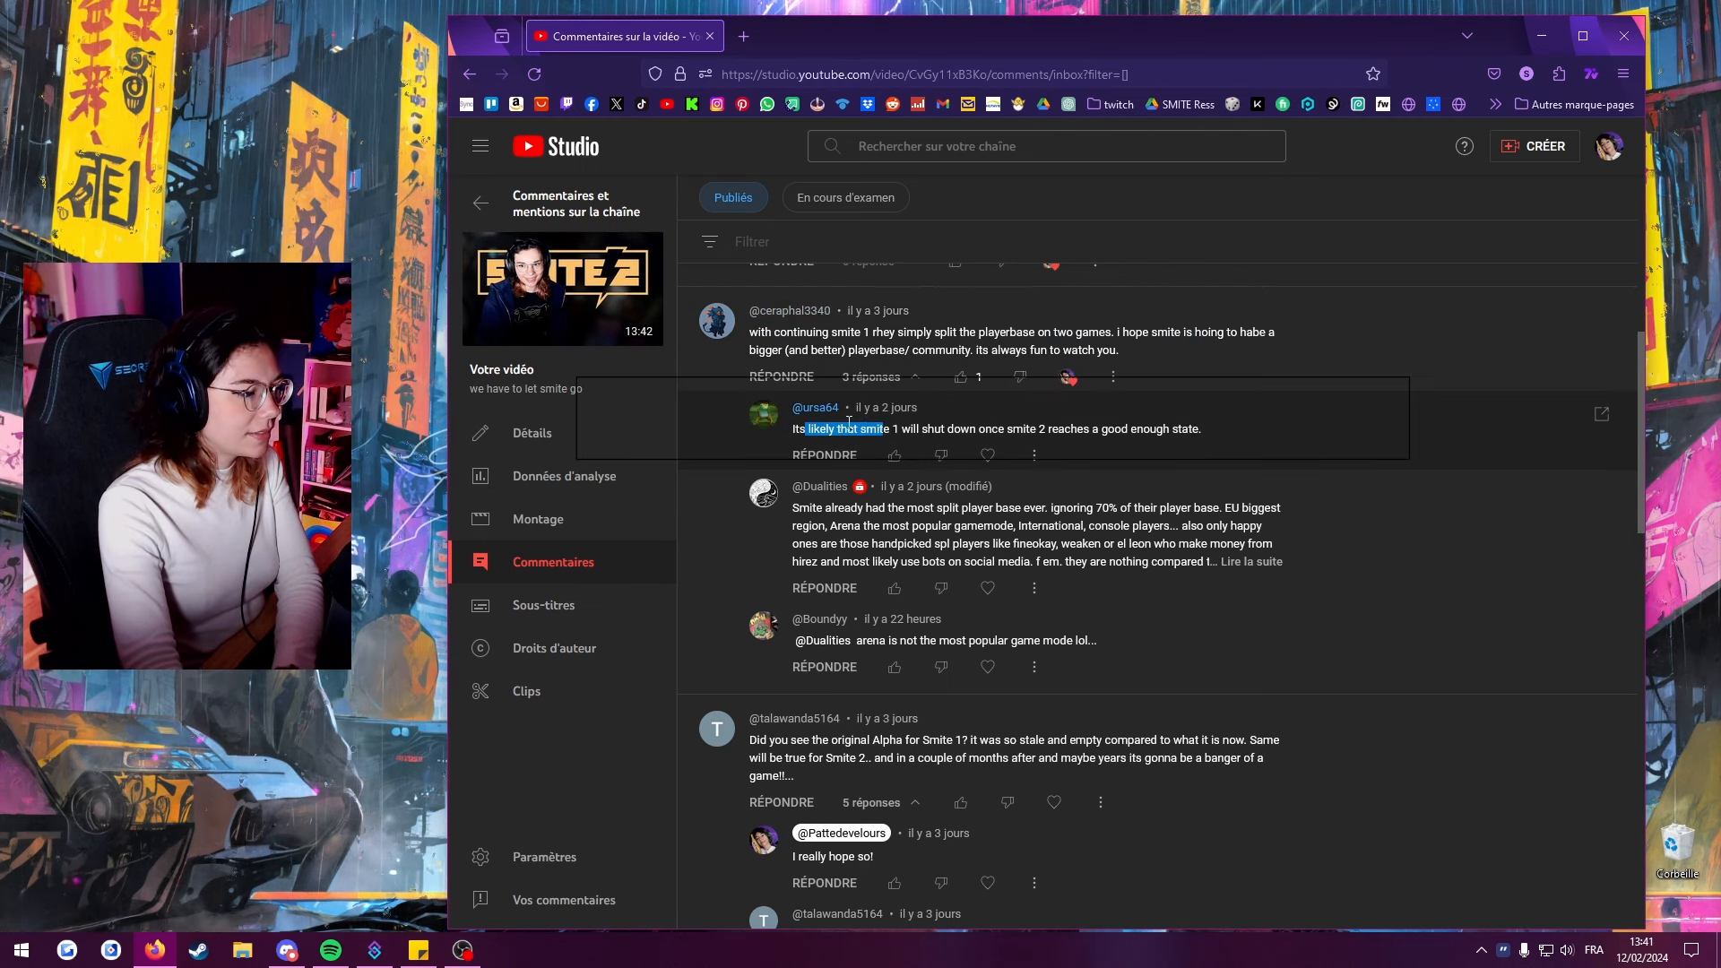
{"action": "mouse_move", "coordinate": [672, 417]}
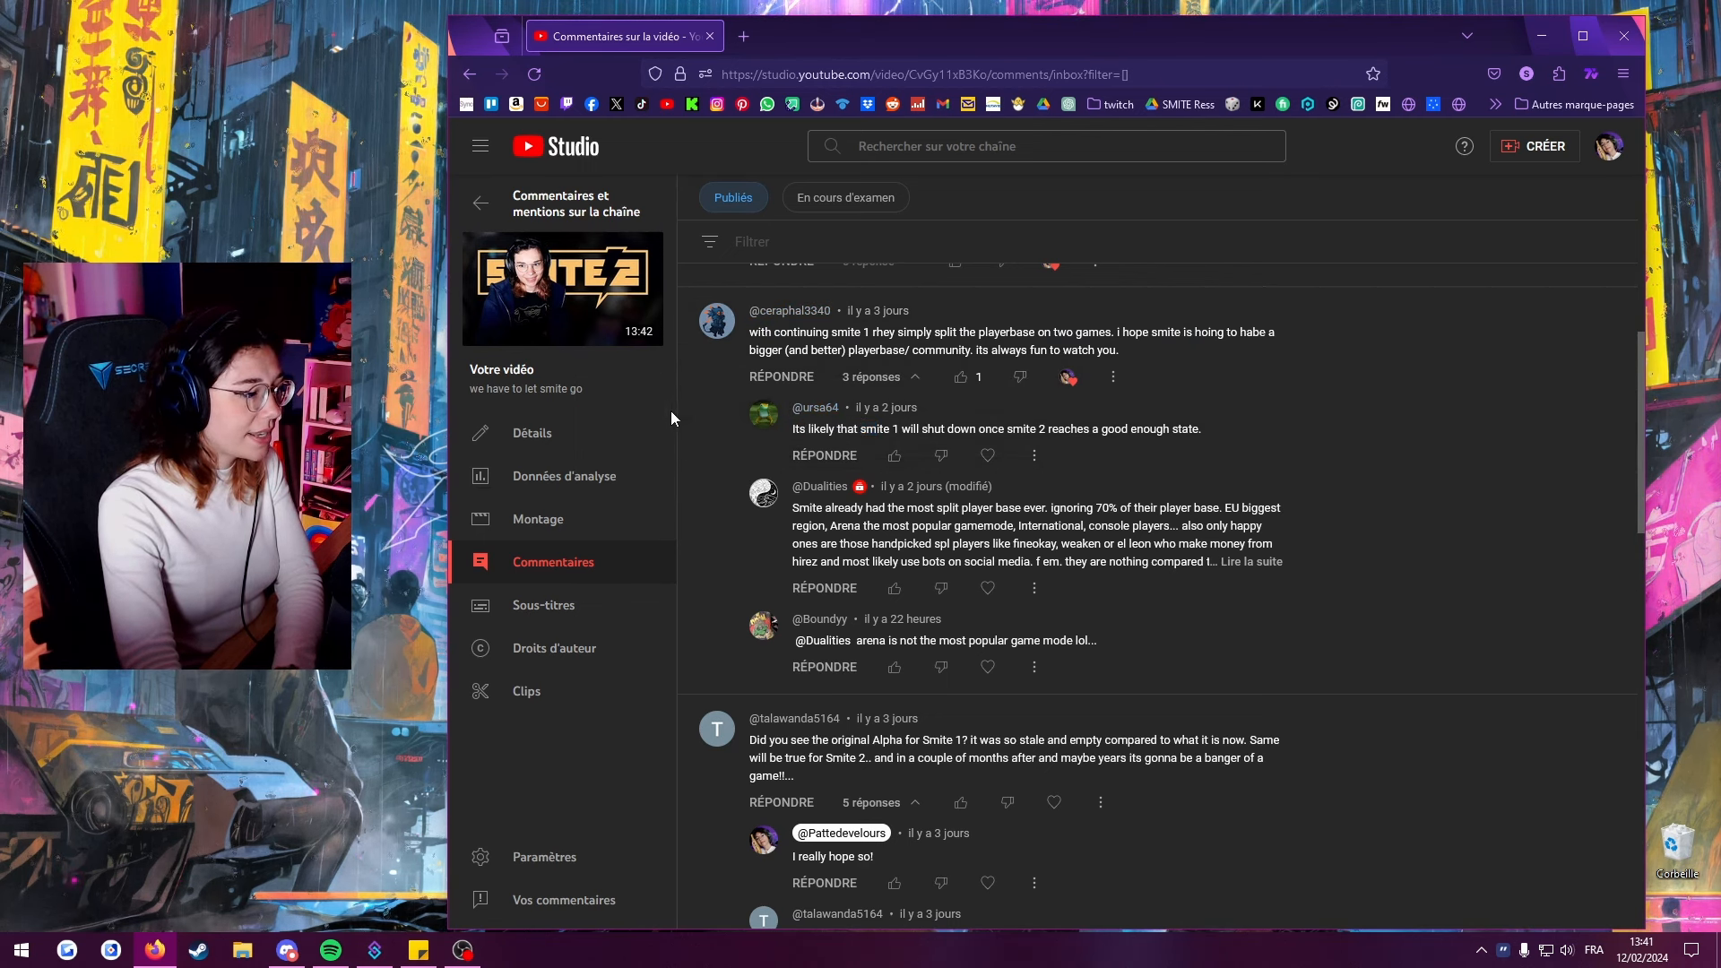
{"action": "mouse_move", "coordinate": [890, 429]}
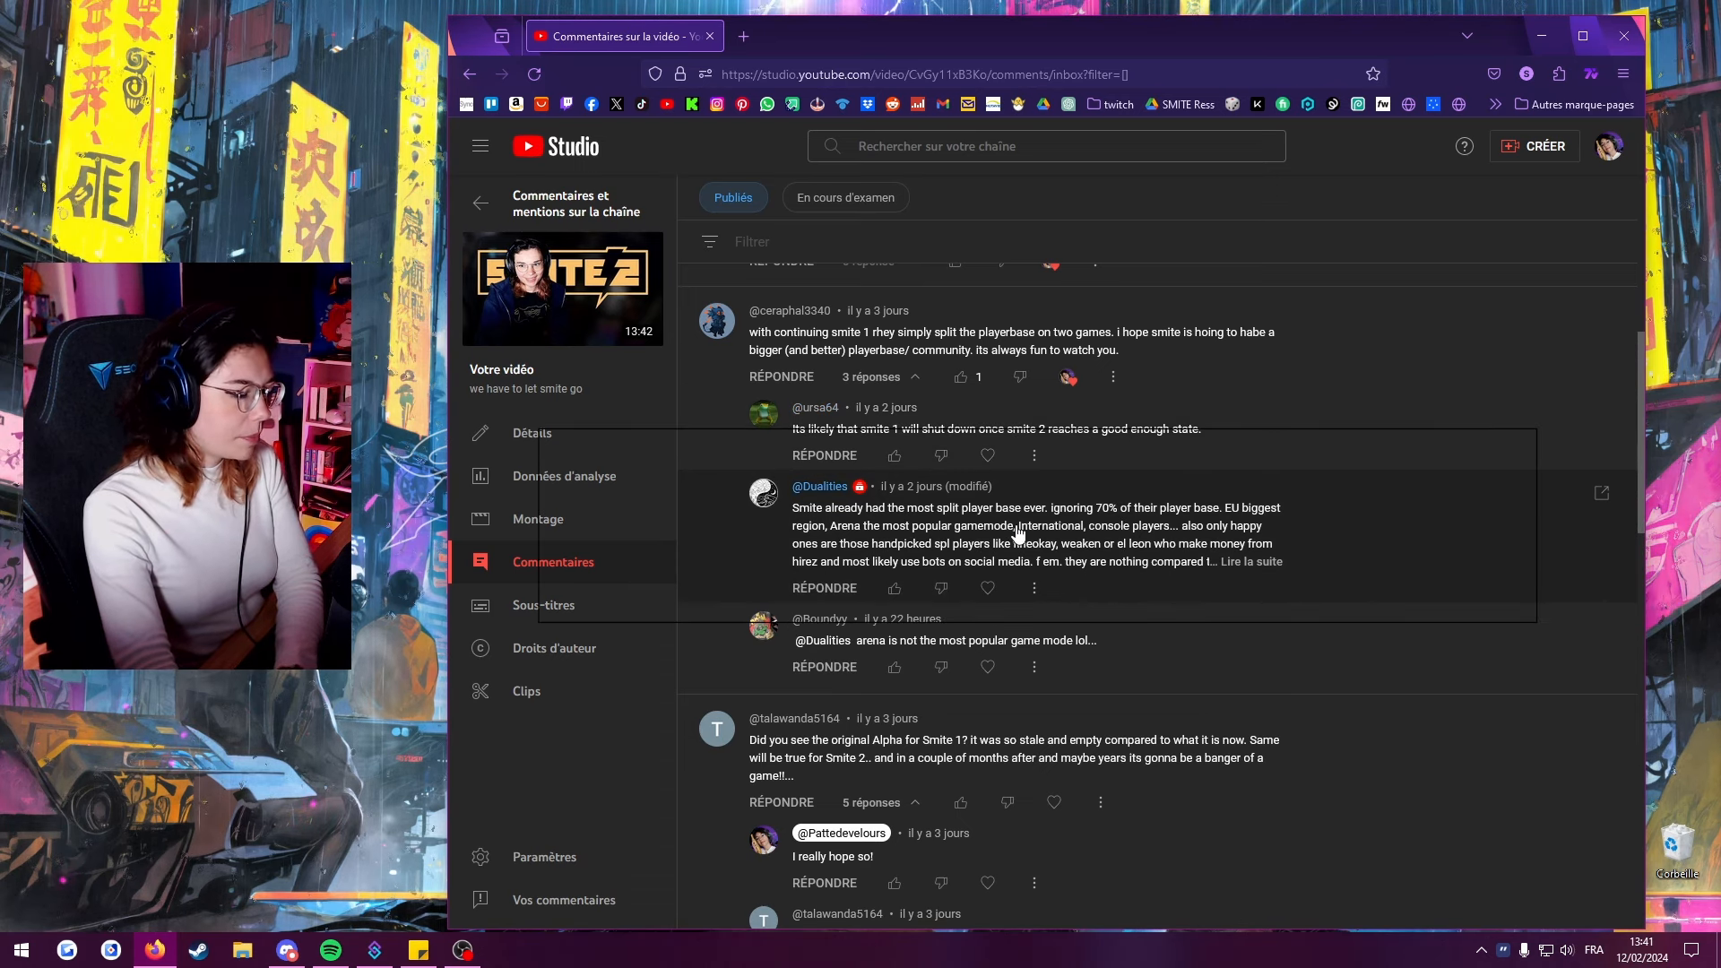
{"action": "mouse_move", "coordinate": [1097, 532]}
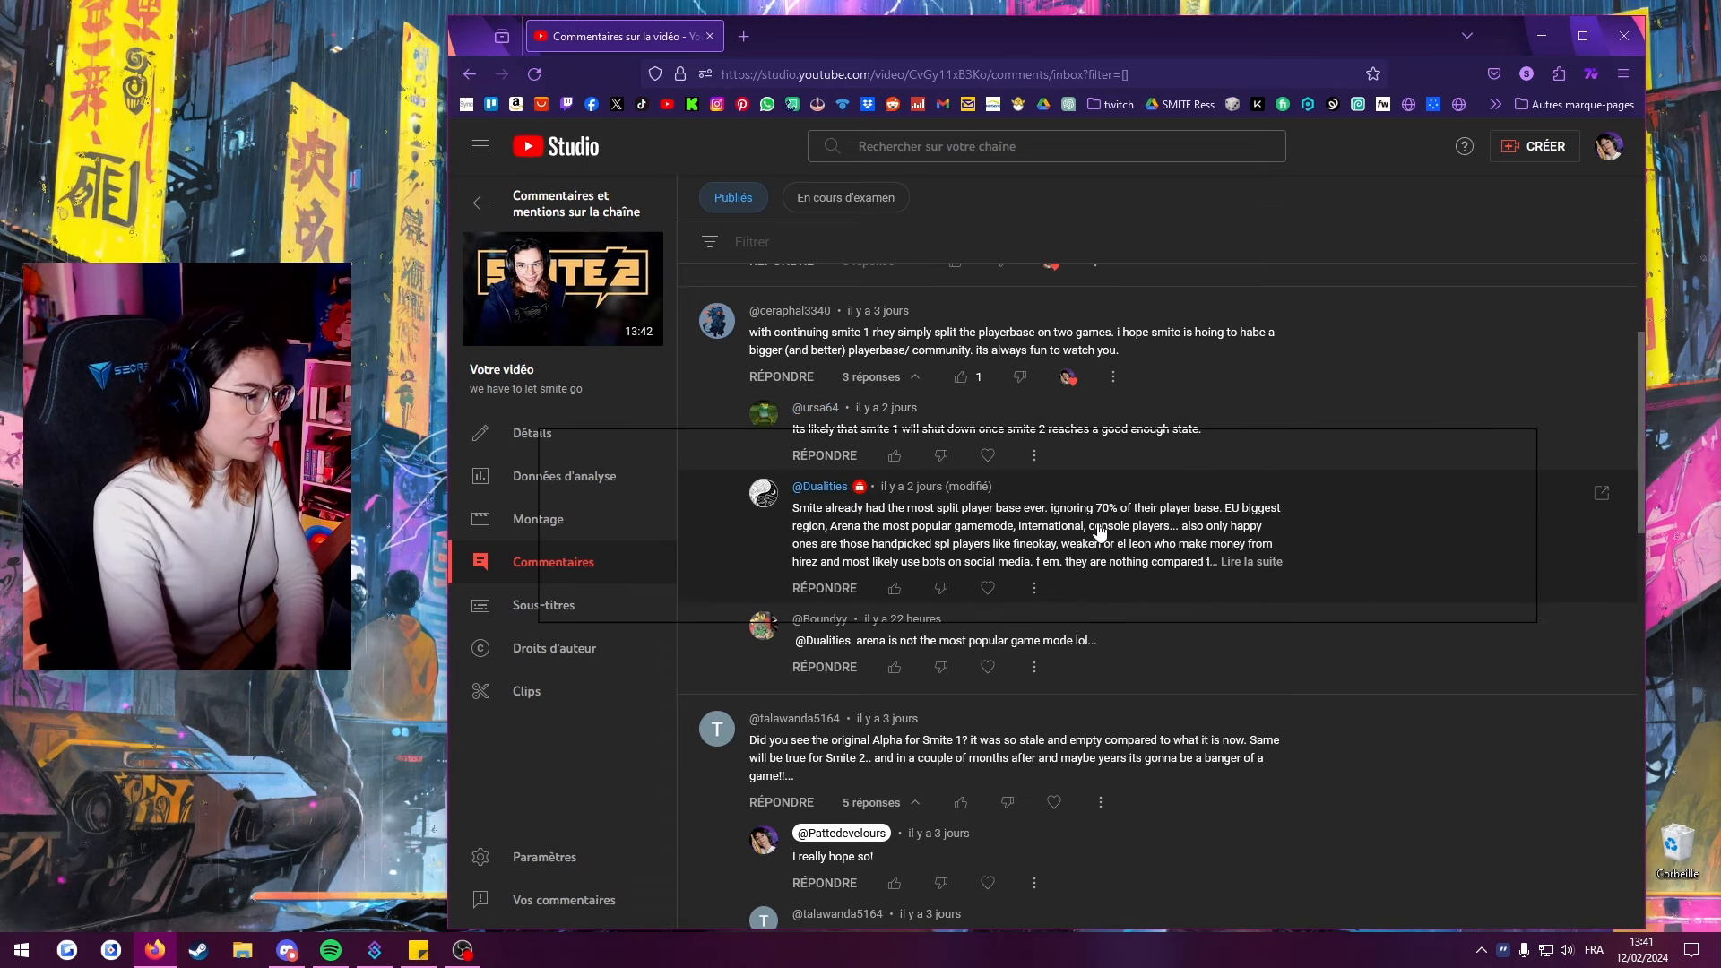
{"action": "mouse_move", "coordinate": [1442, 520]}
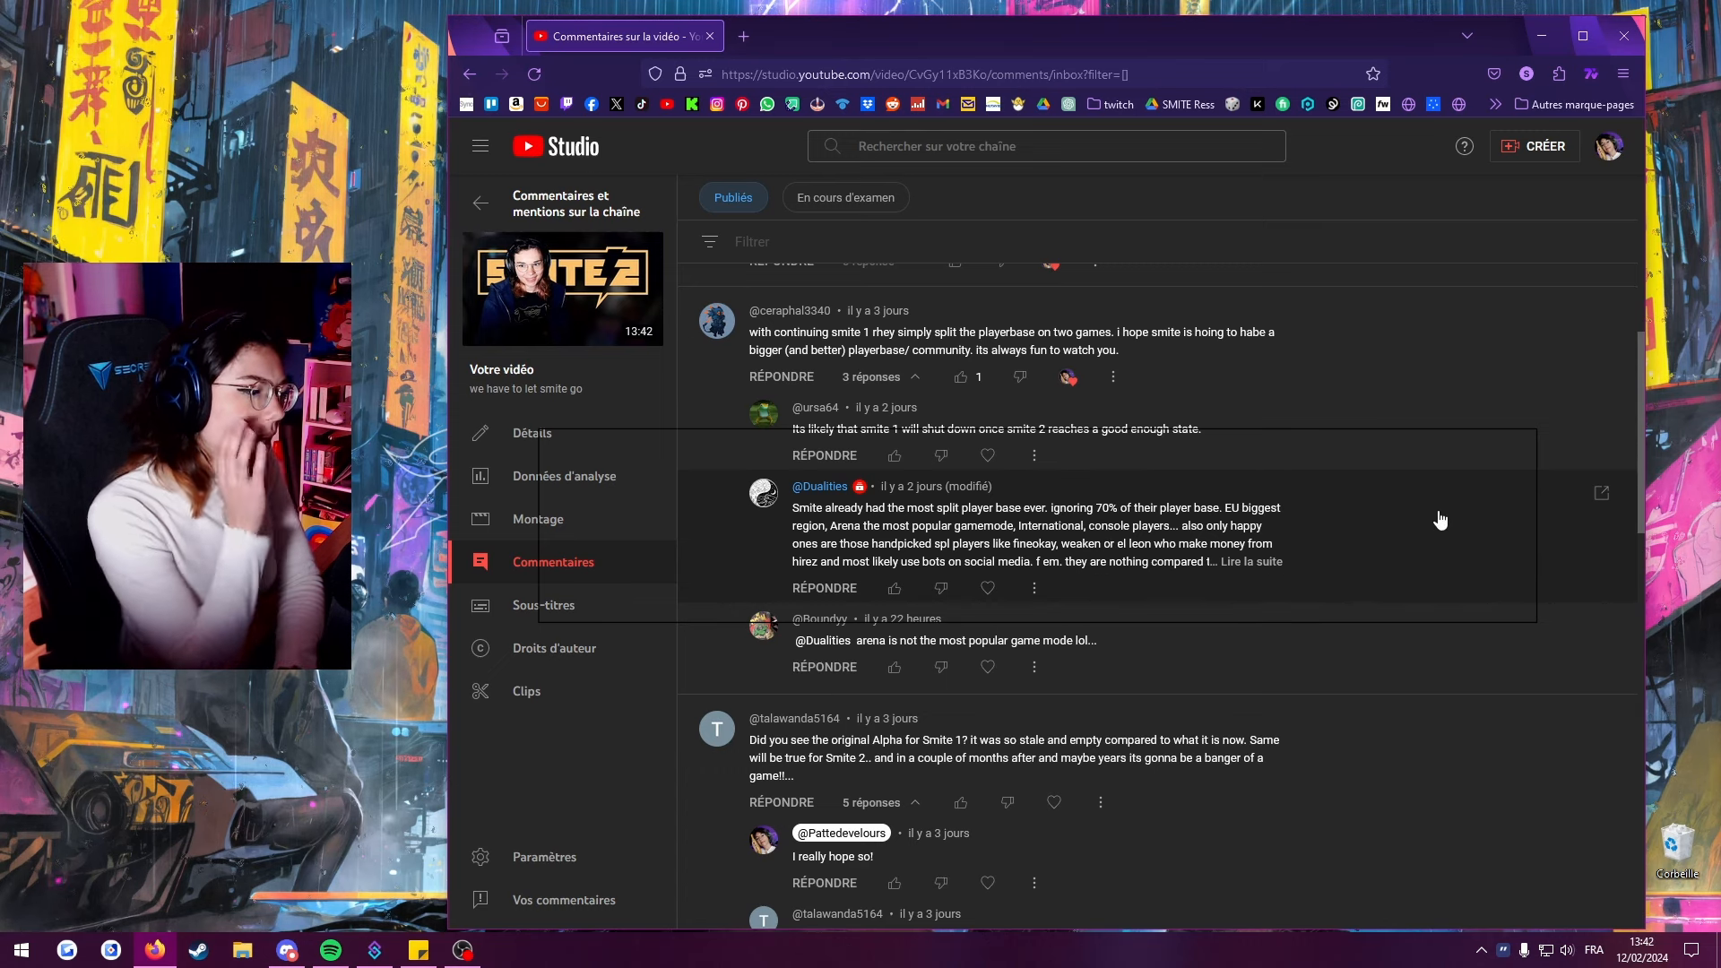
{"action": "mouse_move", "coordinate": [1266, 585]}
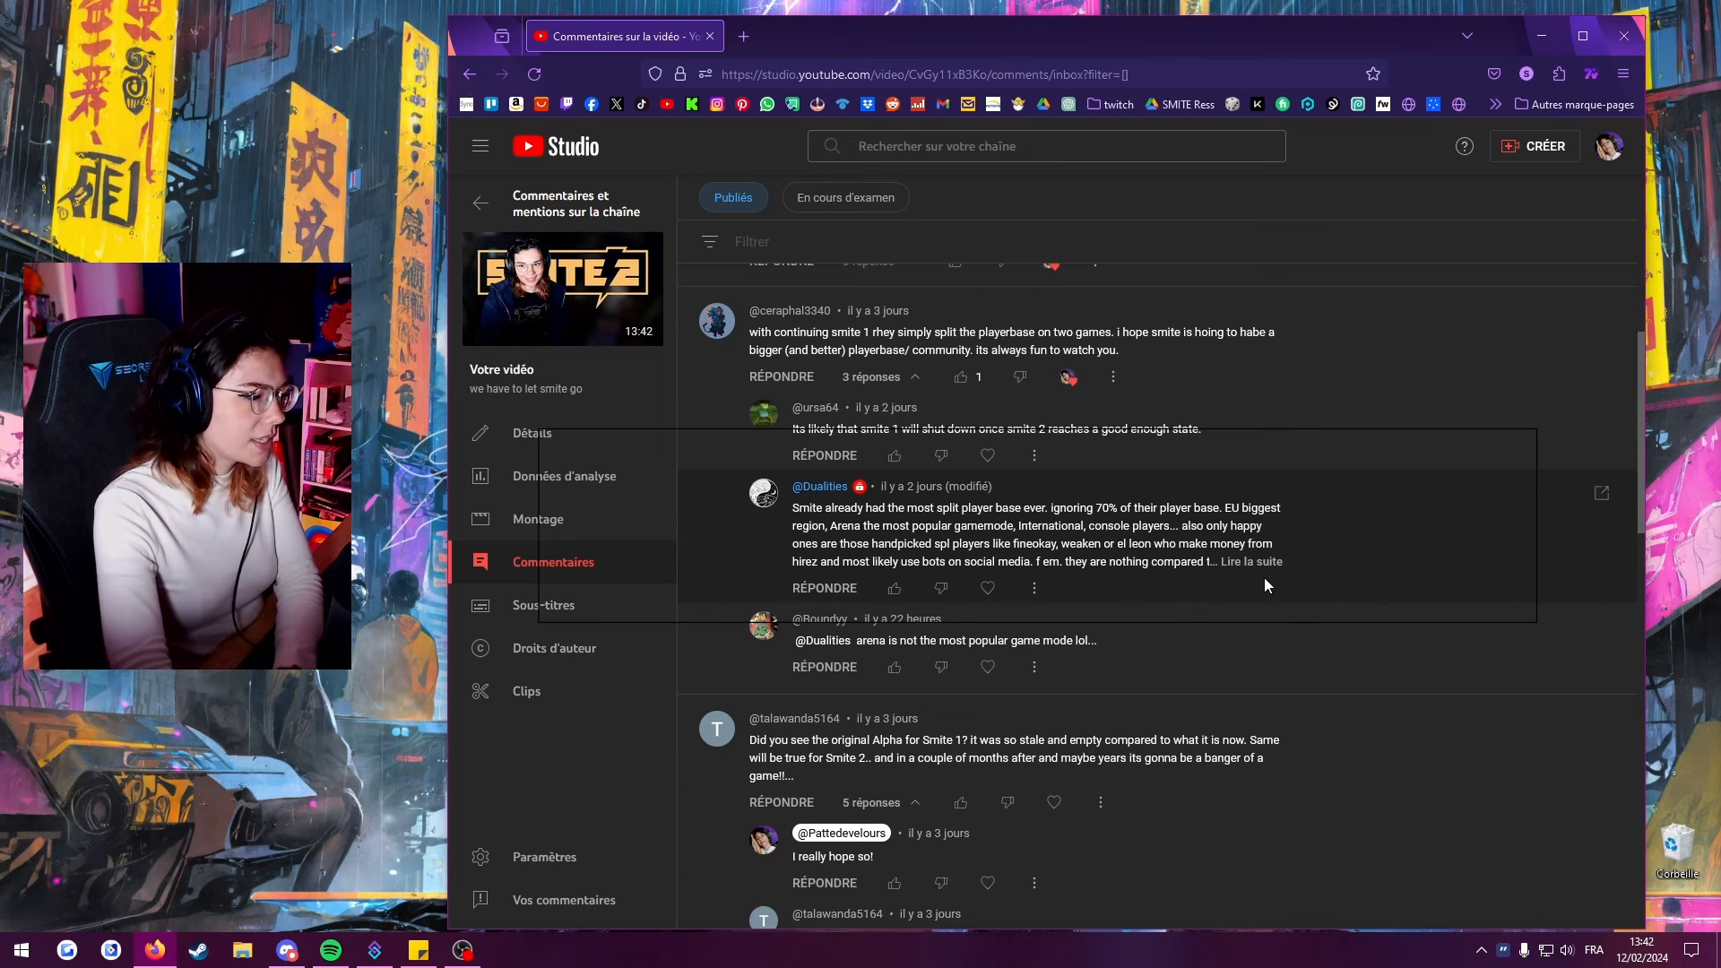
{"action": "left_click", "coordinate": [1250, 561]}
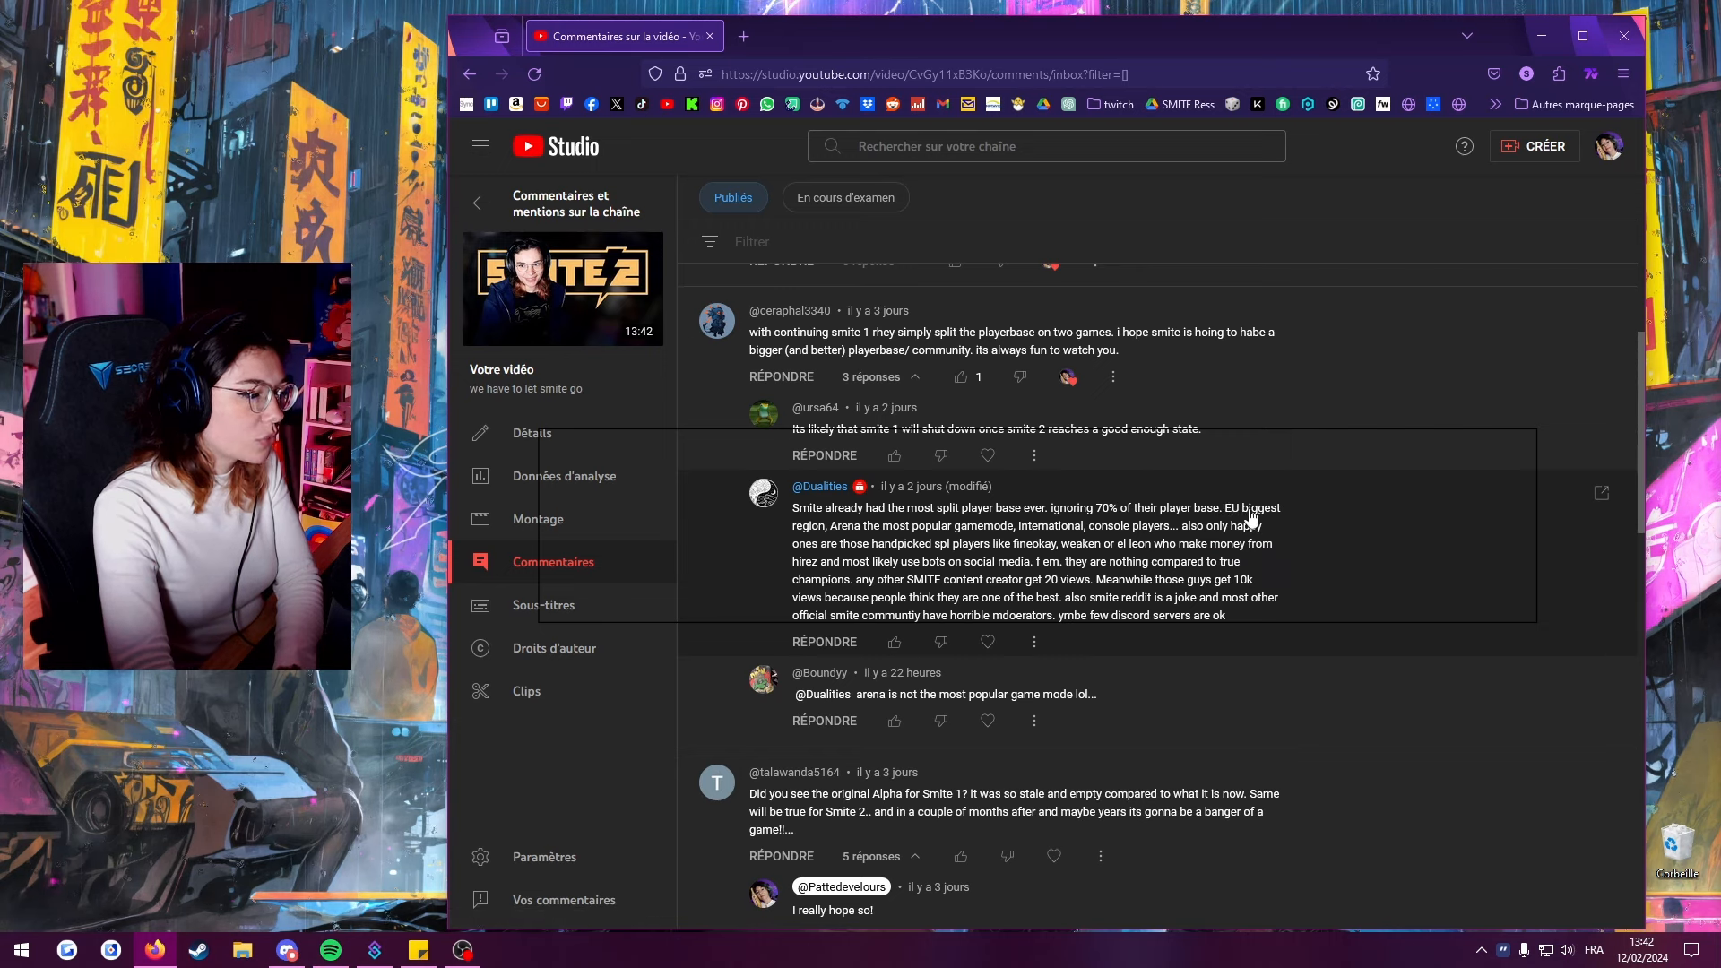
{"action": "mouse_move", "coordinate": [894, 561]}
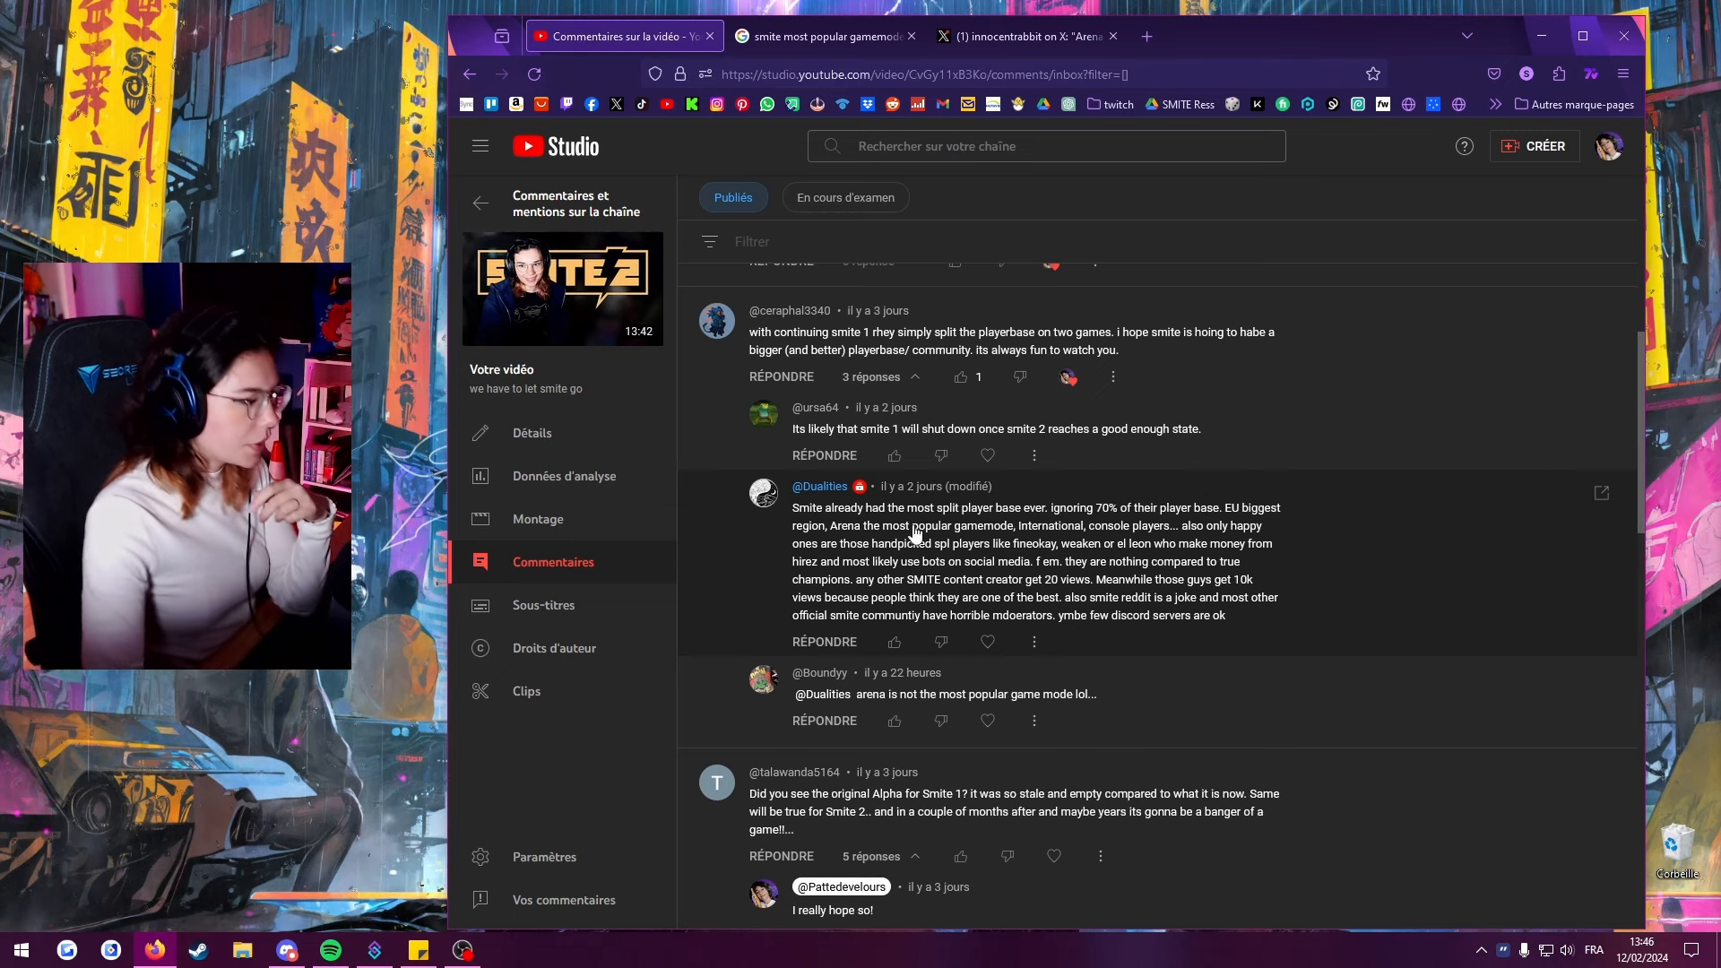
View innocentrabbit's game mode proportion chart, then enlarge the Conquest vs. Non-Conquest chart.
{"action": "left_click", "coordinate": [1024, 36]}
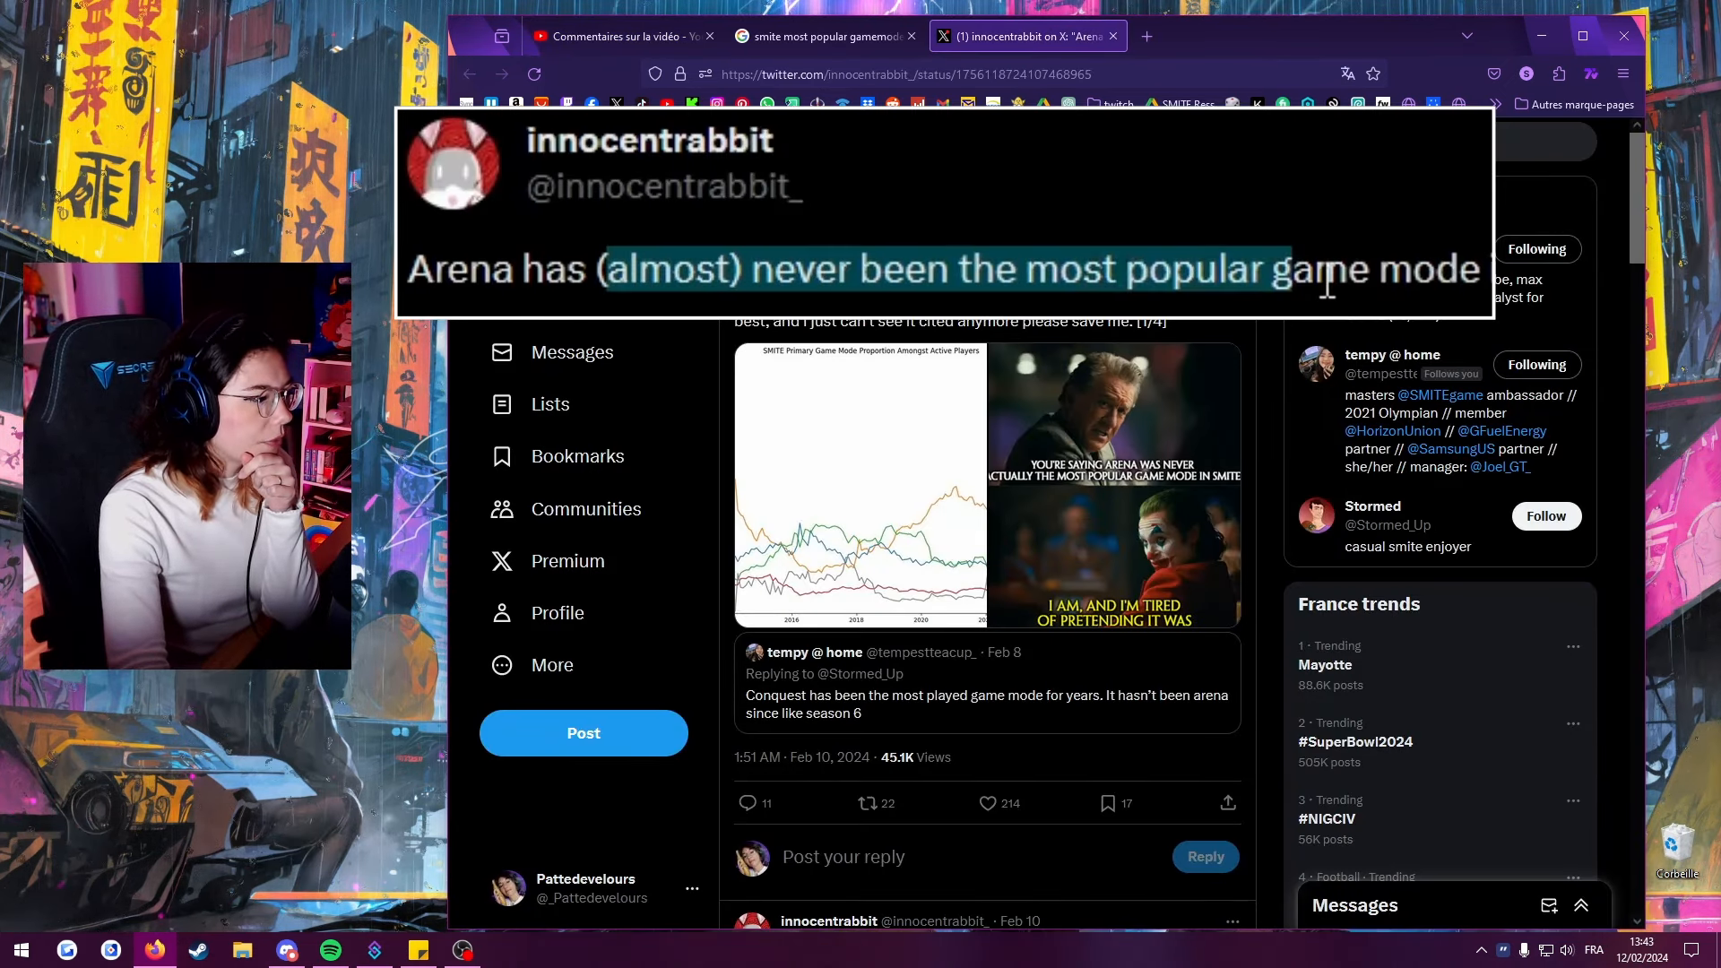
{"action": "left_click", "coordinate": [859, 482]}
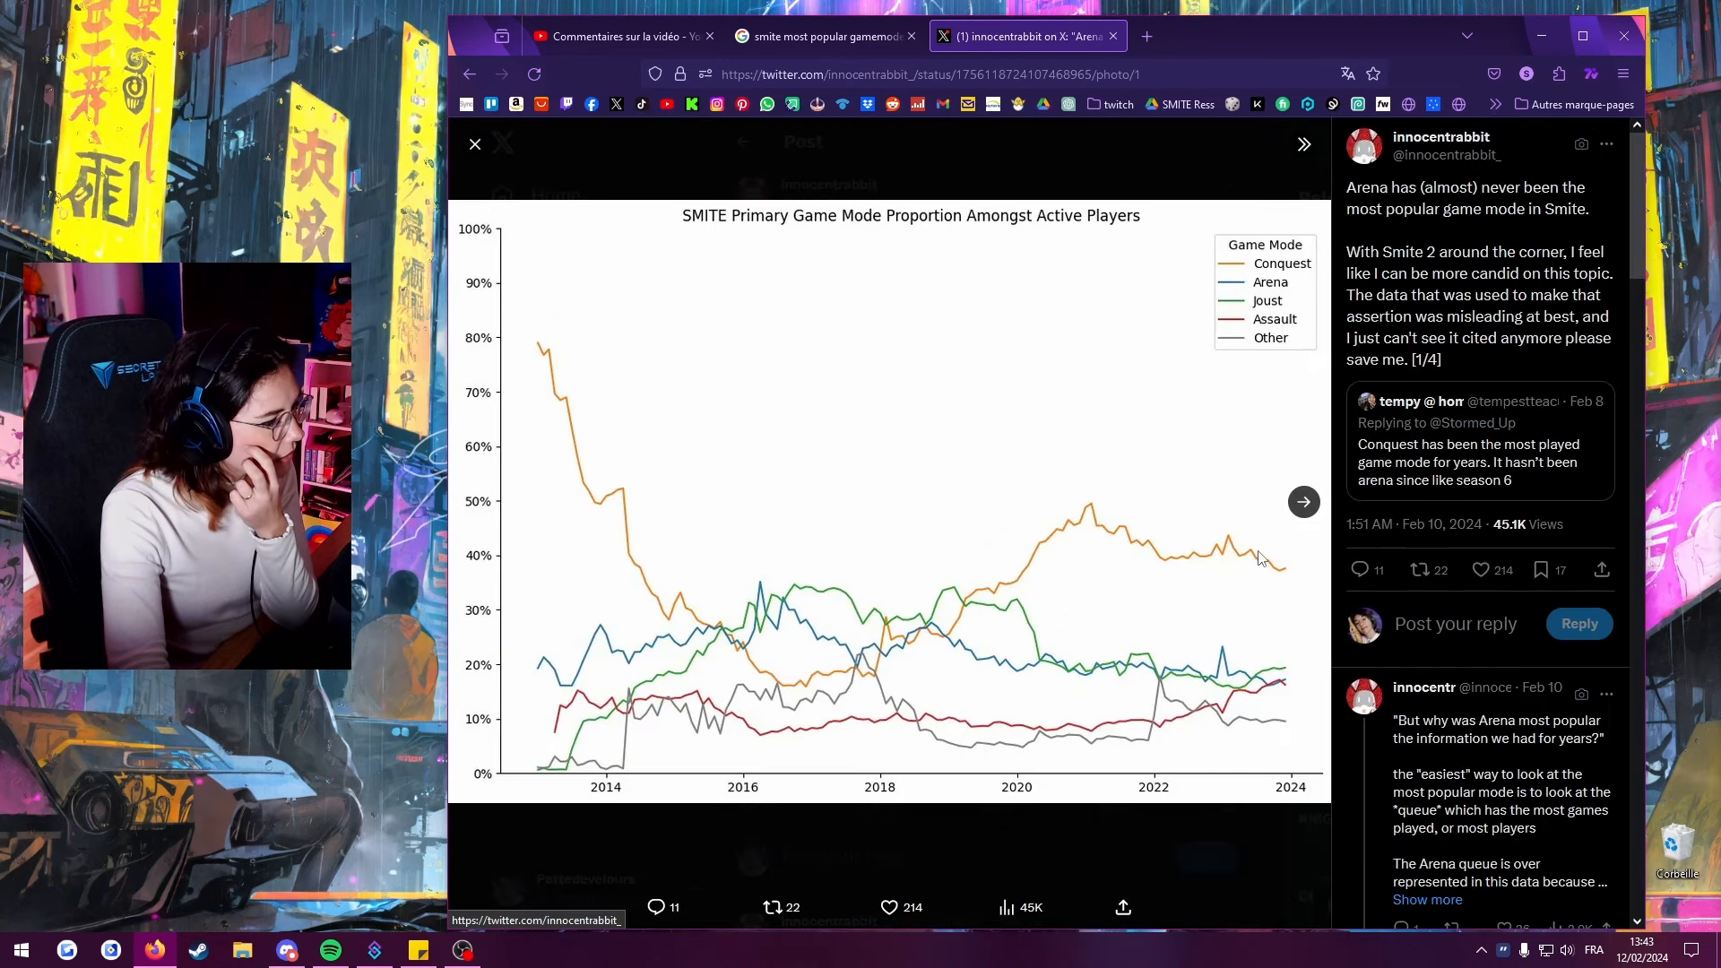
{"action": "mouse_move", "coordinate": [1278, 702]}
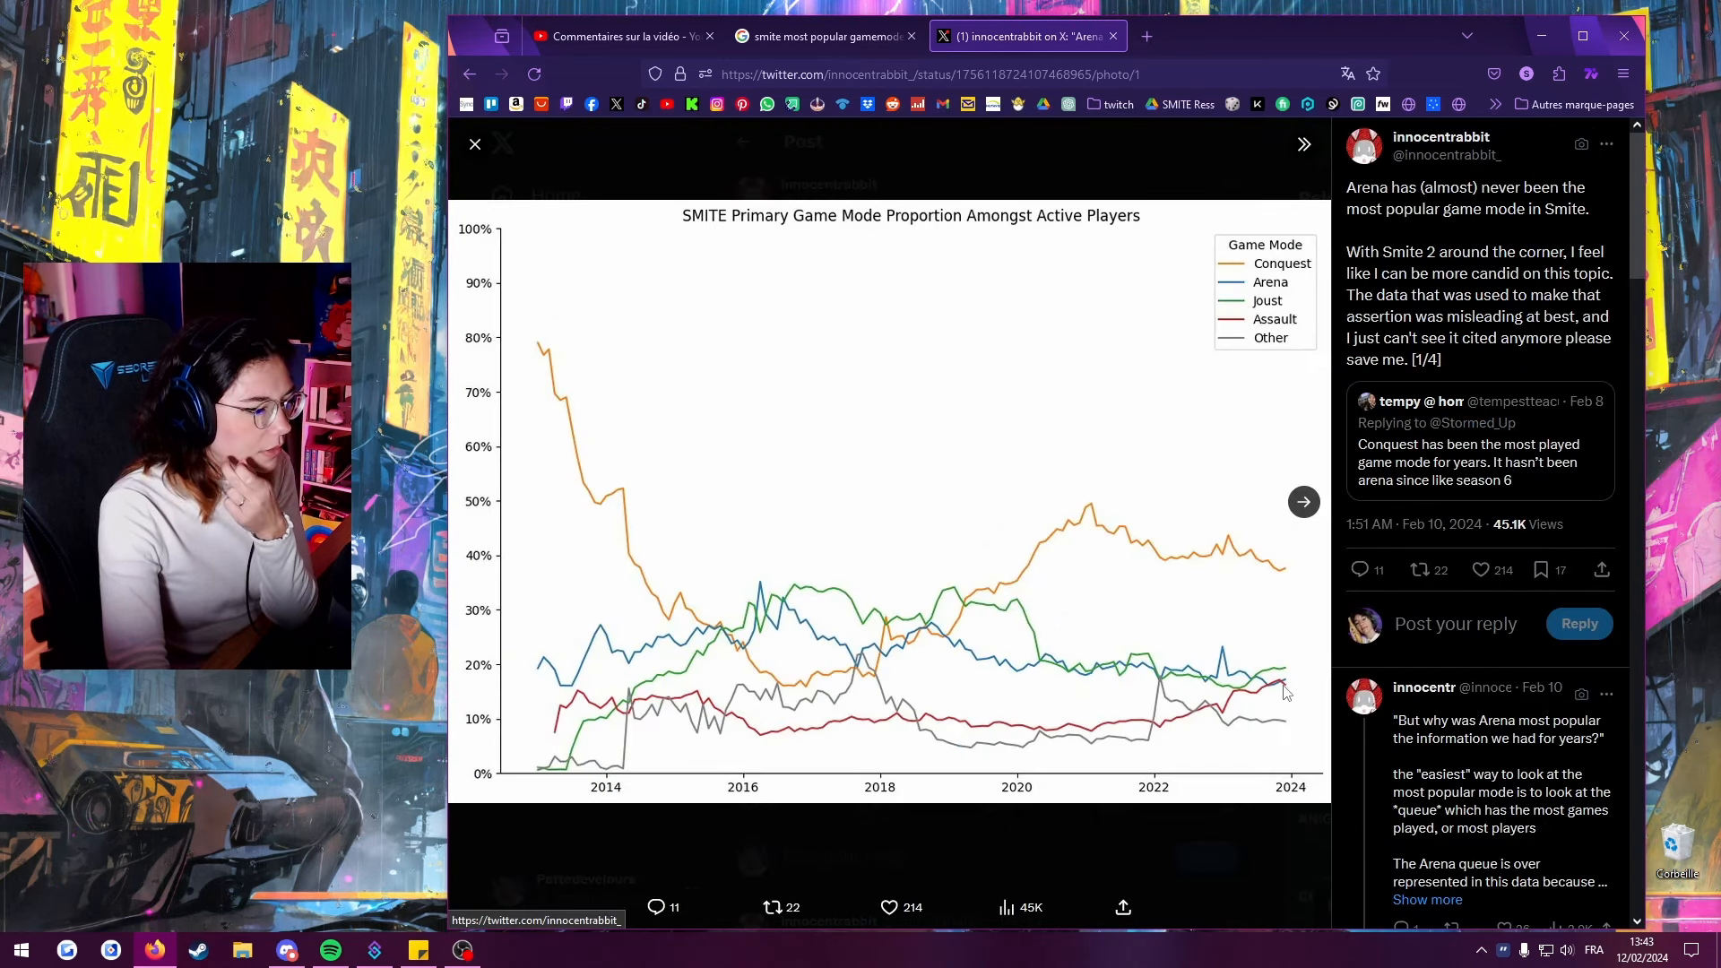
{"action": "left_click", "coordinate": [476, 144]}
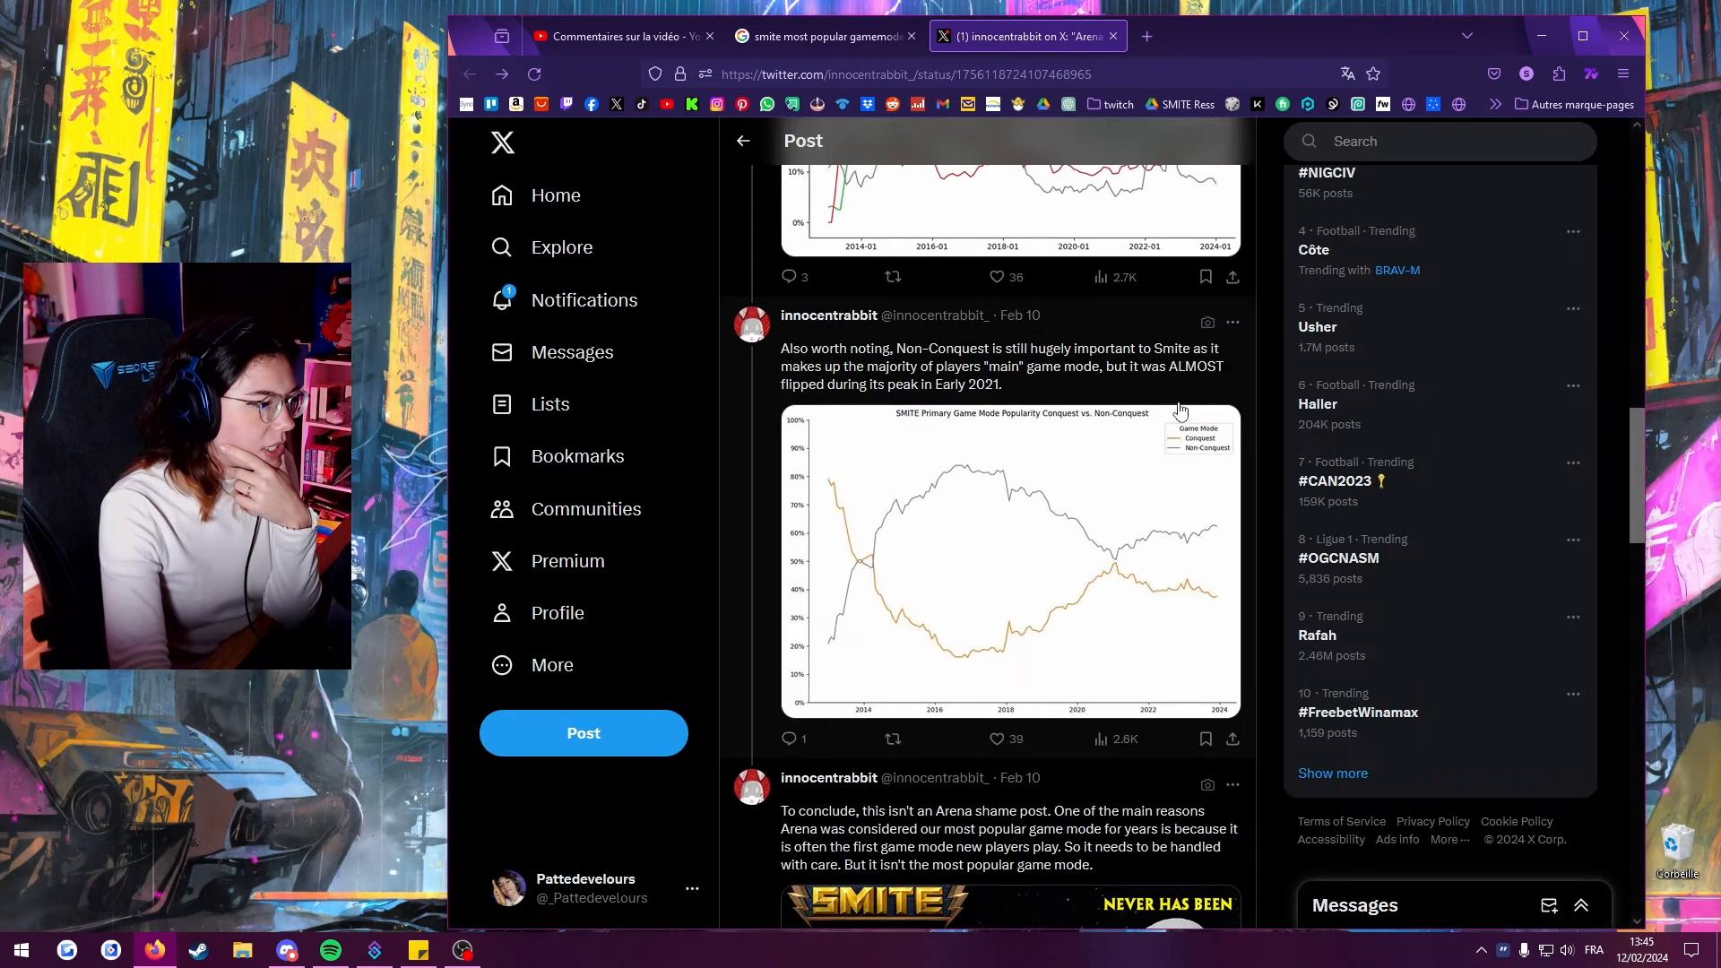
{"action": "mouse_move", "coordinate": [1085, 524]}
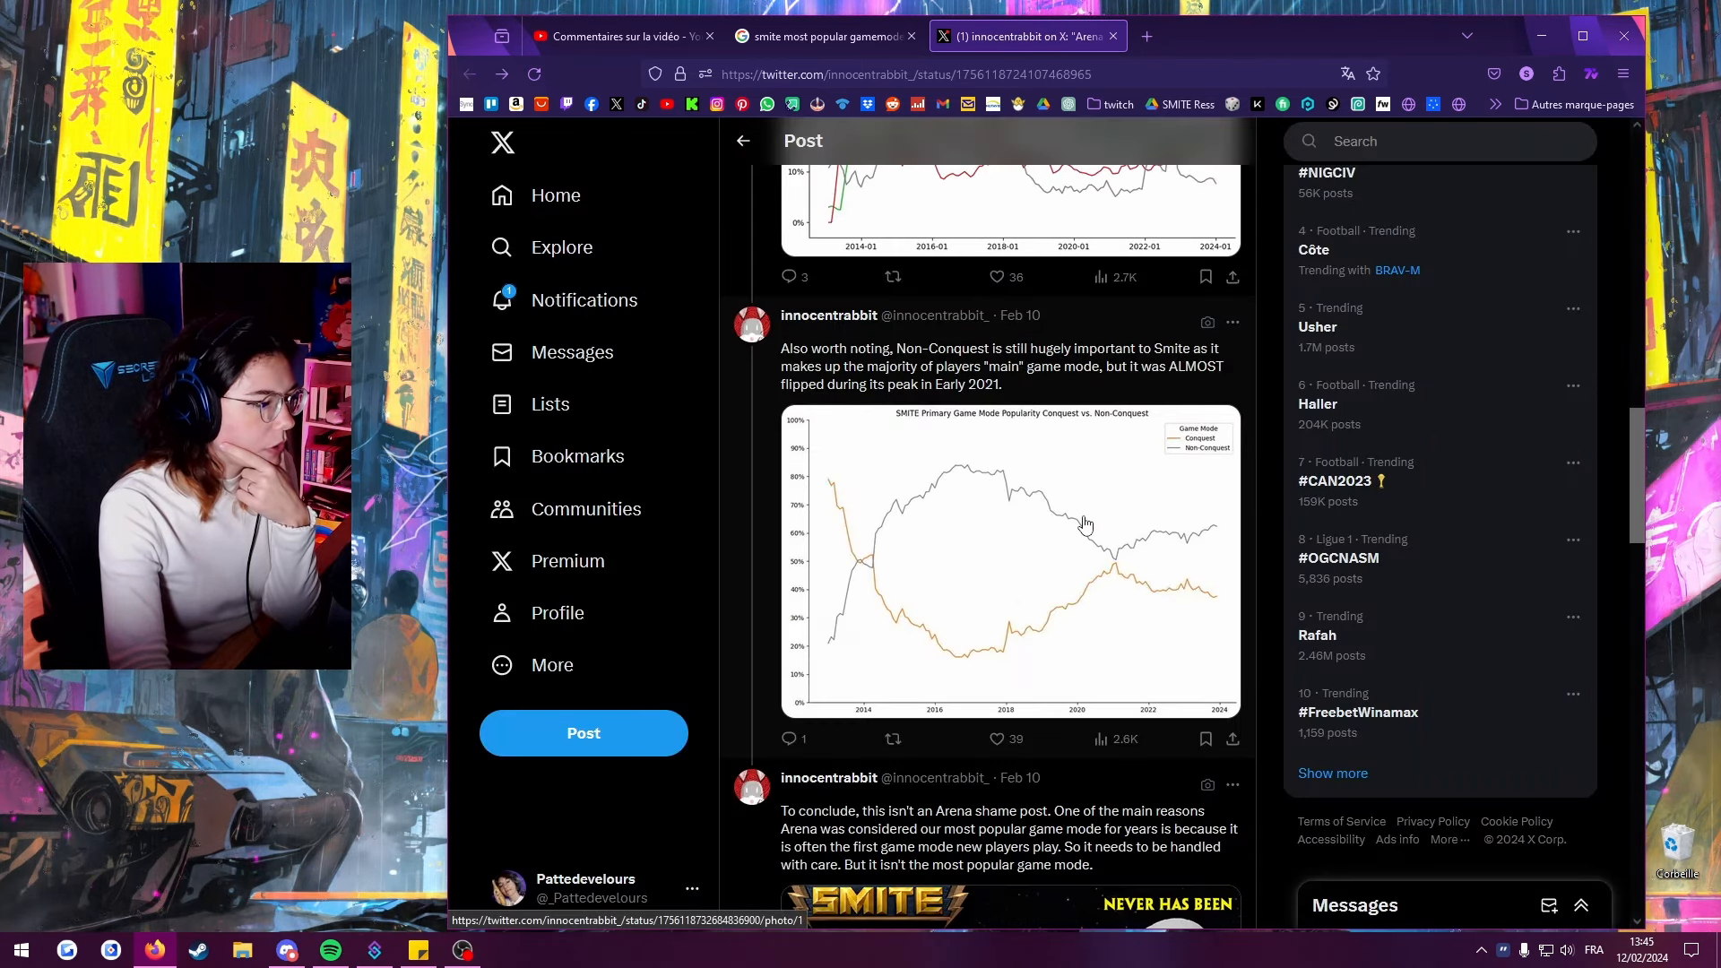
{"action": "left_click", "coordinate": [1008, 559]}
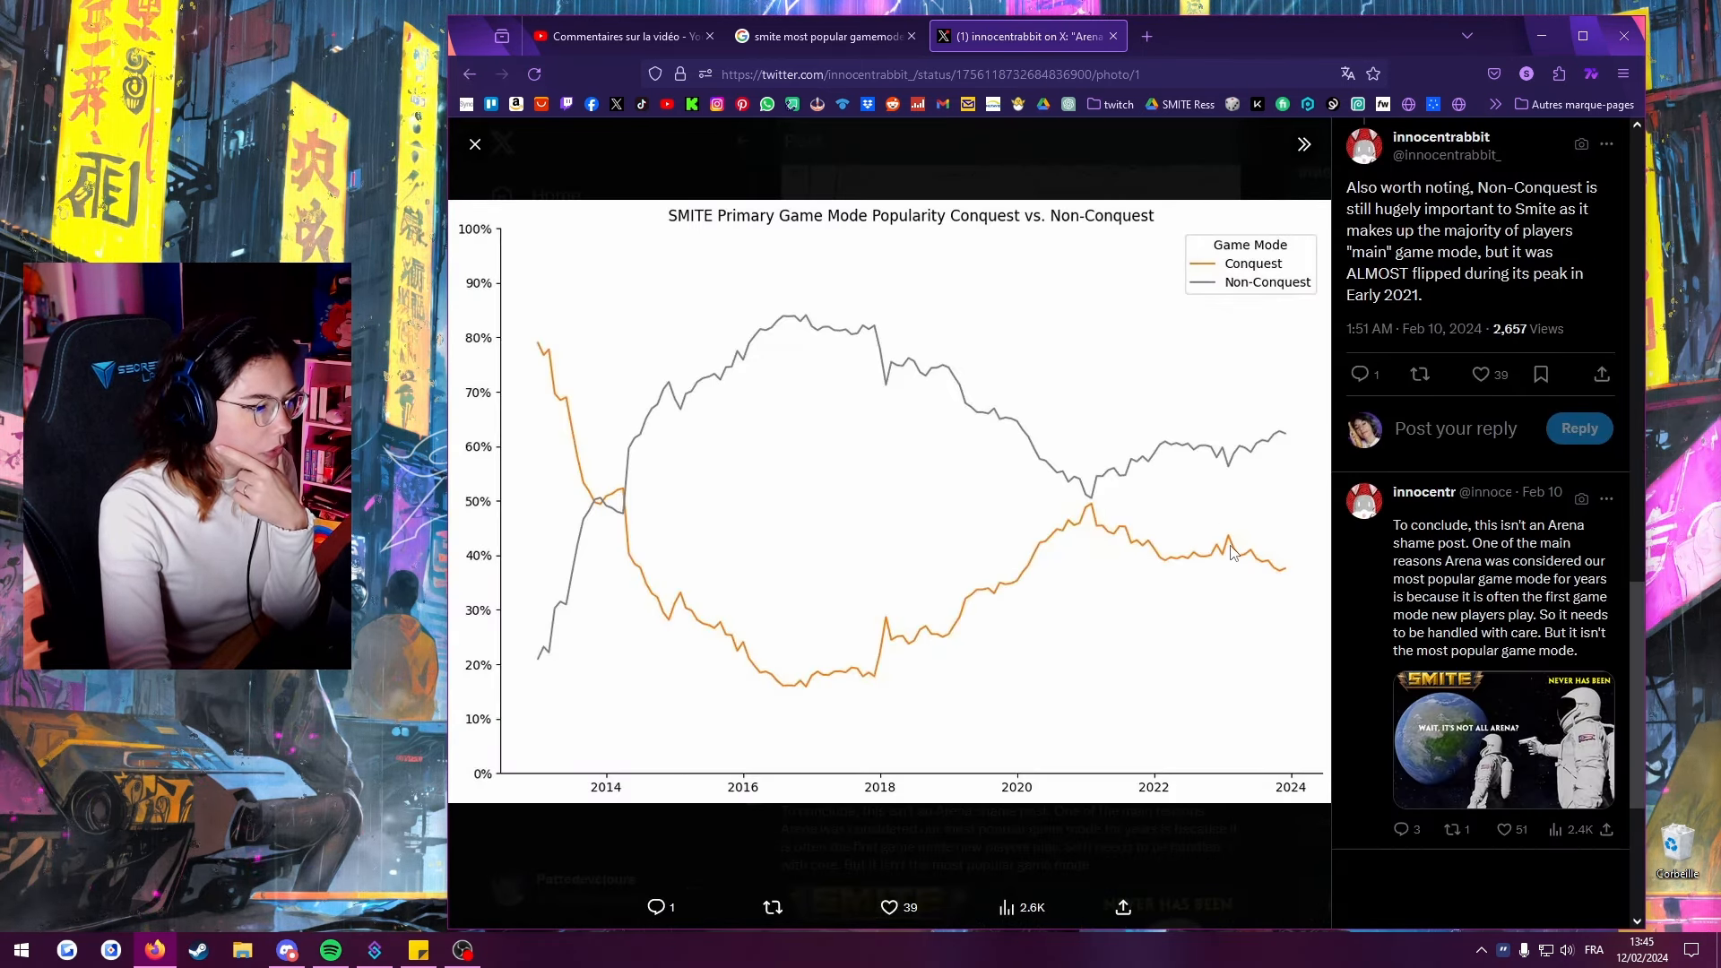
{"action": "mouse_move", "coordinate": [507, 488]}
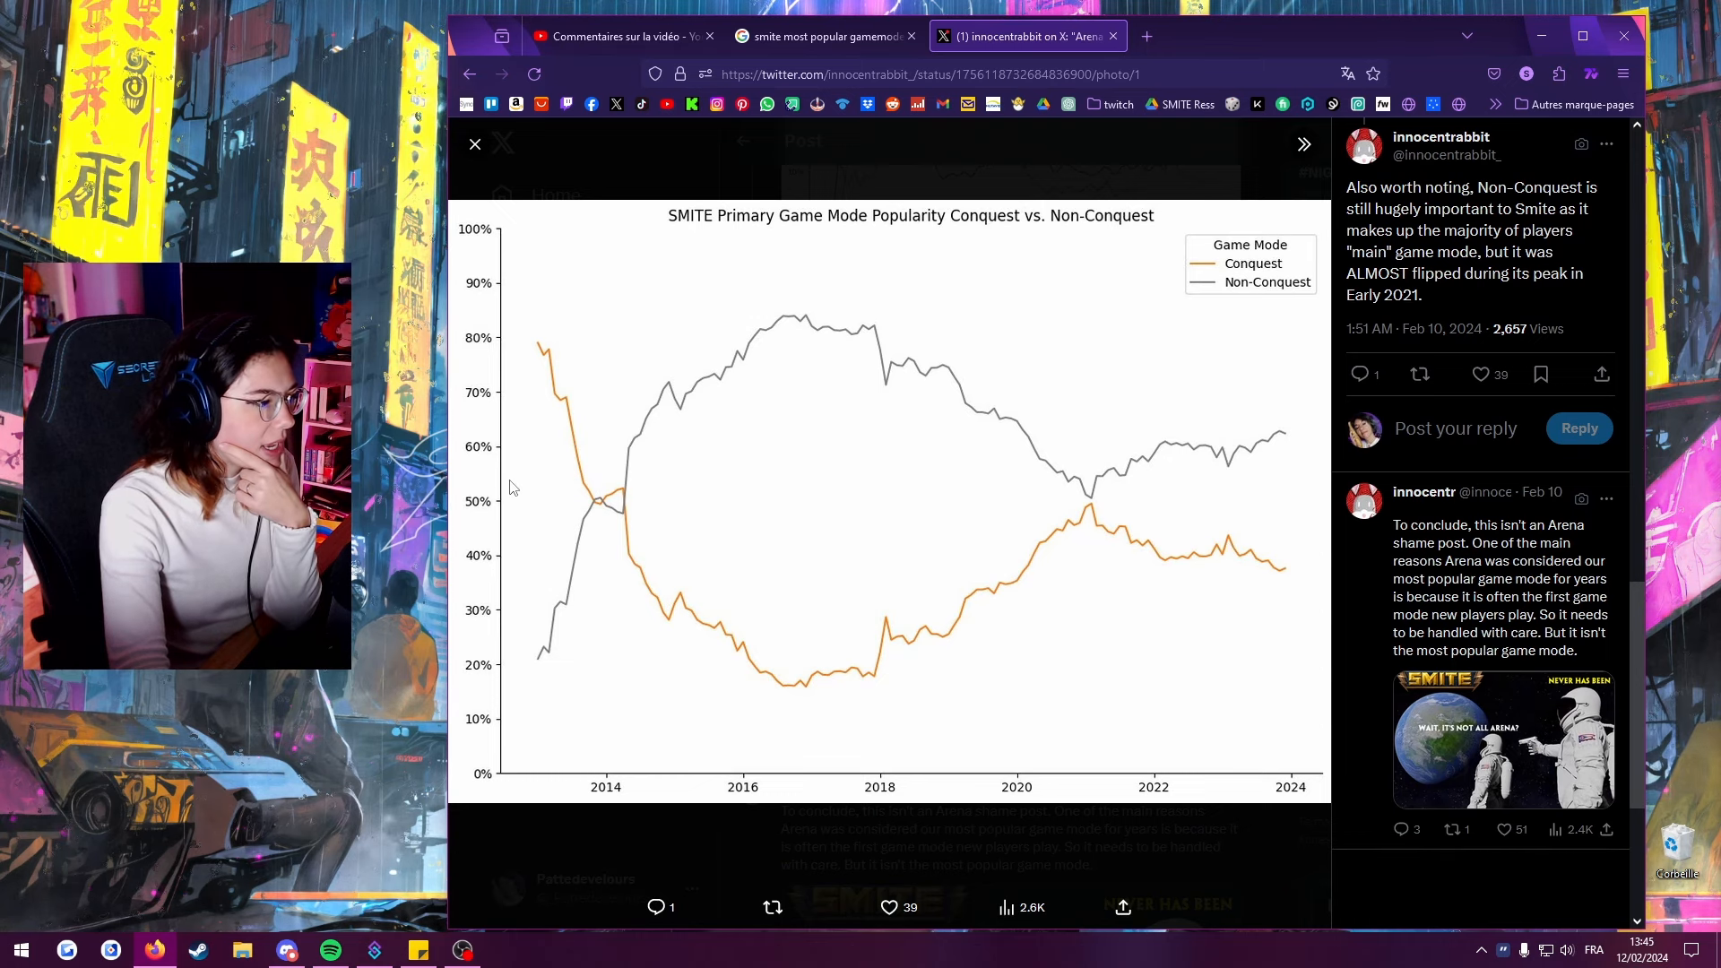
{"action": "left_click", "coordinate": [615, 36]}
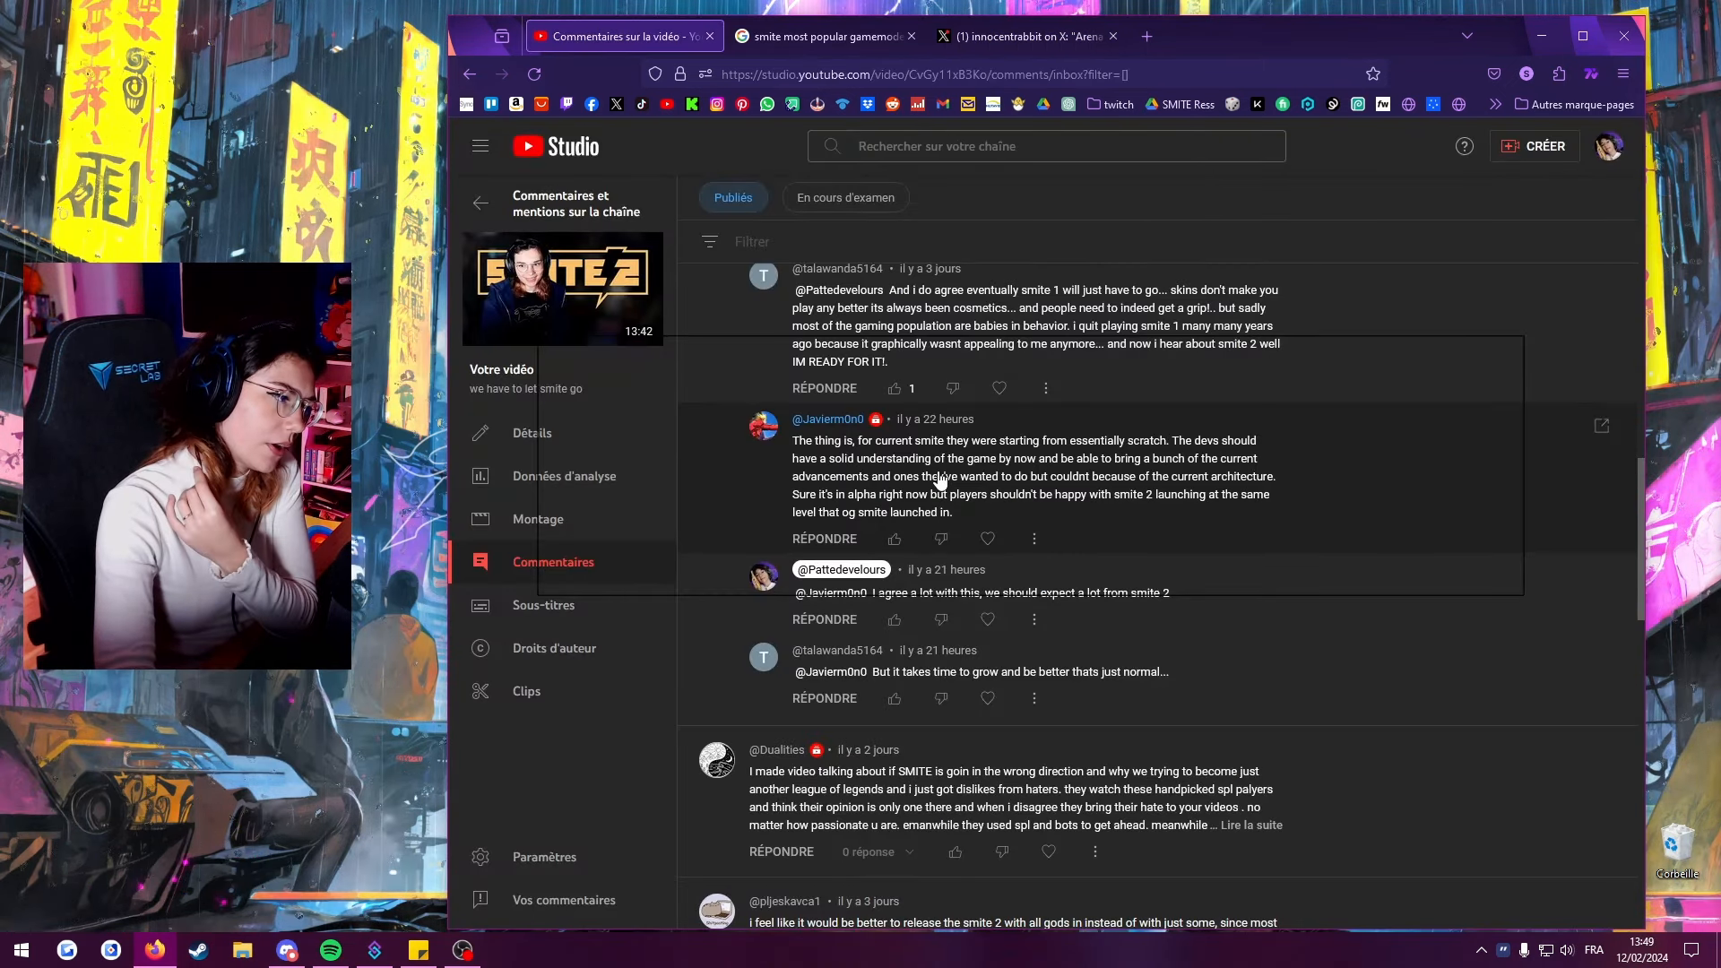
{"action": "mouse_move", "coordinate": [1357, 504]}
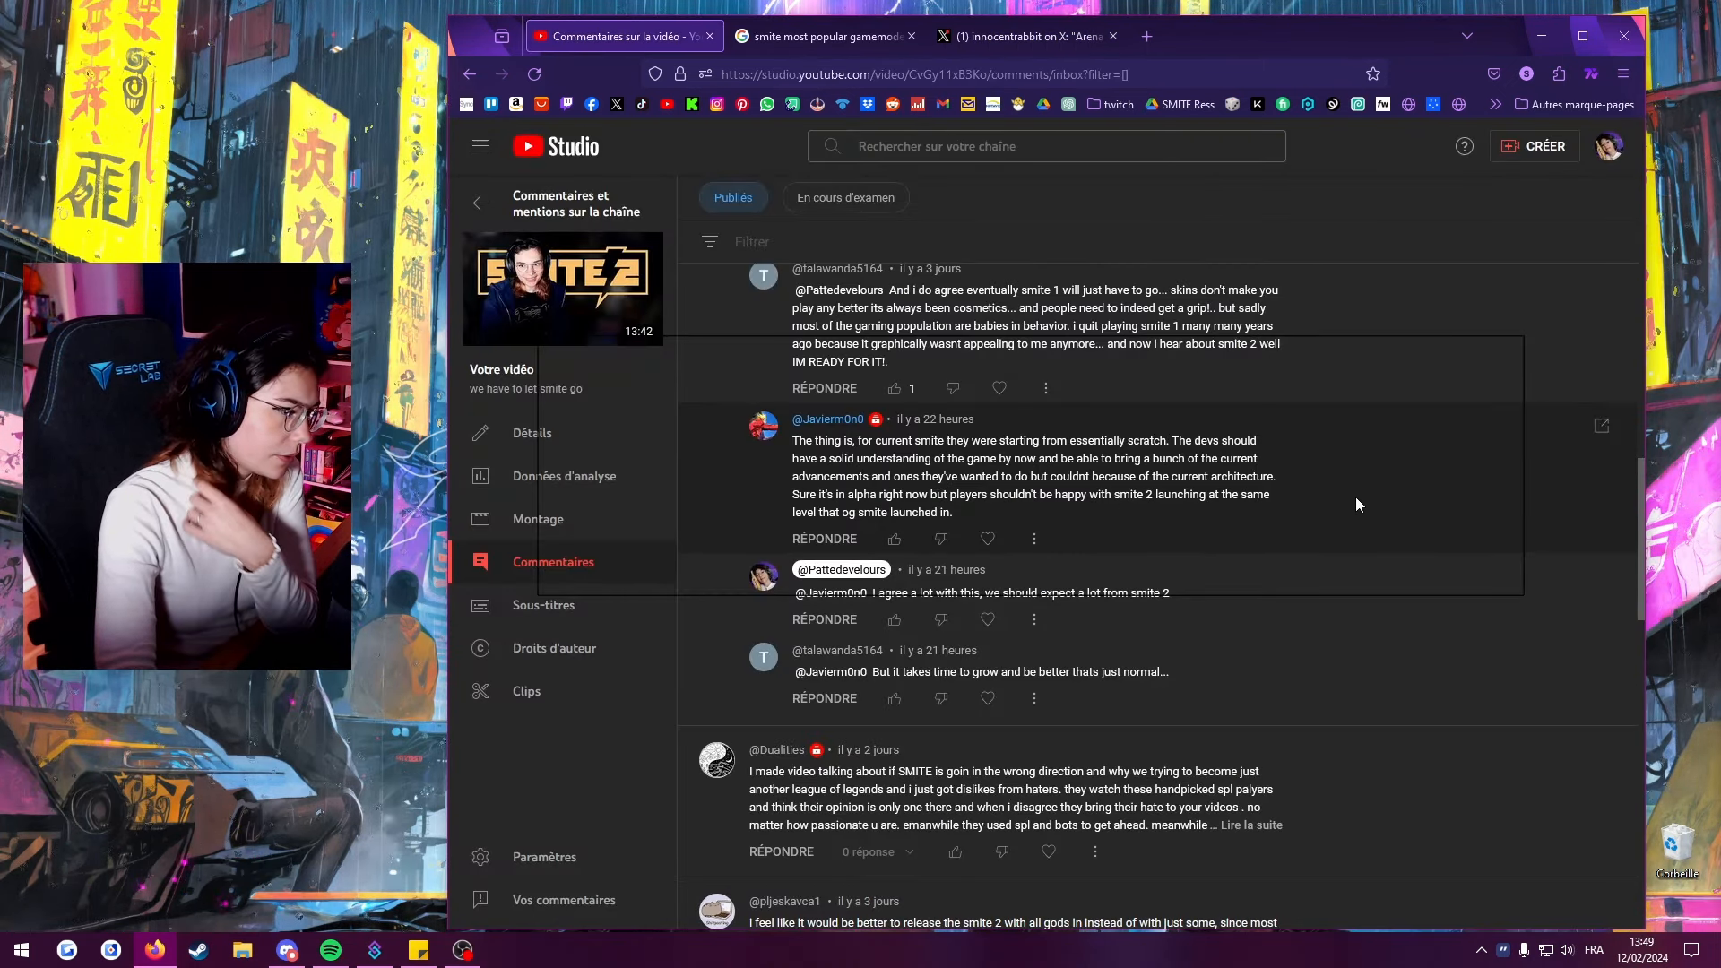
{"action": "mouse_move", "coordinate": [1273, 503]}
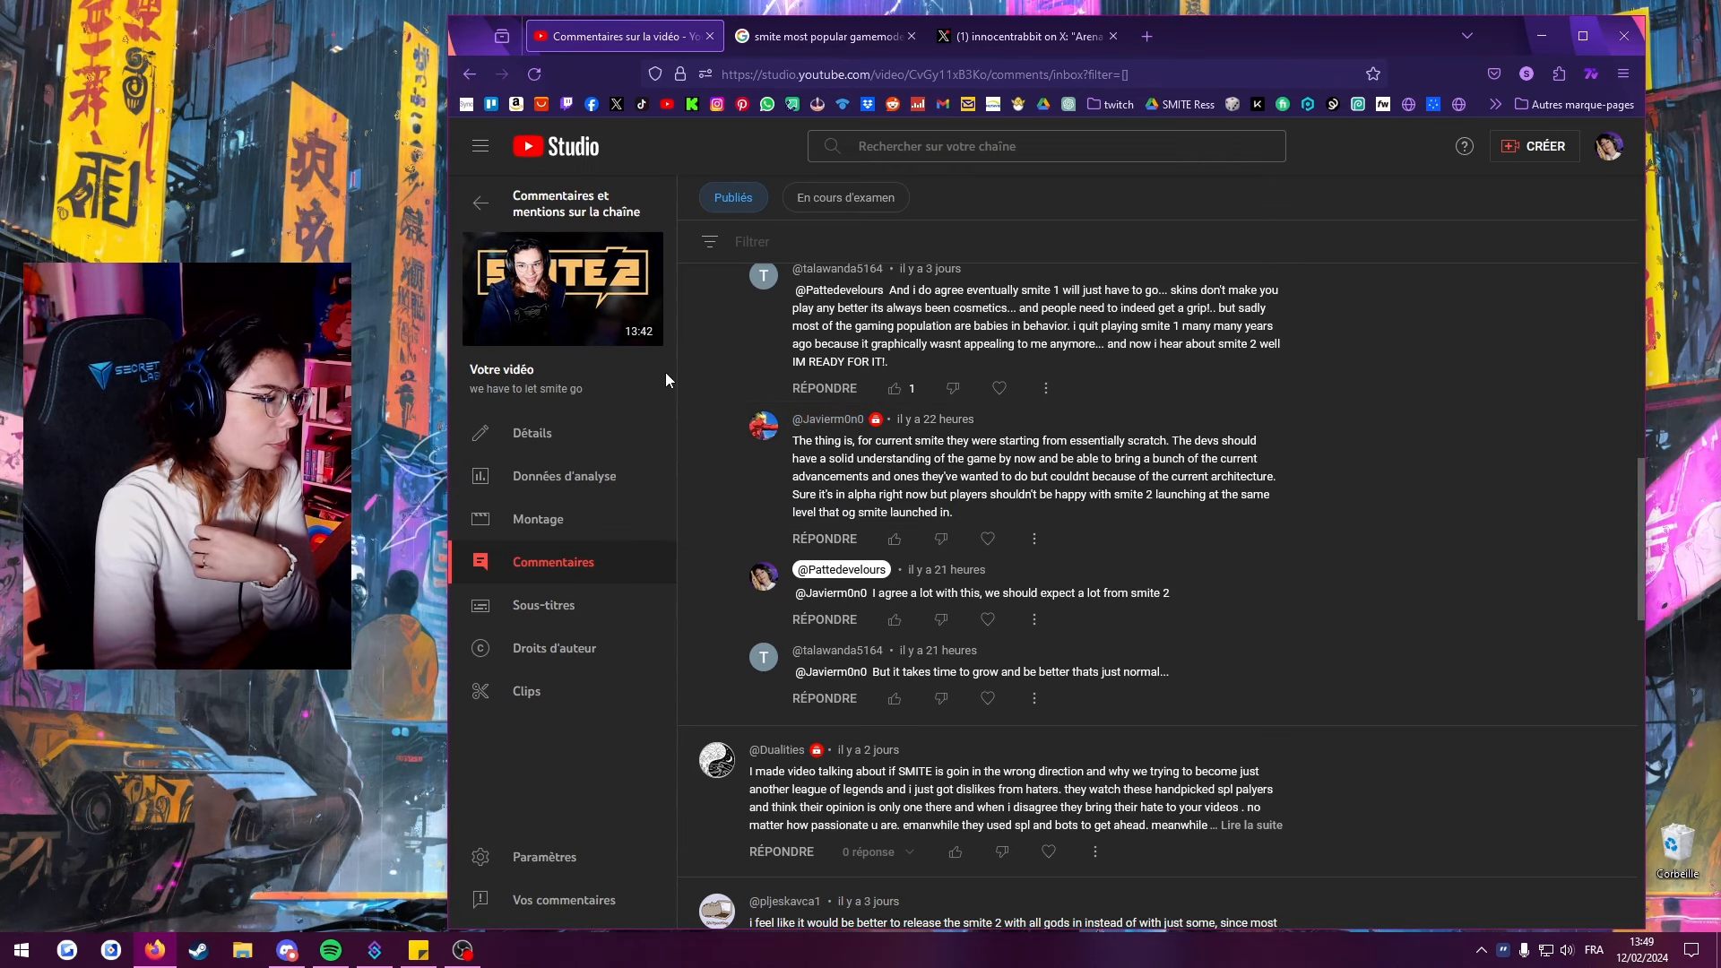
{"action": "mouse_move", "coordinate": [951, 521]}
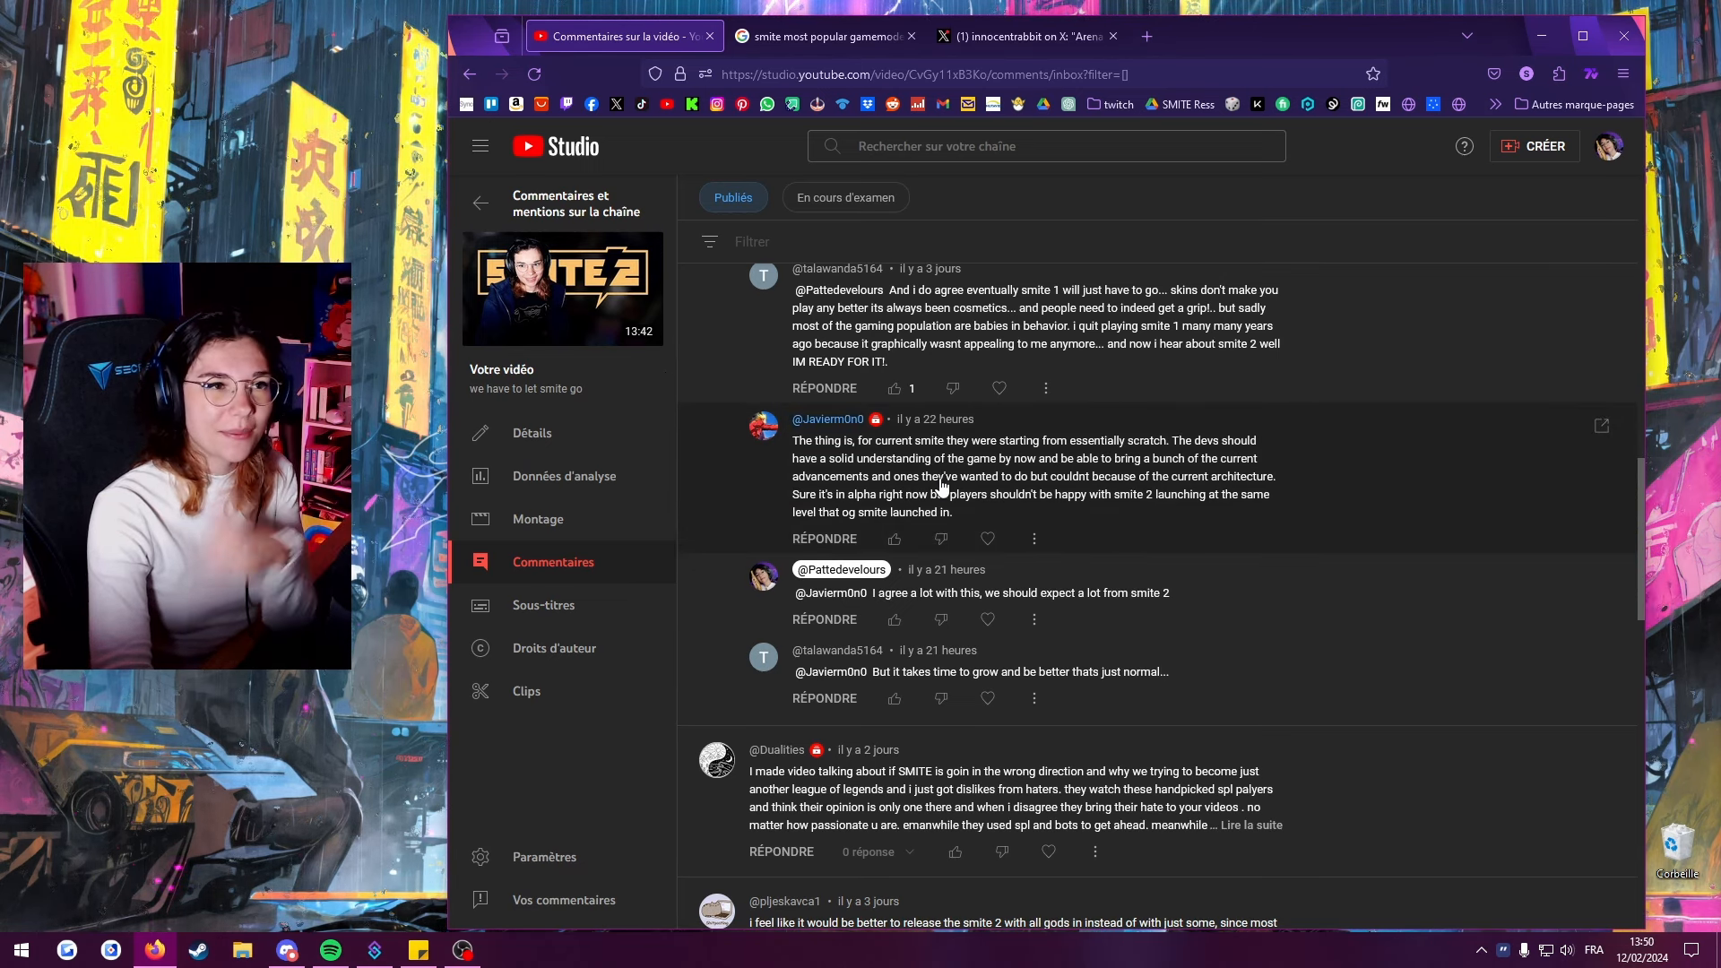
{"action": "mouse_move", "coordinate": [947, 497]}
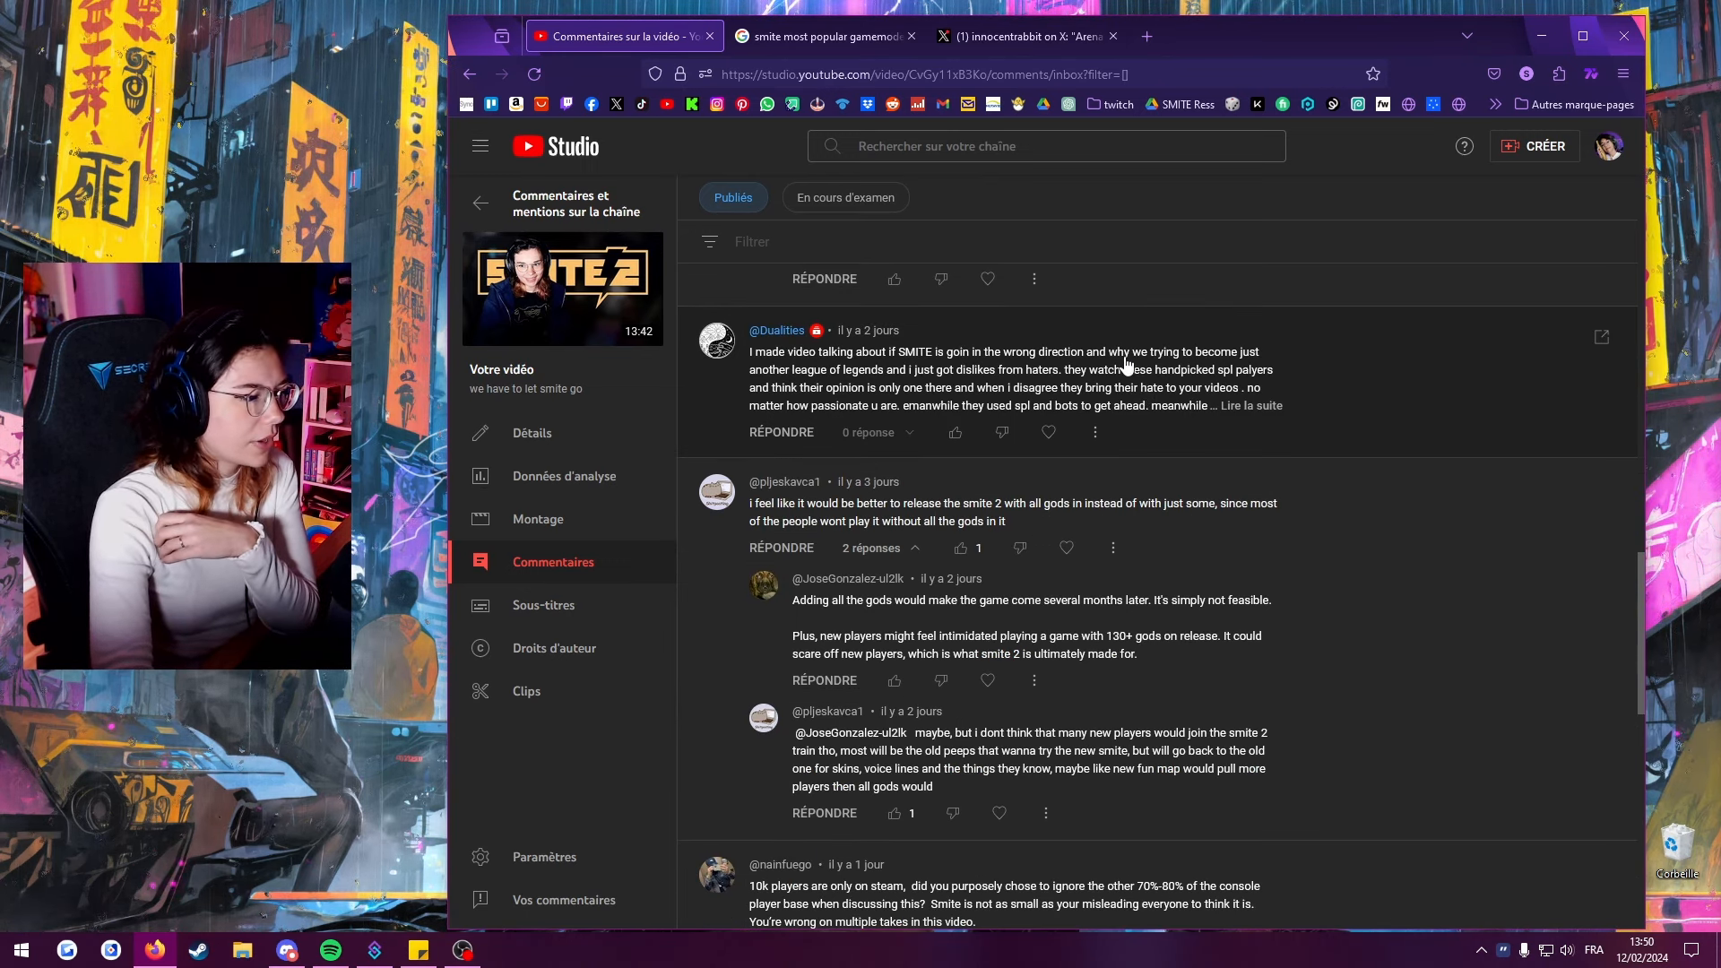
{"action": "mouse_move", "coordinate": [1262, 418]}
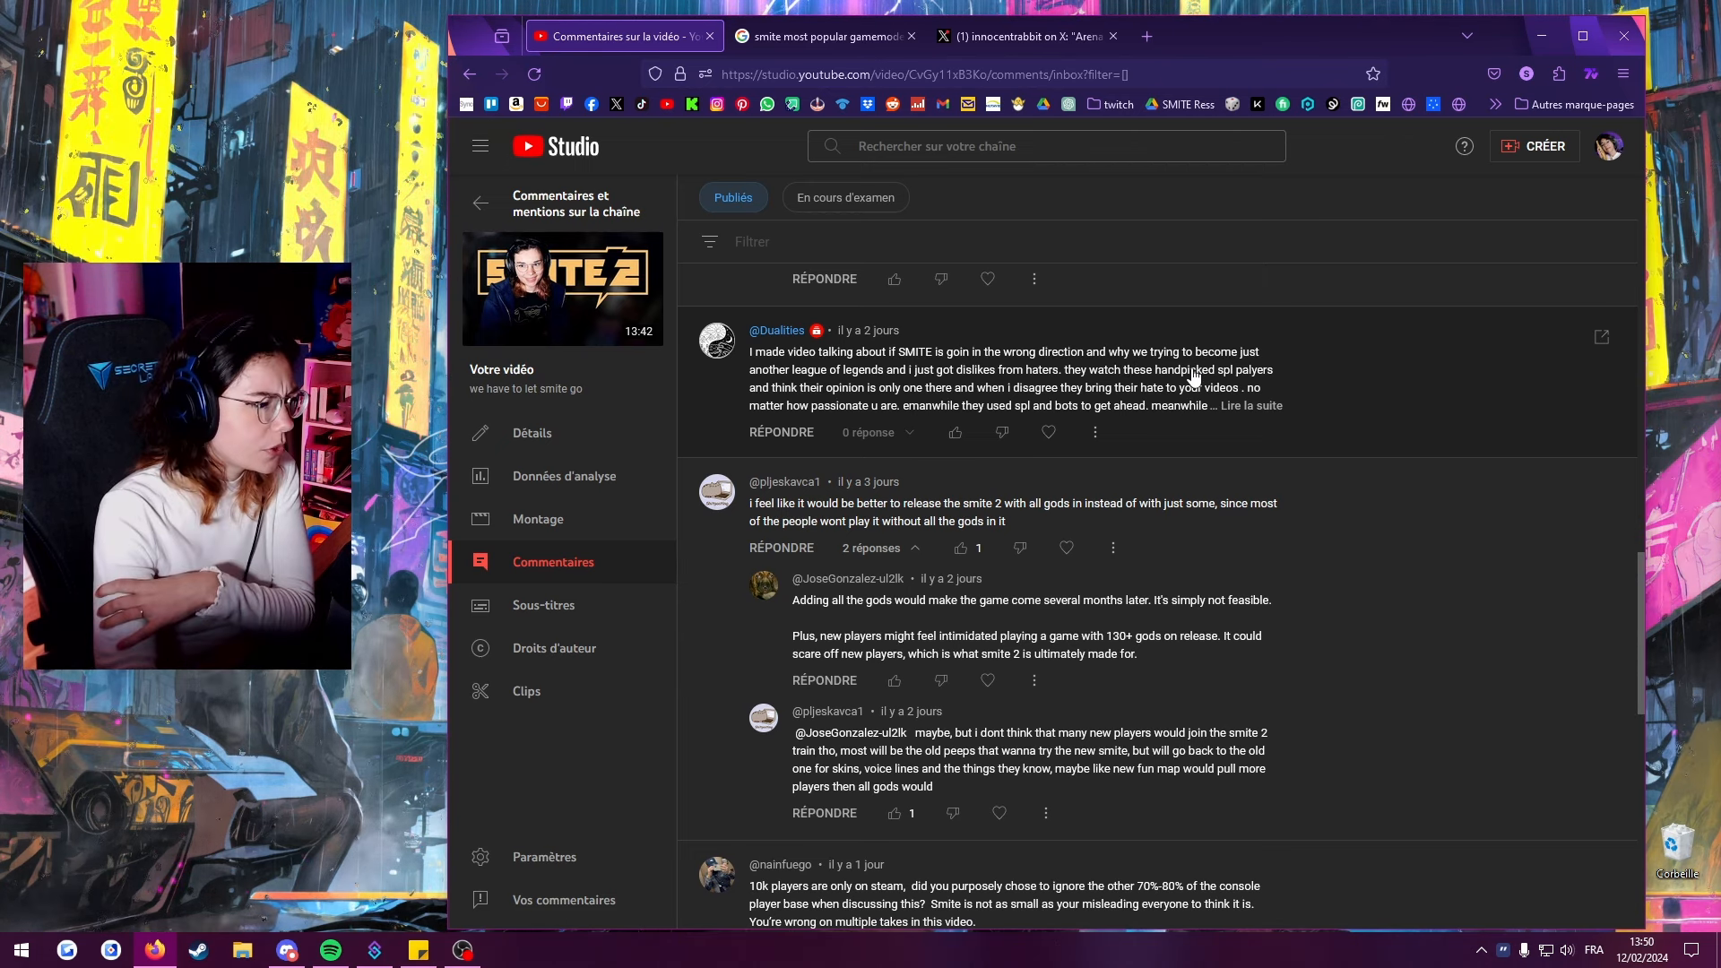
{"action": "mouse_move", "coordinate": [863, 378]}
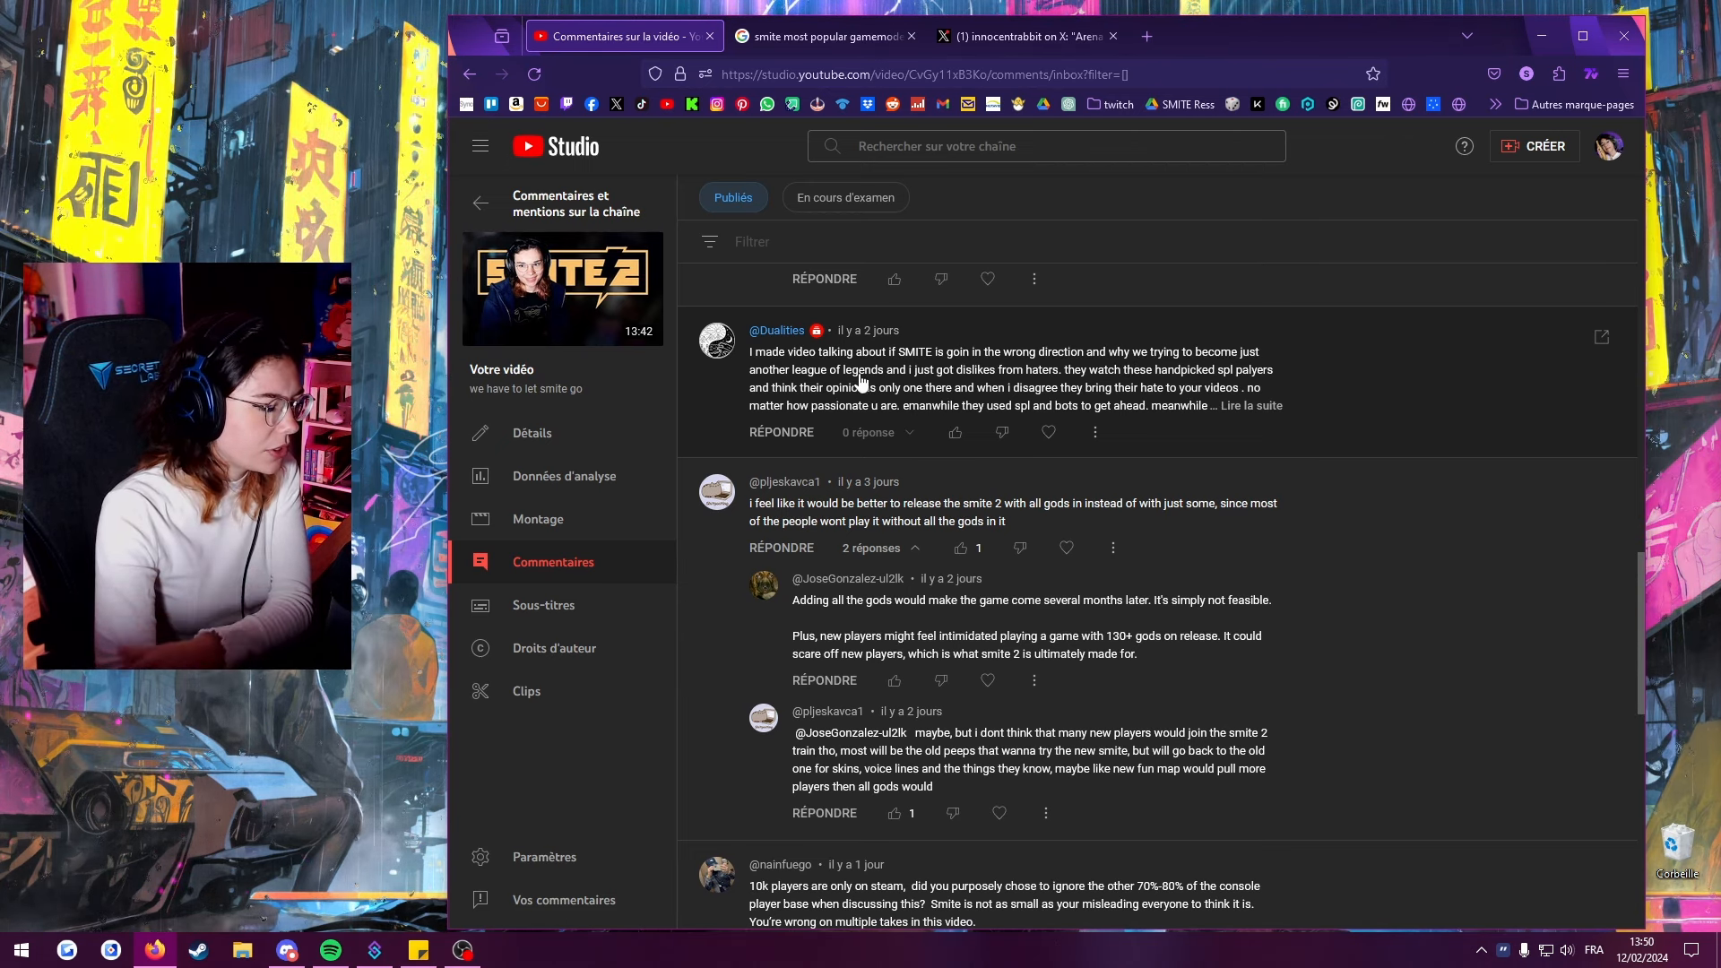
{"action": "double_click", "coordinate": [785, 369]}
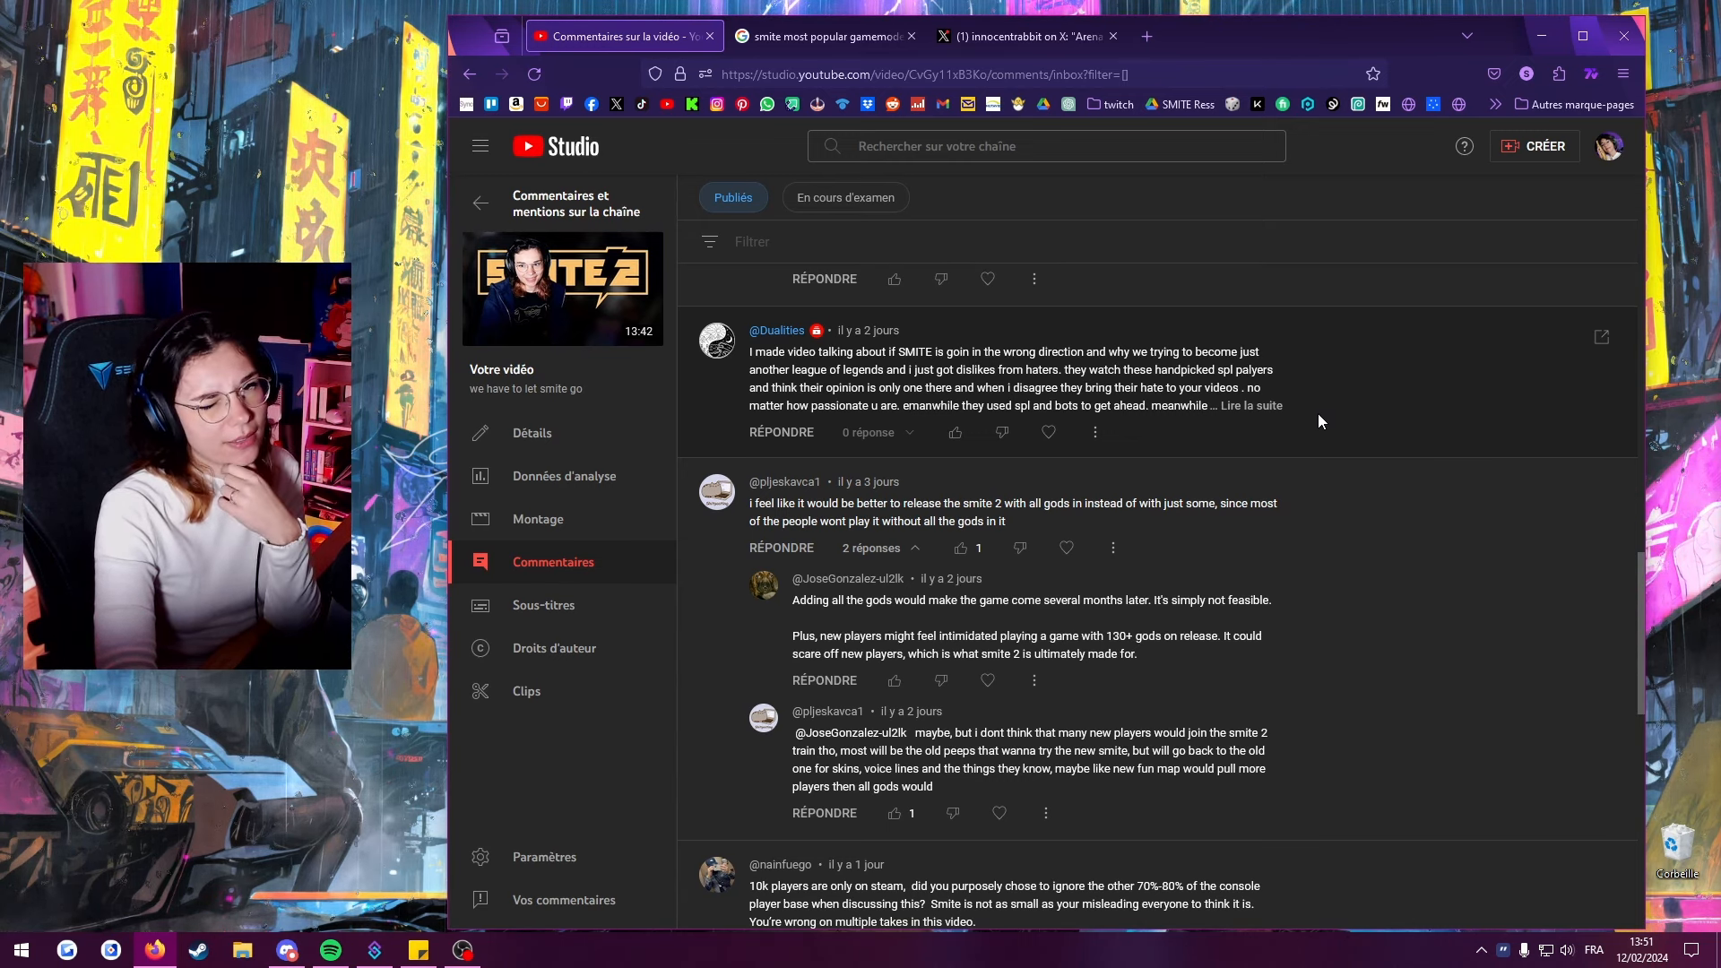
{"action": "mouse_move", "coordinate": [1207, 495]}
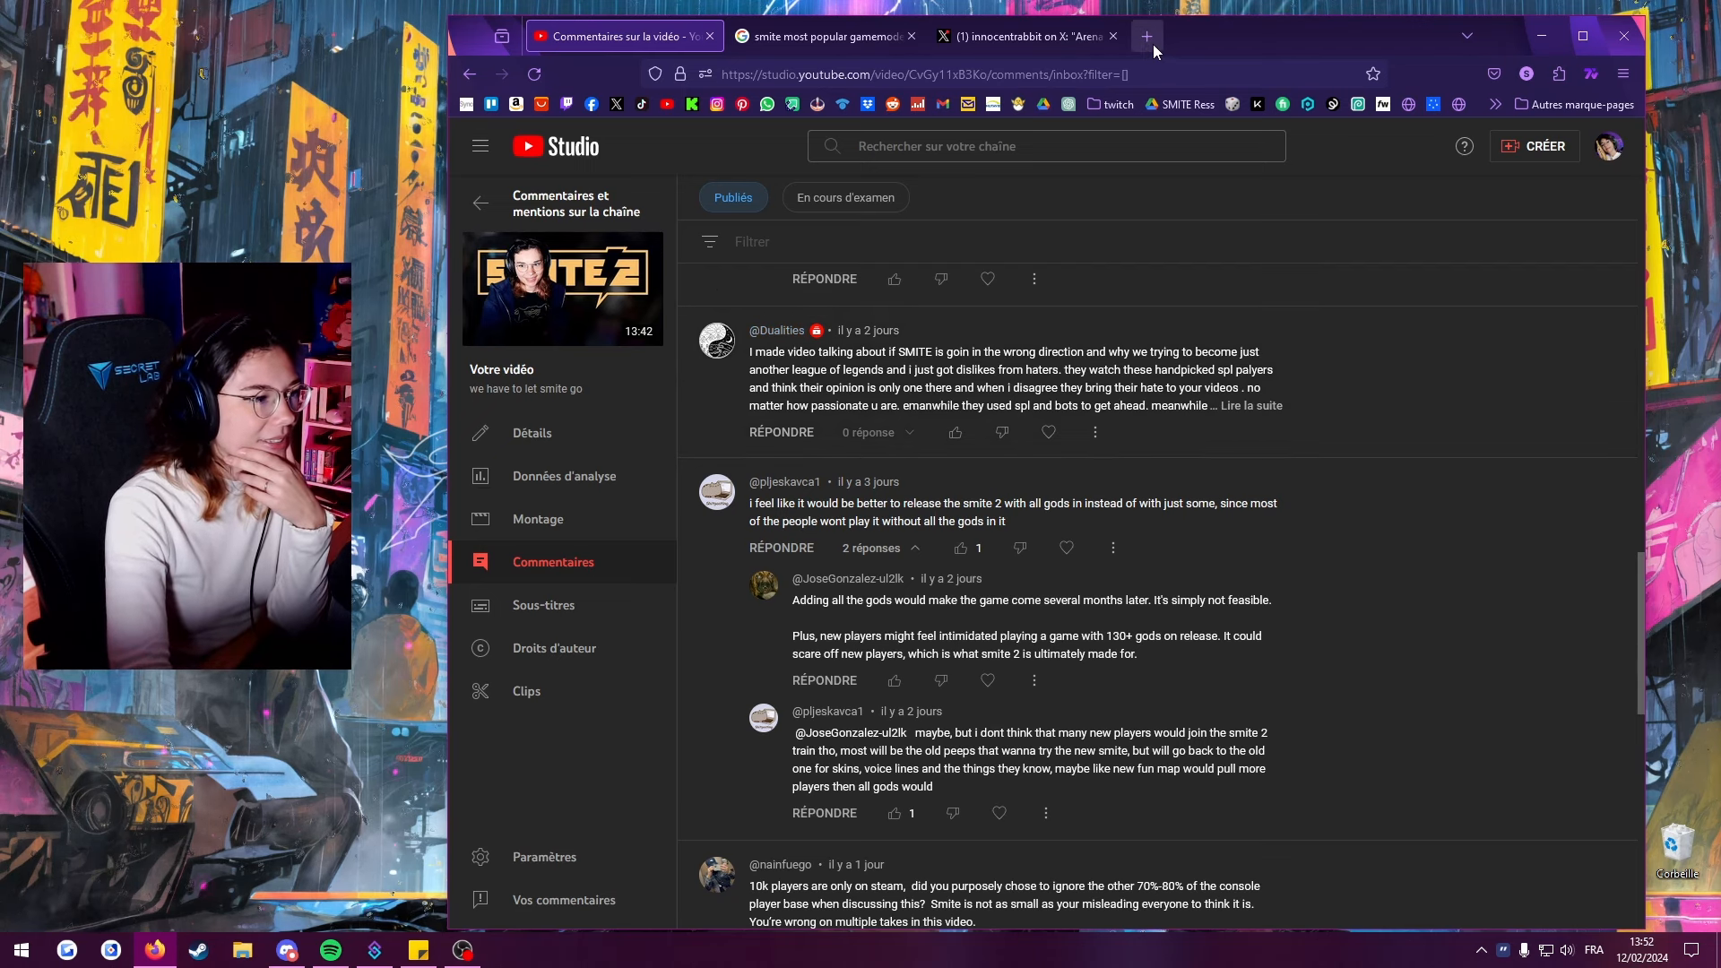
{"action": "mouse_move", "coordinate": [1248, 41]}
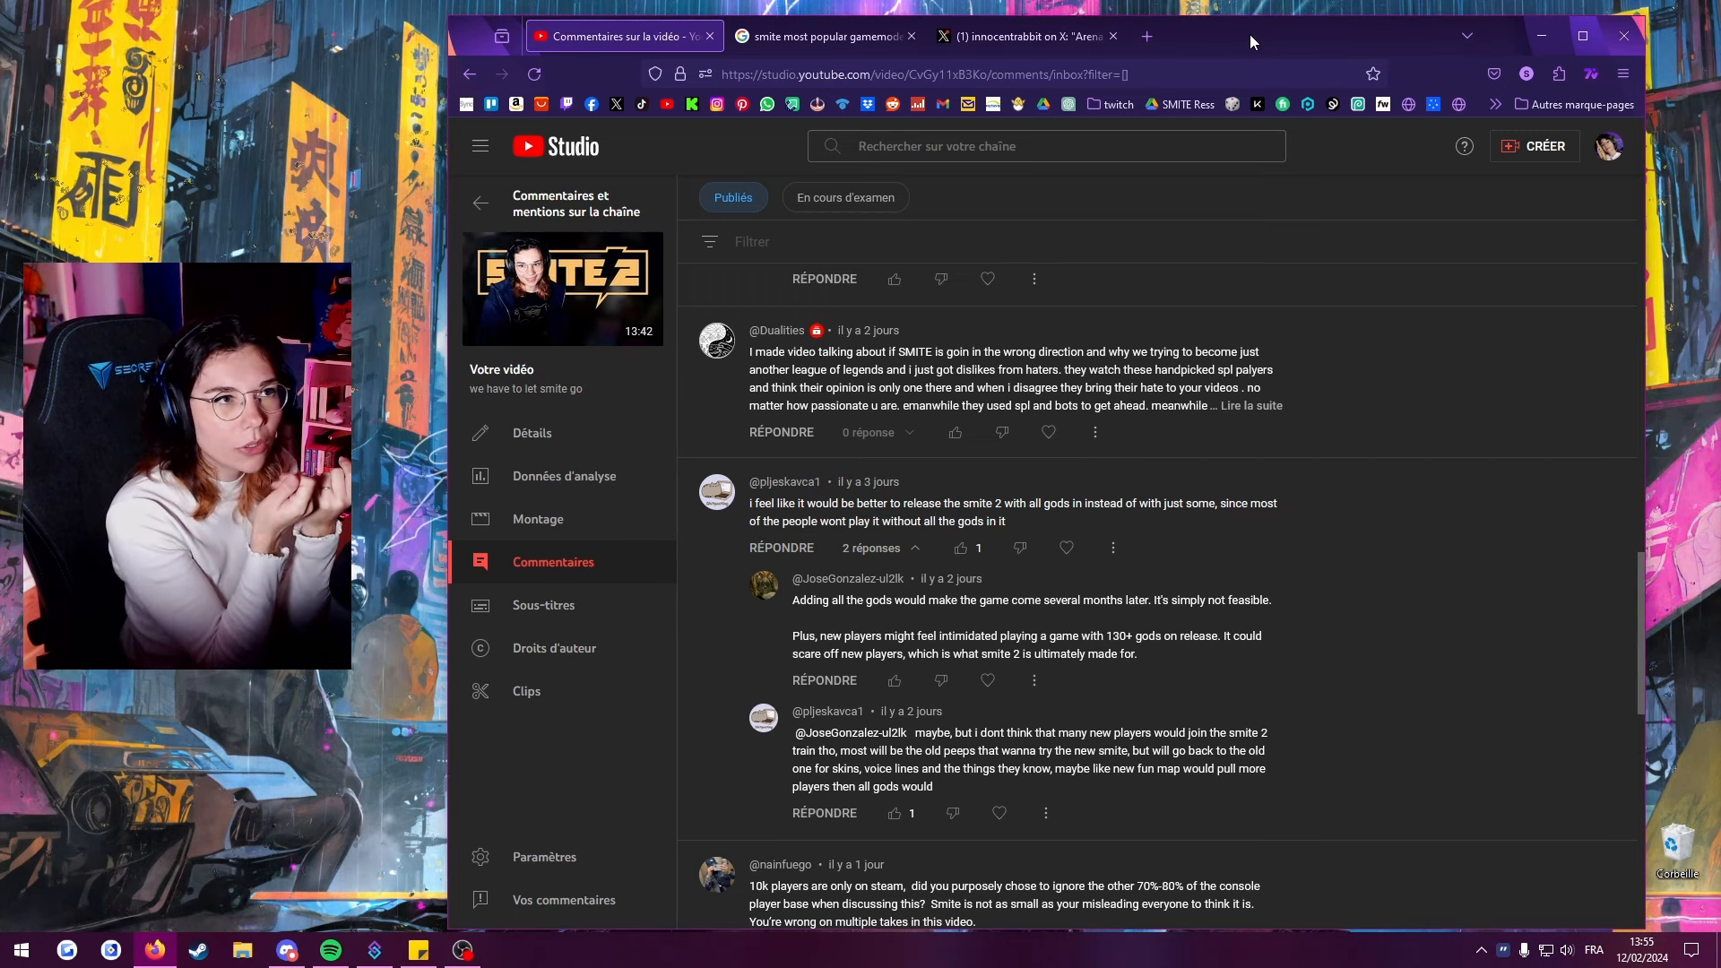
{"action": "scroll", "scroll_direction": "down", "scroll_amount": 3}
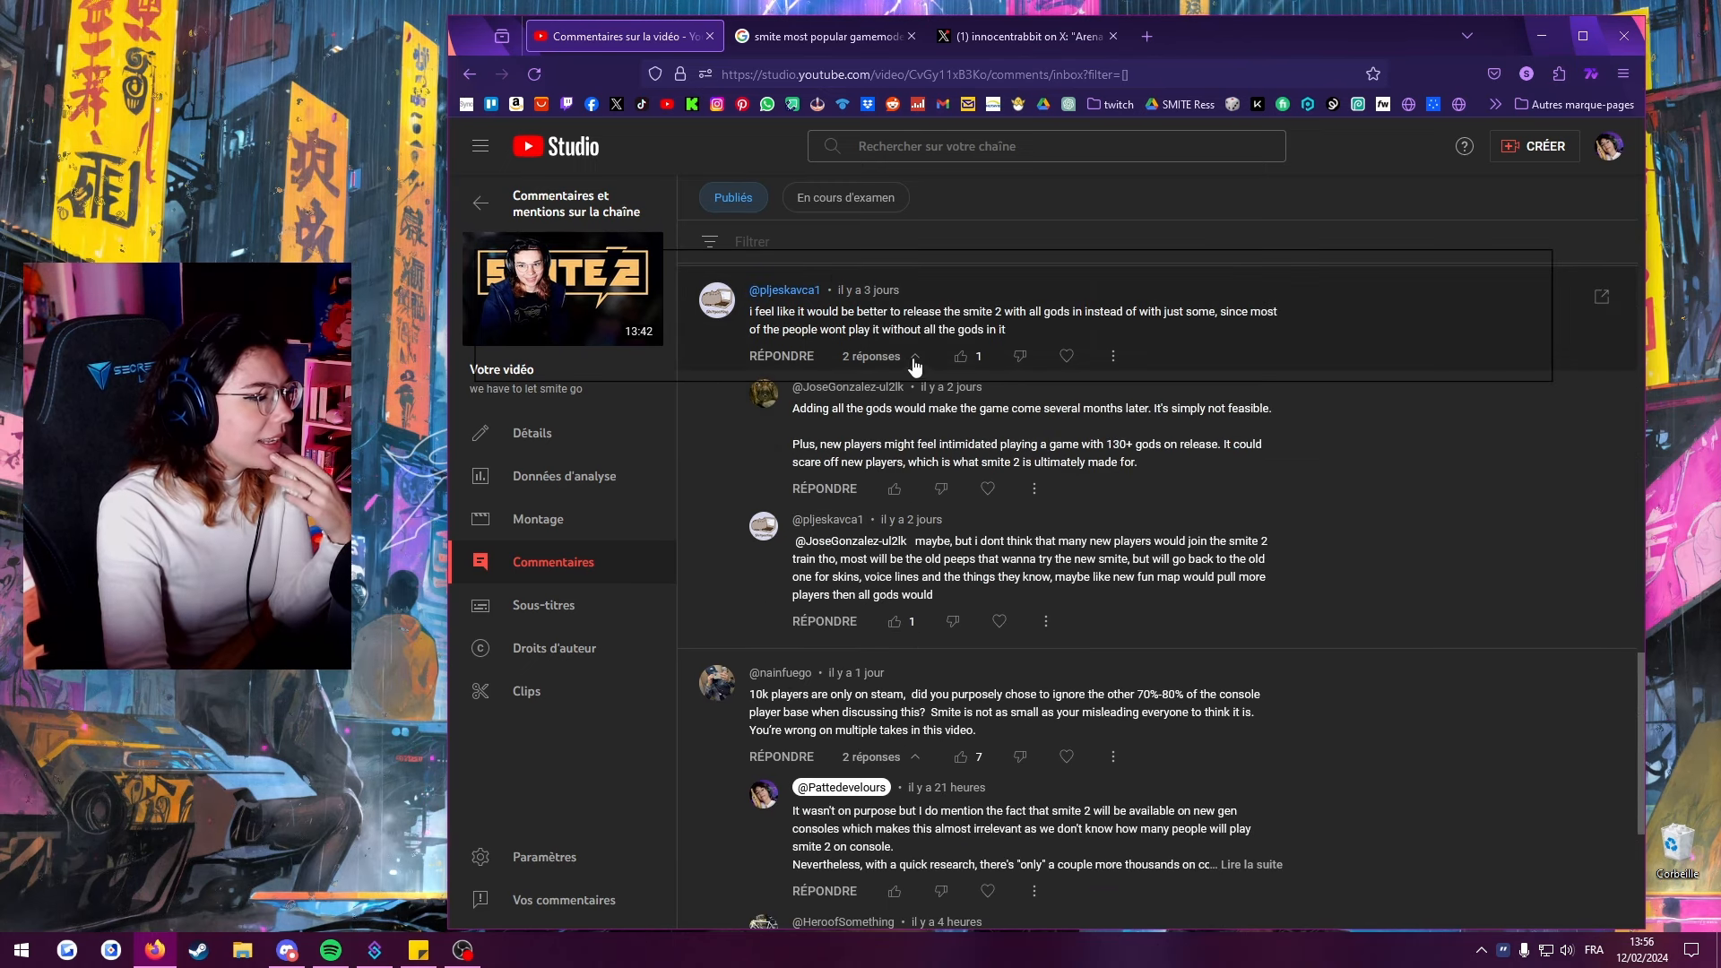
{"action": "mouse_move", "coordinate": [1213, 344]}
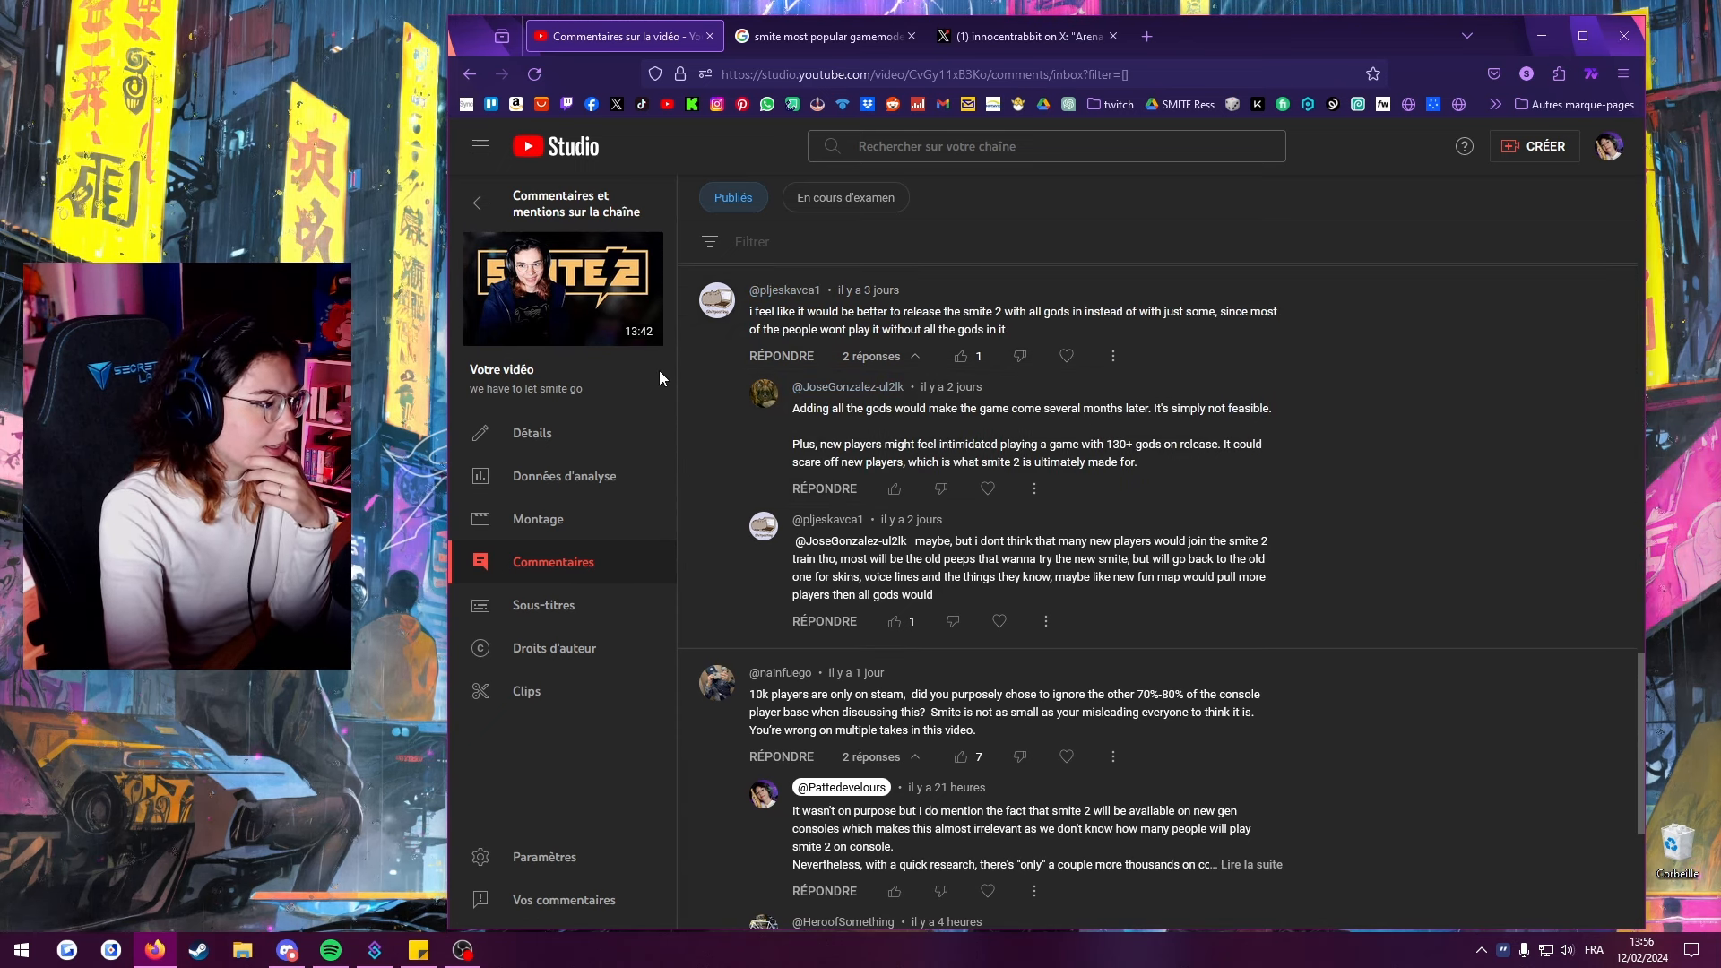
{"action": "scroll", "scroll_direction": "down", "scroll_amount": 3}
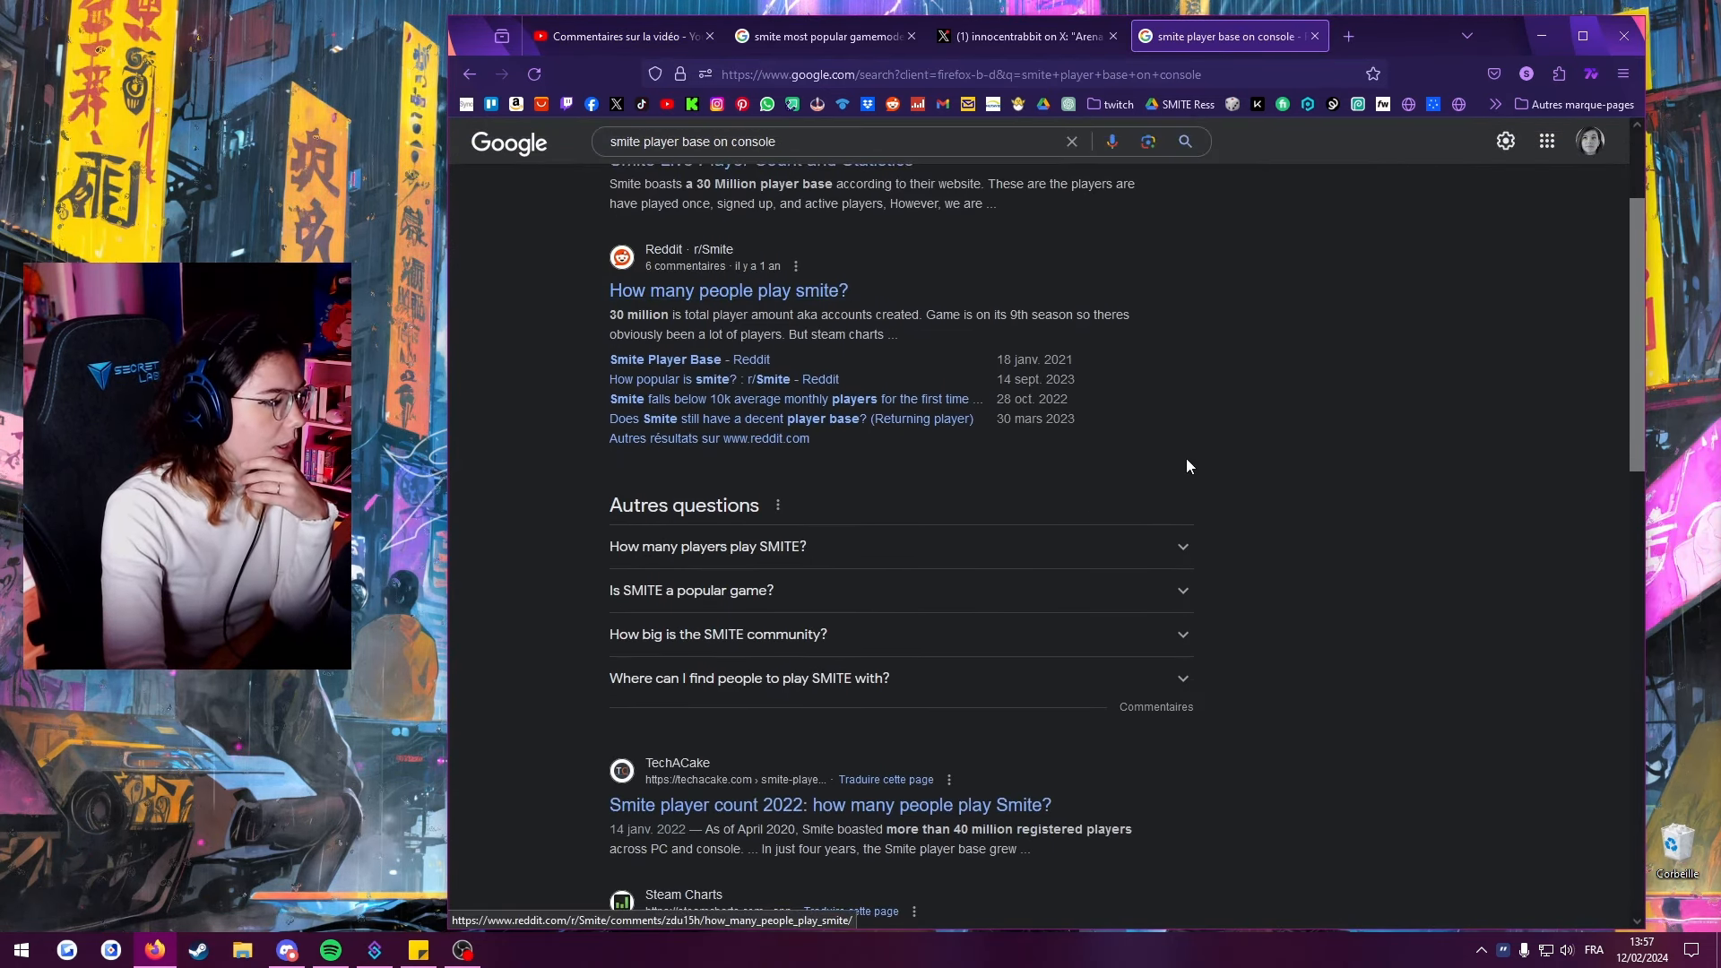
View SMITE's Steam Charts player counts, then search 'leagues' for a League of Legends count.
{"action": "scroll", "scroll_direction": "down", "scroll_amount": 3}
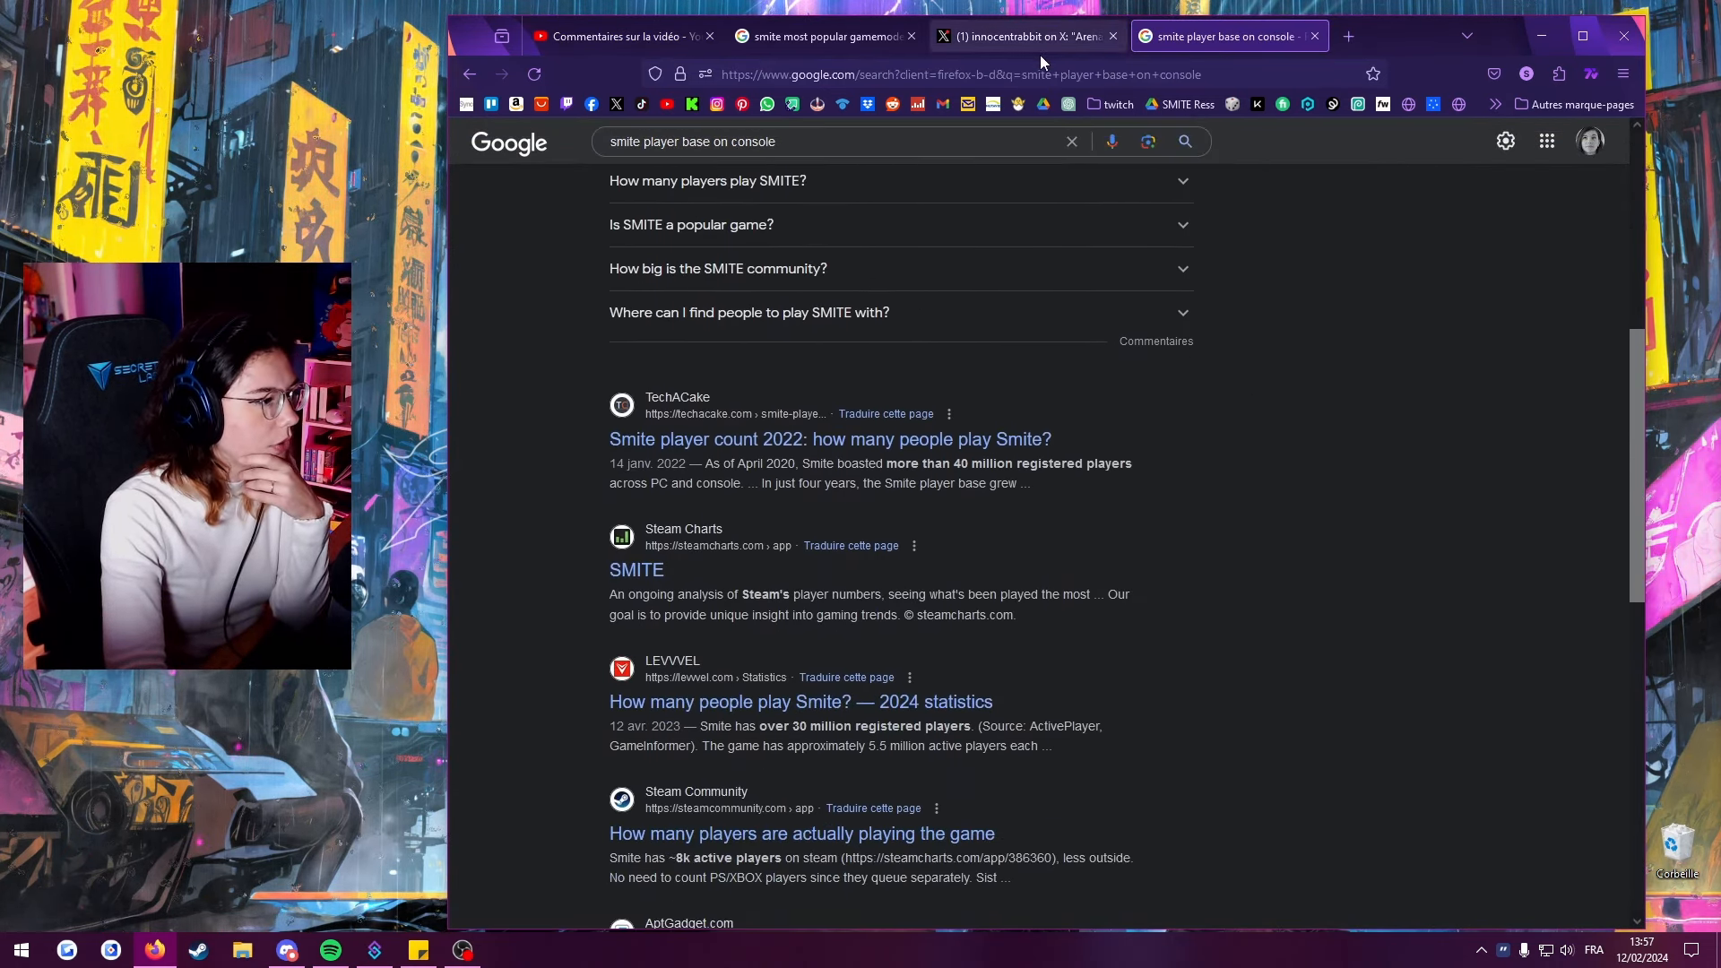
{"action": "left_click", "coordinate": [636, 568]}
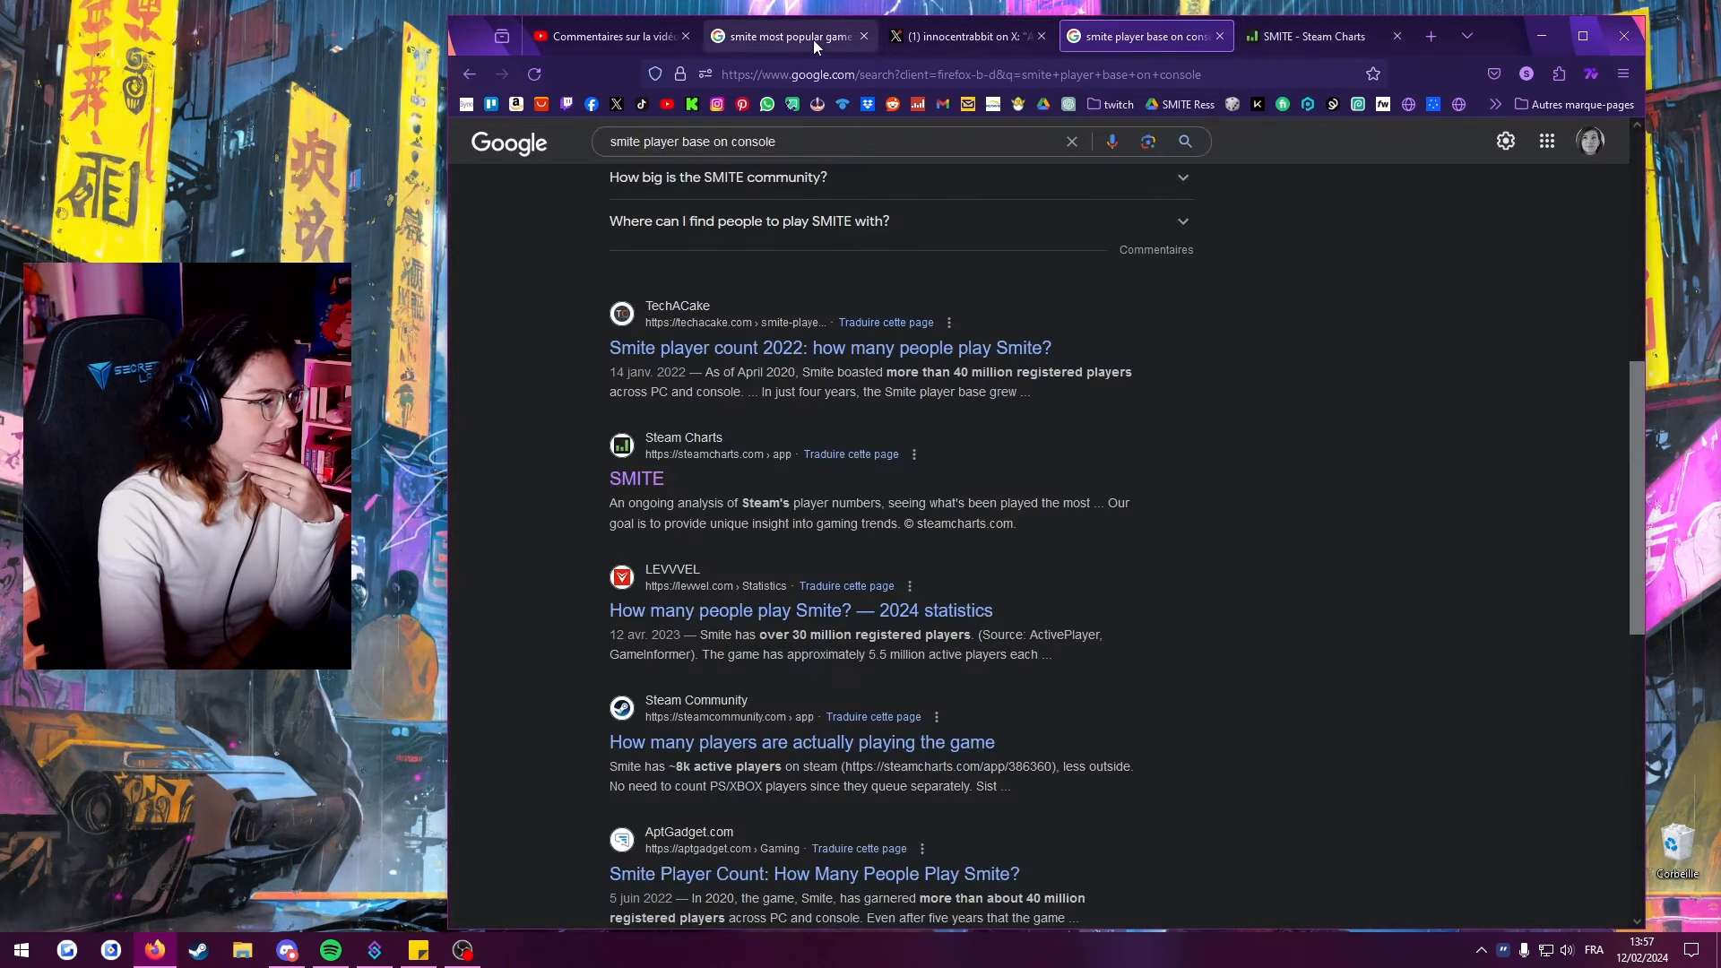
{"action": "left_click", "coordinate": [610, 36]}
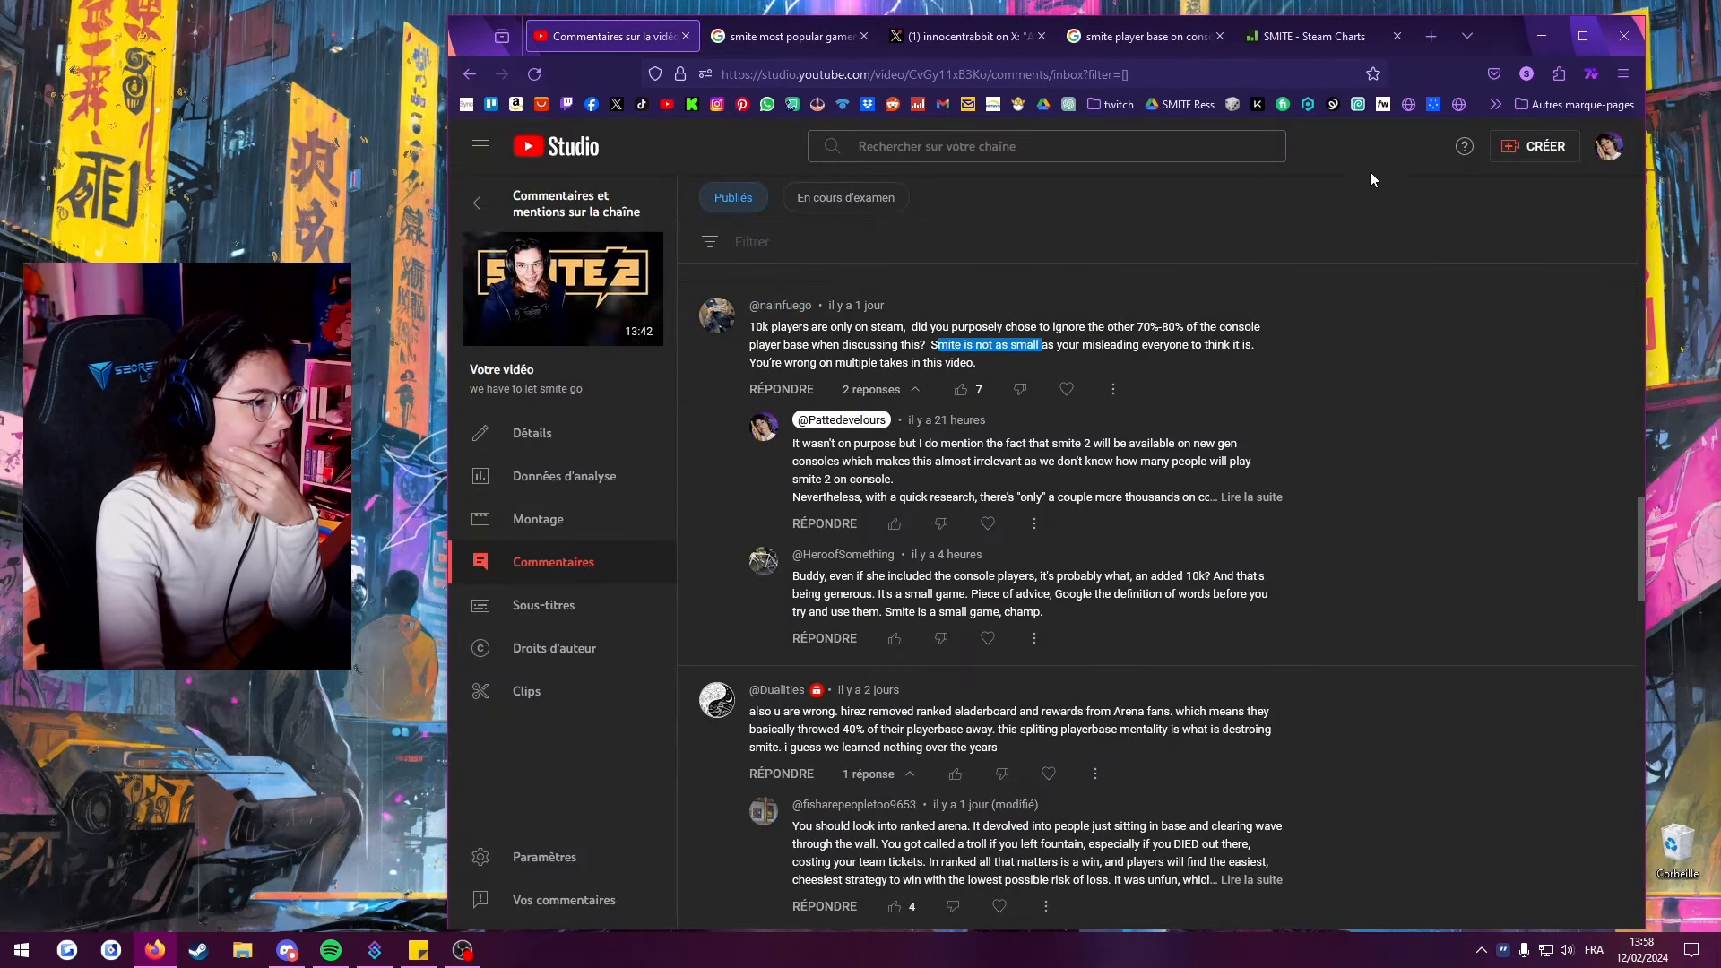
{"action": "left_click", "coordinate": [1313, 36]}
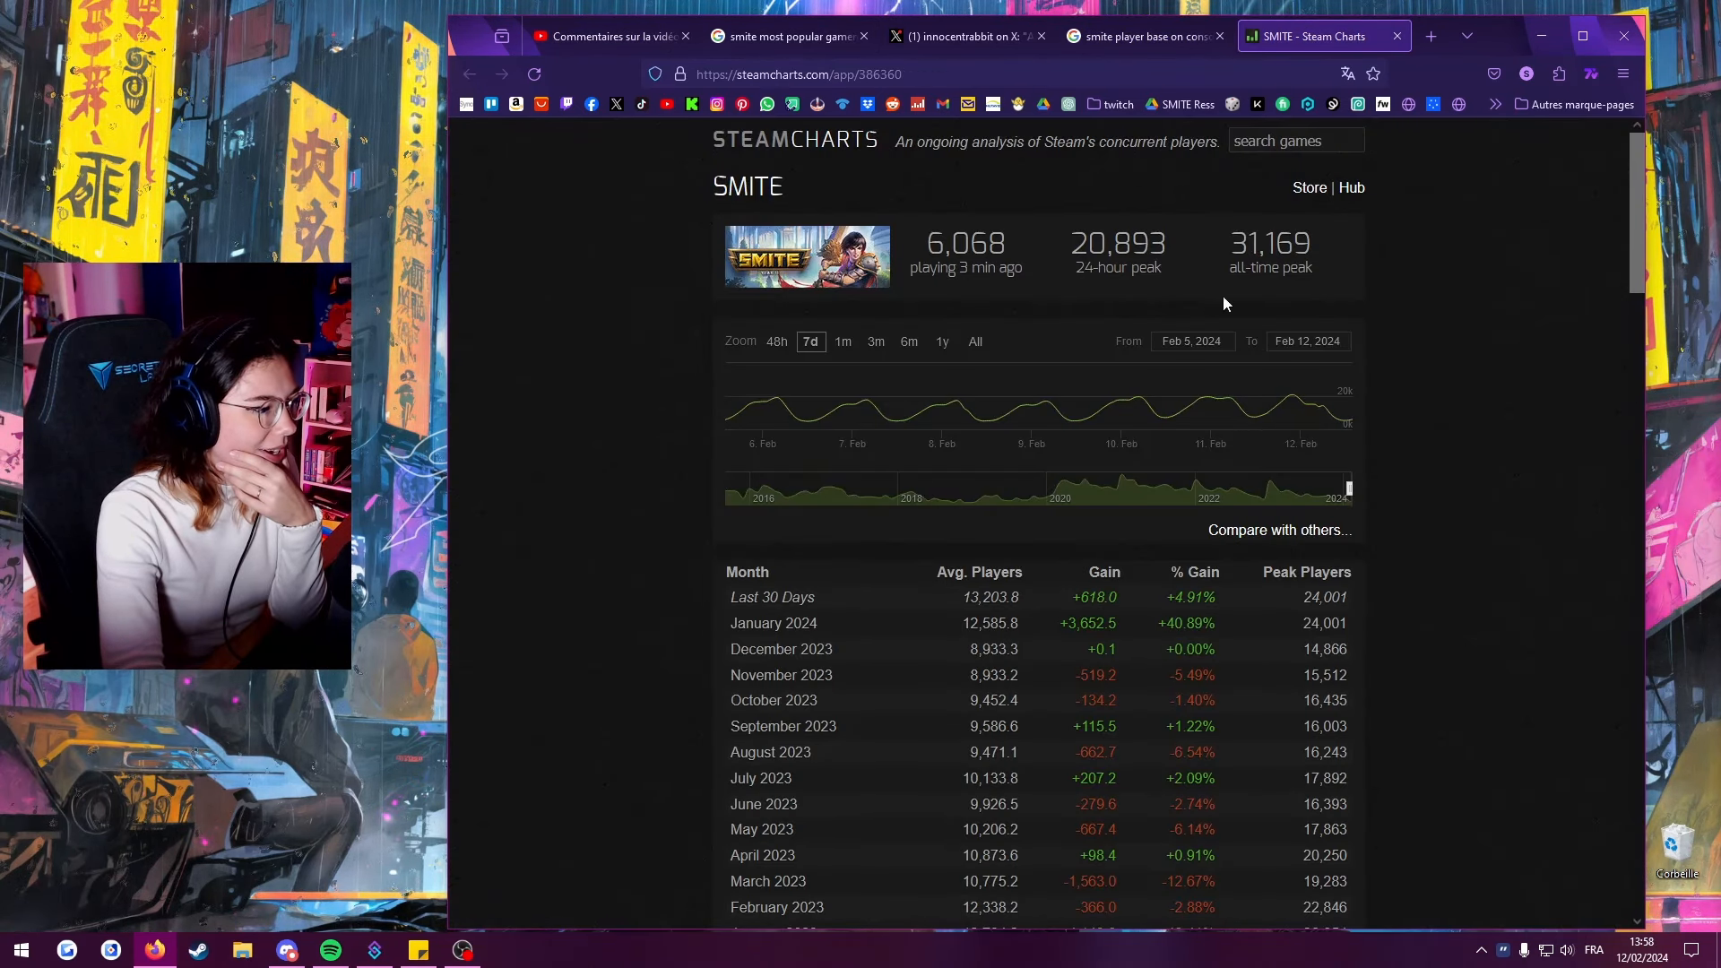
{"action": "mouse_move", "coordinate": [1344, 187]}
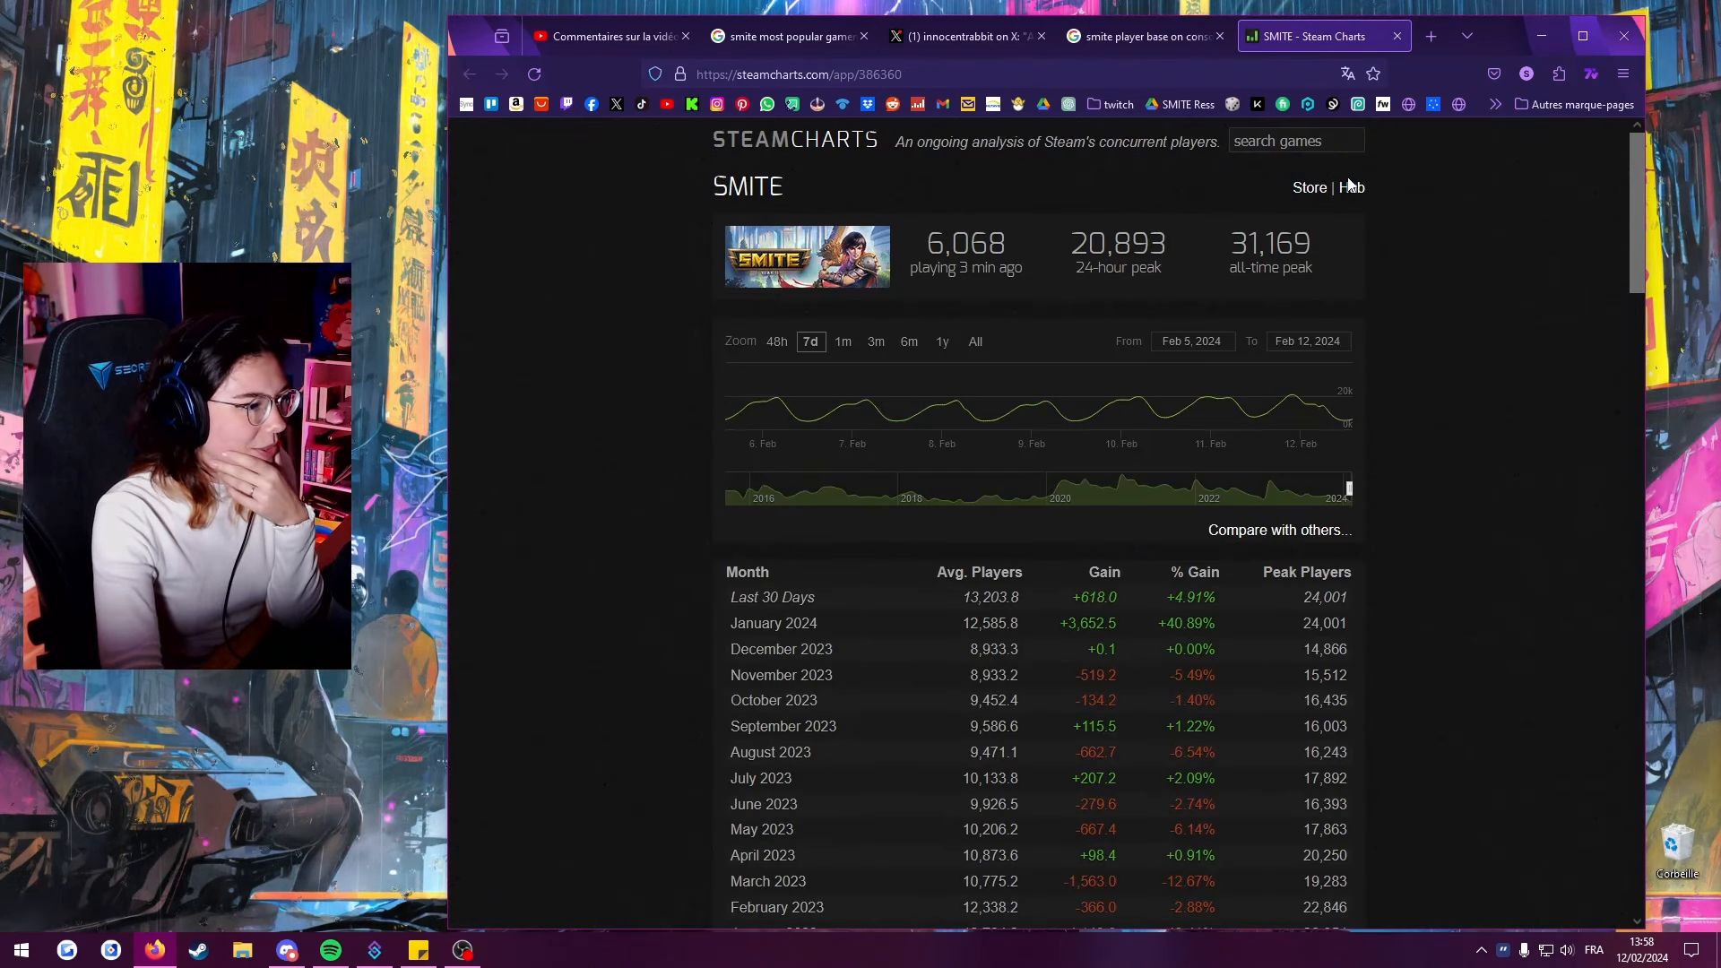
{"action": "type", "text": "leagues"}
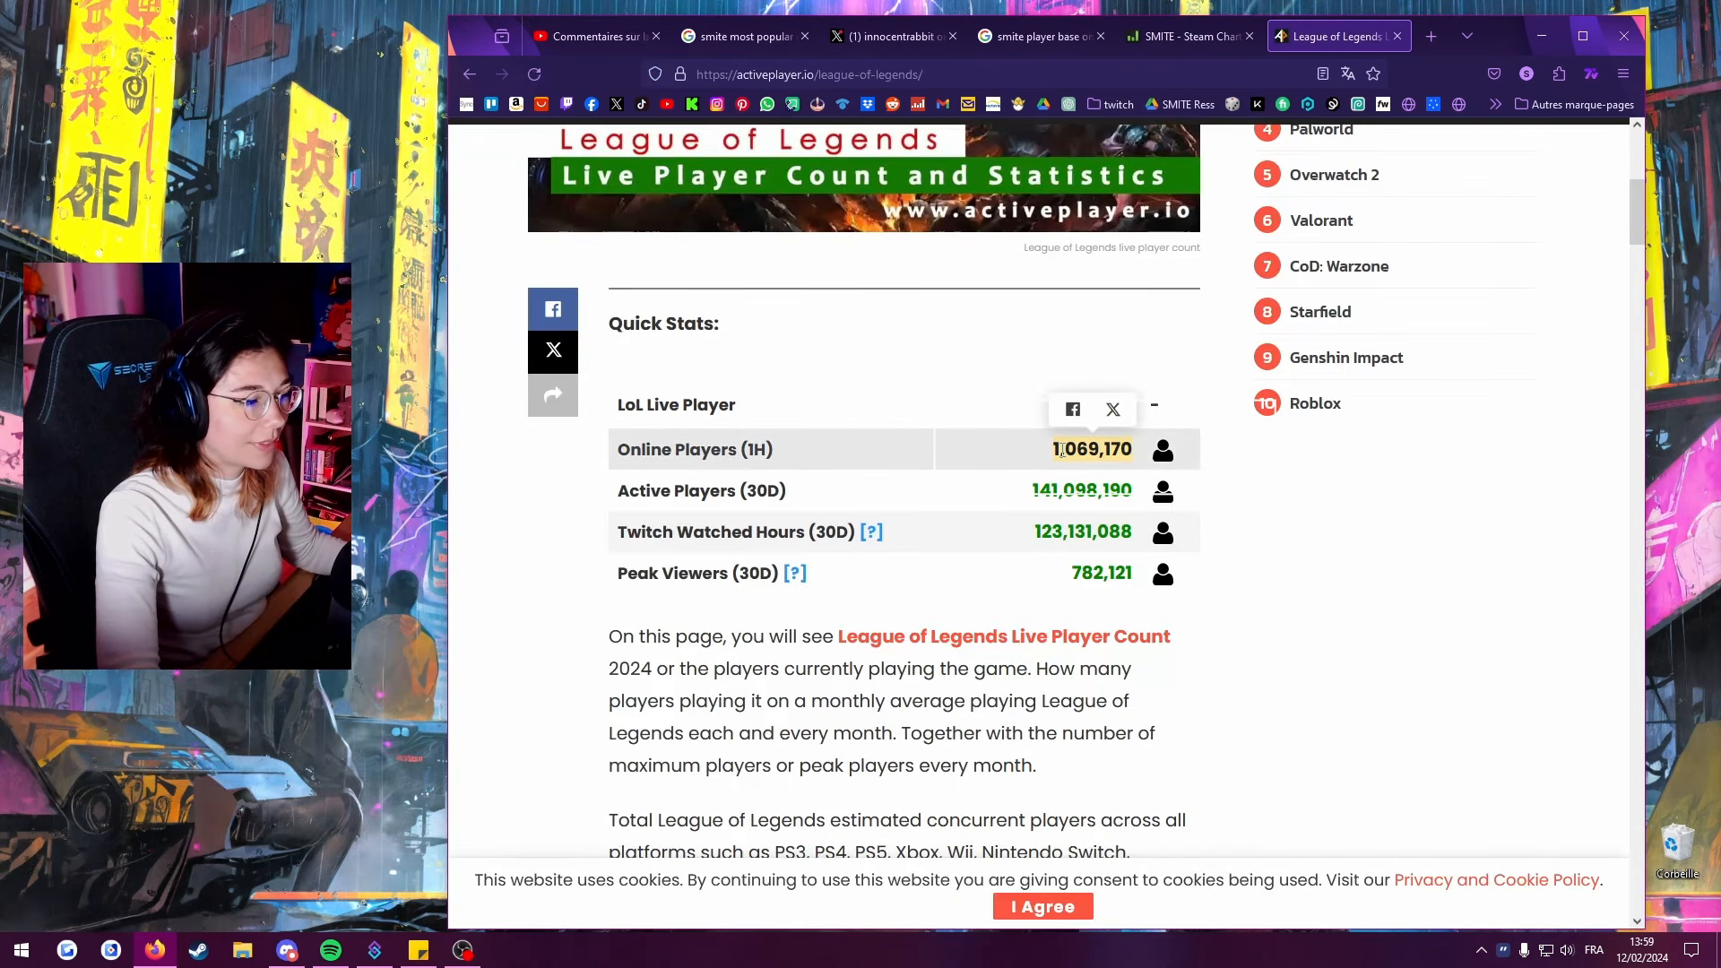
Check Dota 2's Steam Charts peak players, then return to the SMITE 2 comment inbox.
{"action": "left_click", "coordinate": [1185, 36]}
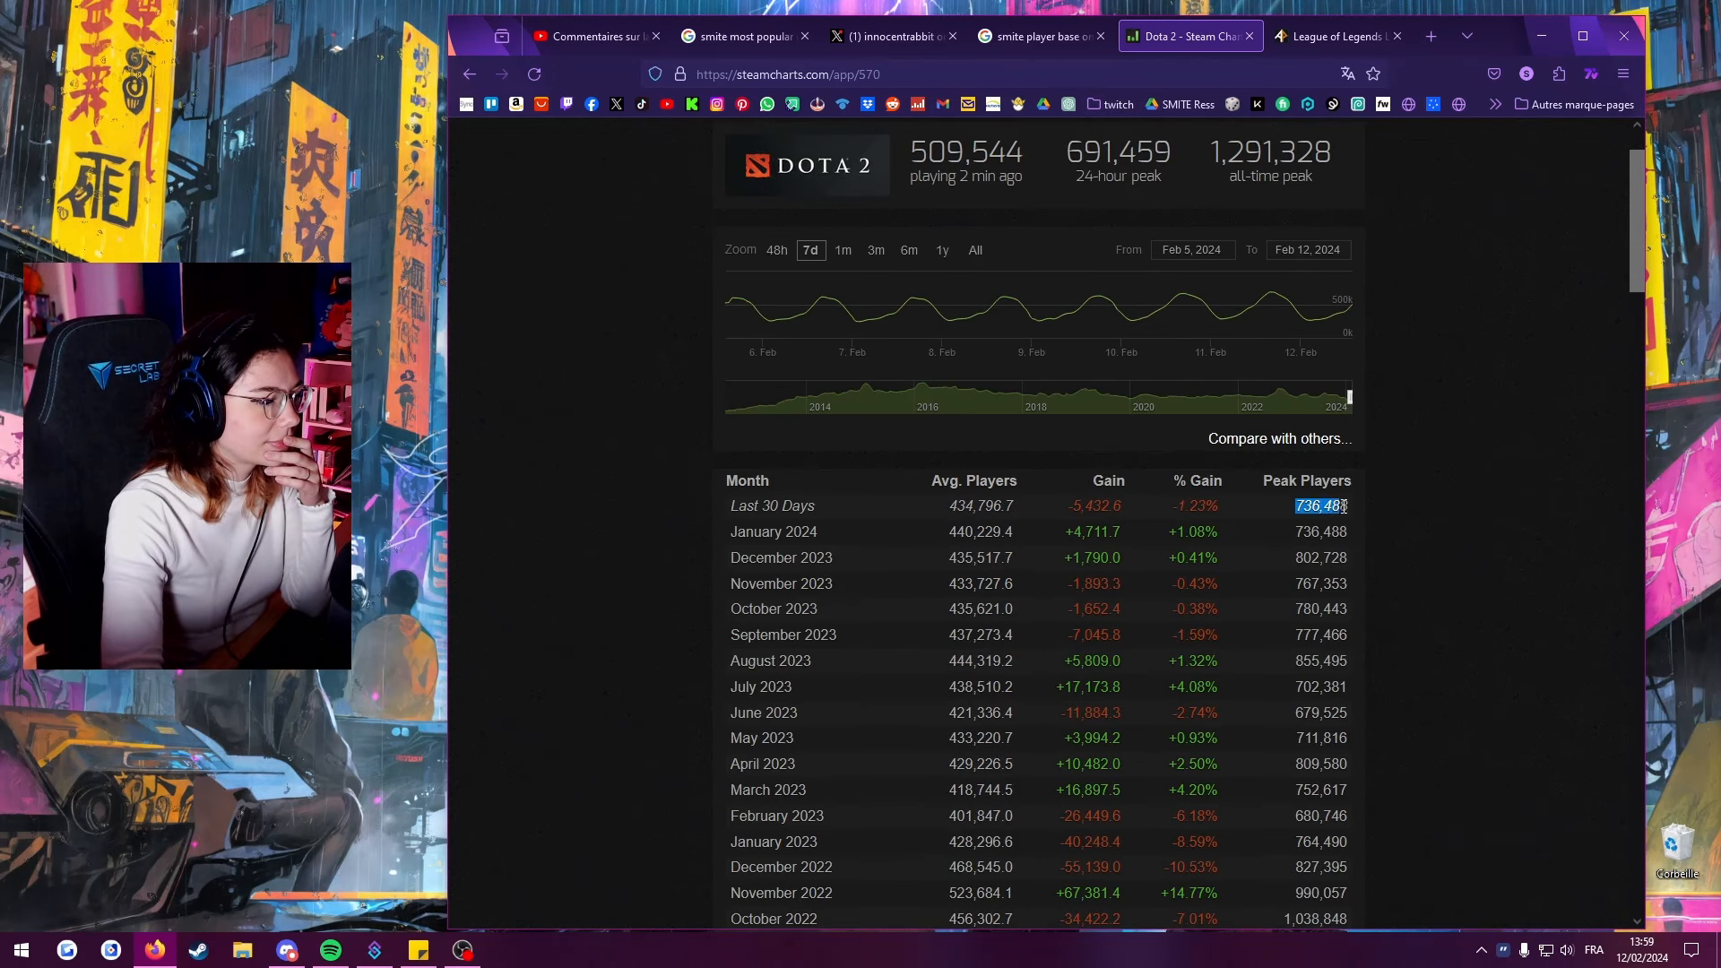
{"action": "mouse_move", "coordinate": [1468, 539]}
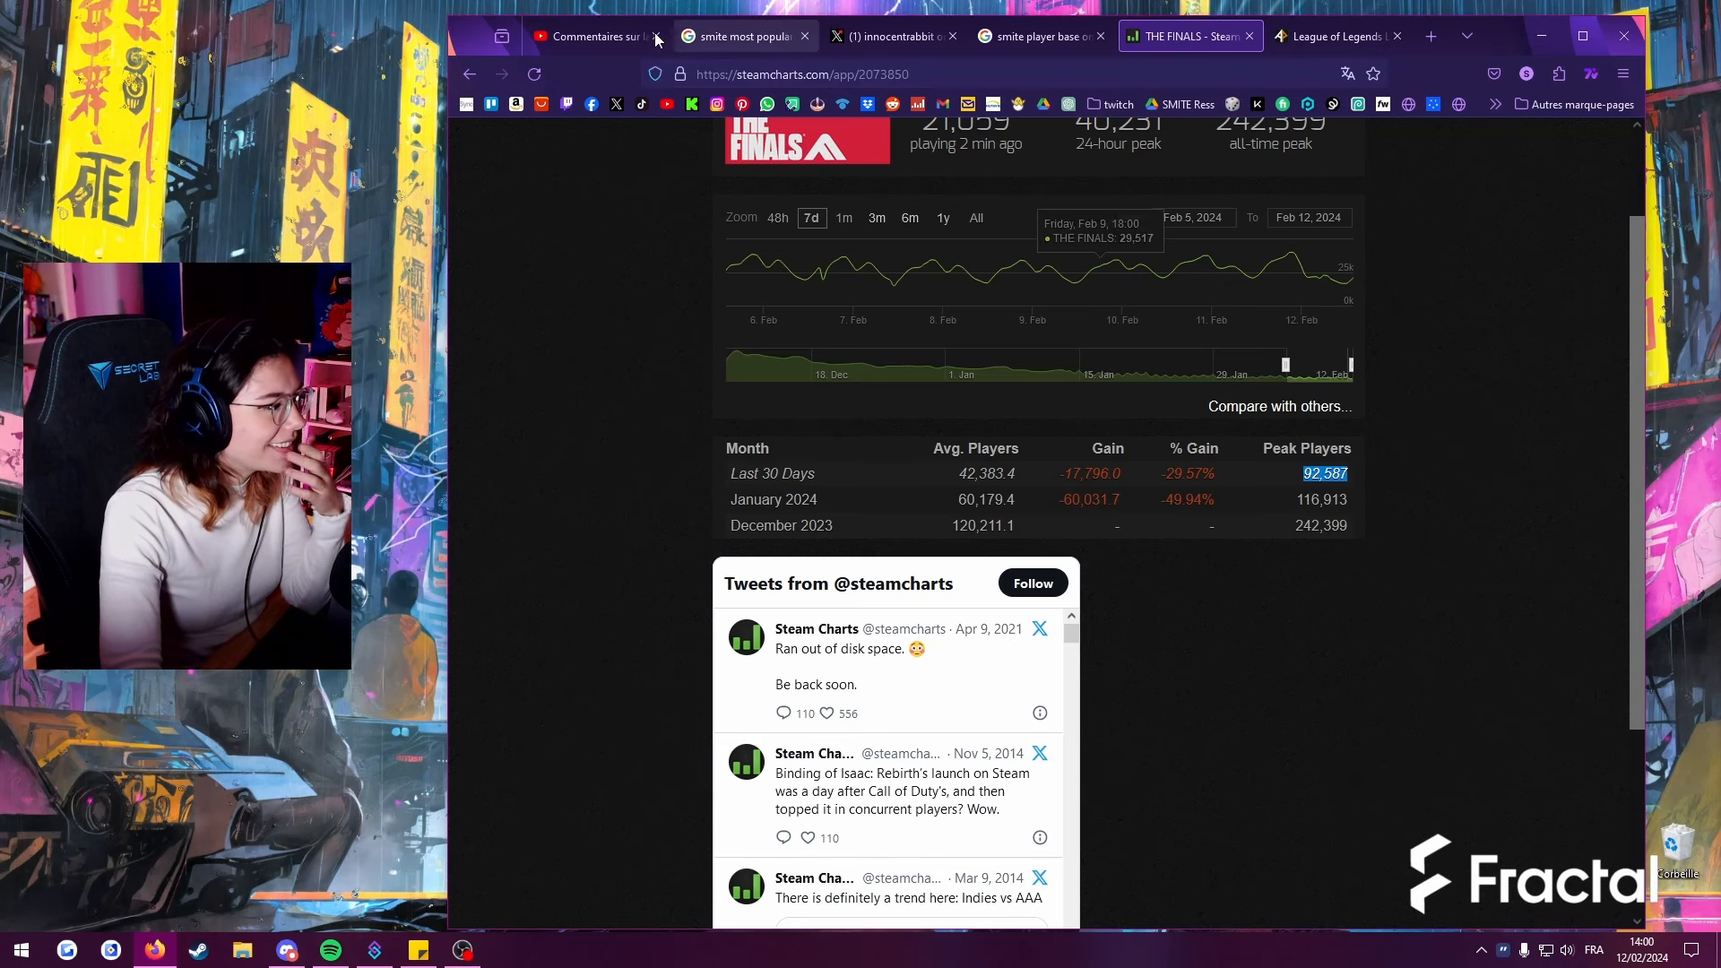
{"action": "left_click", "coordinate": [593, 36]}
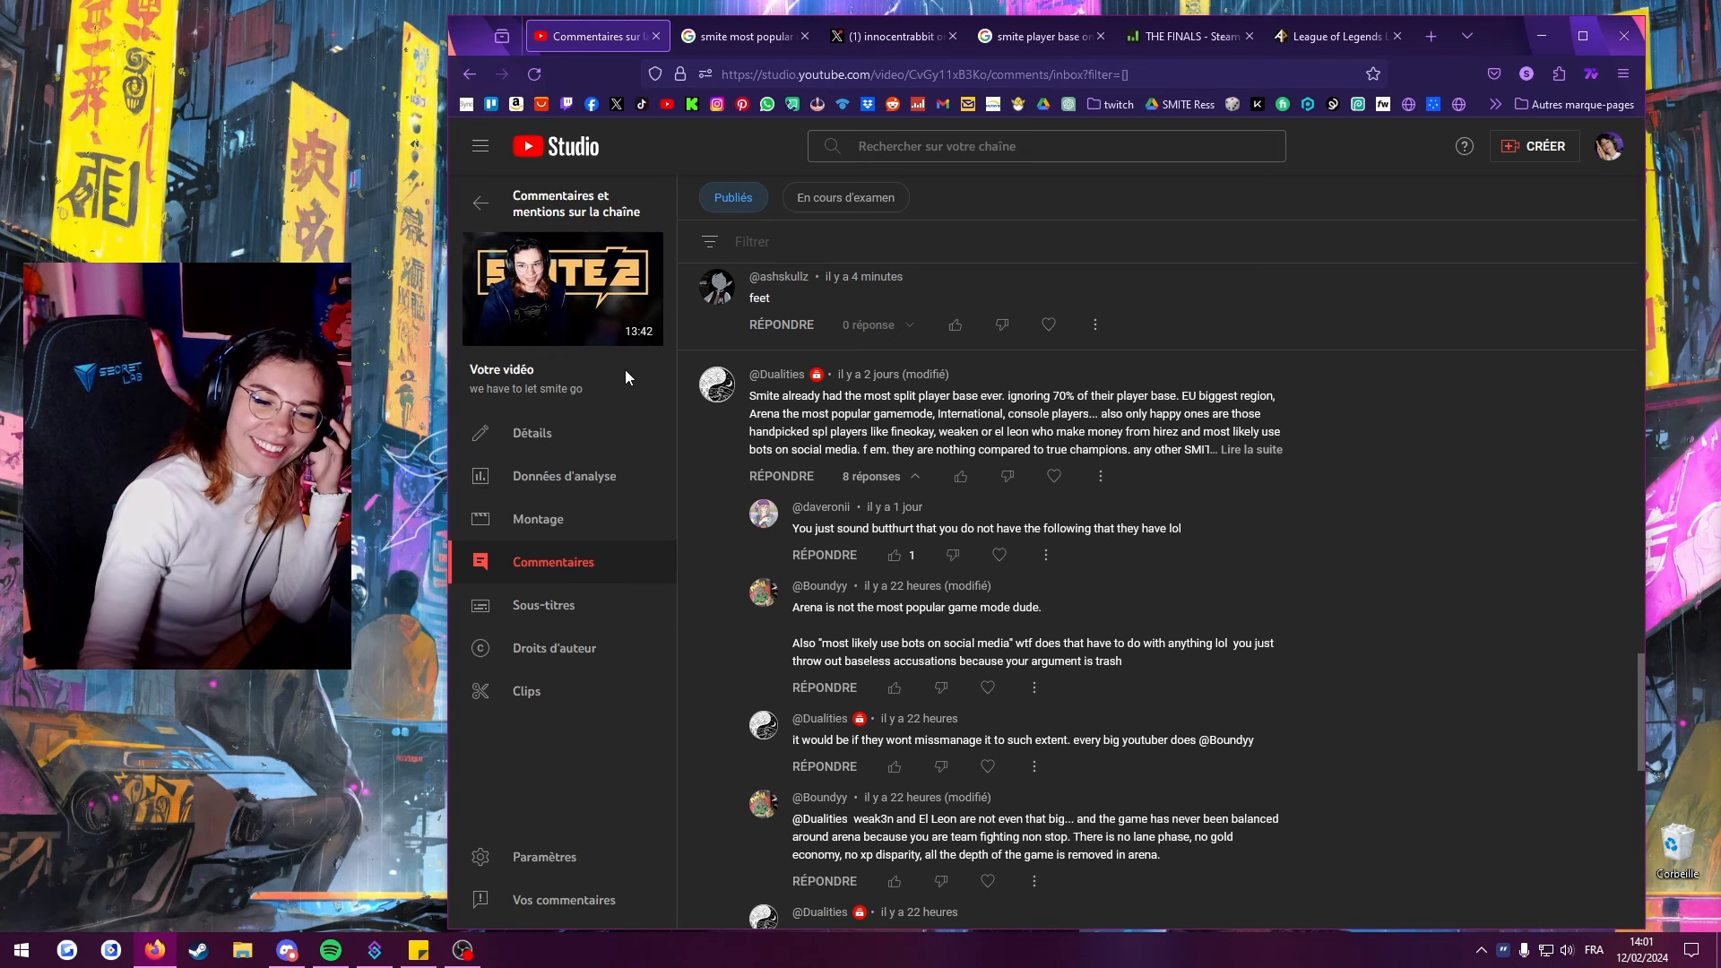
{"action": "scroll", "scroll_direction": "down", "scroll_amount": 3}
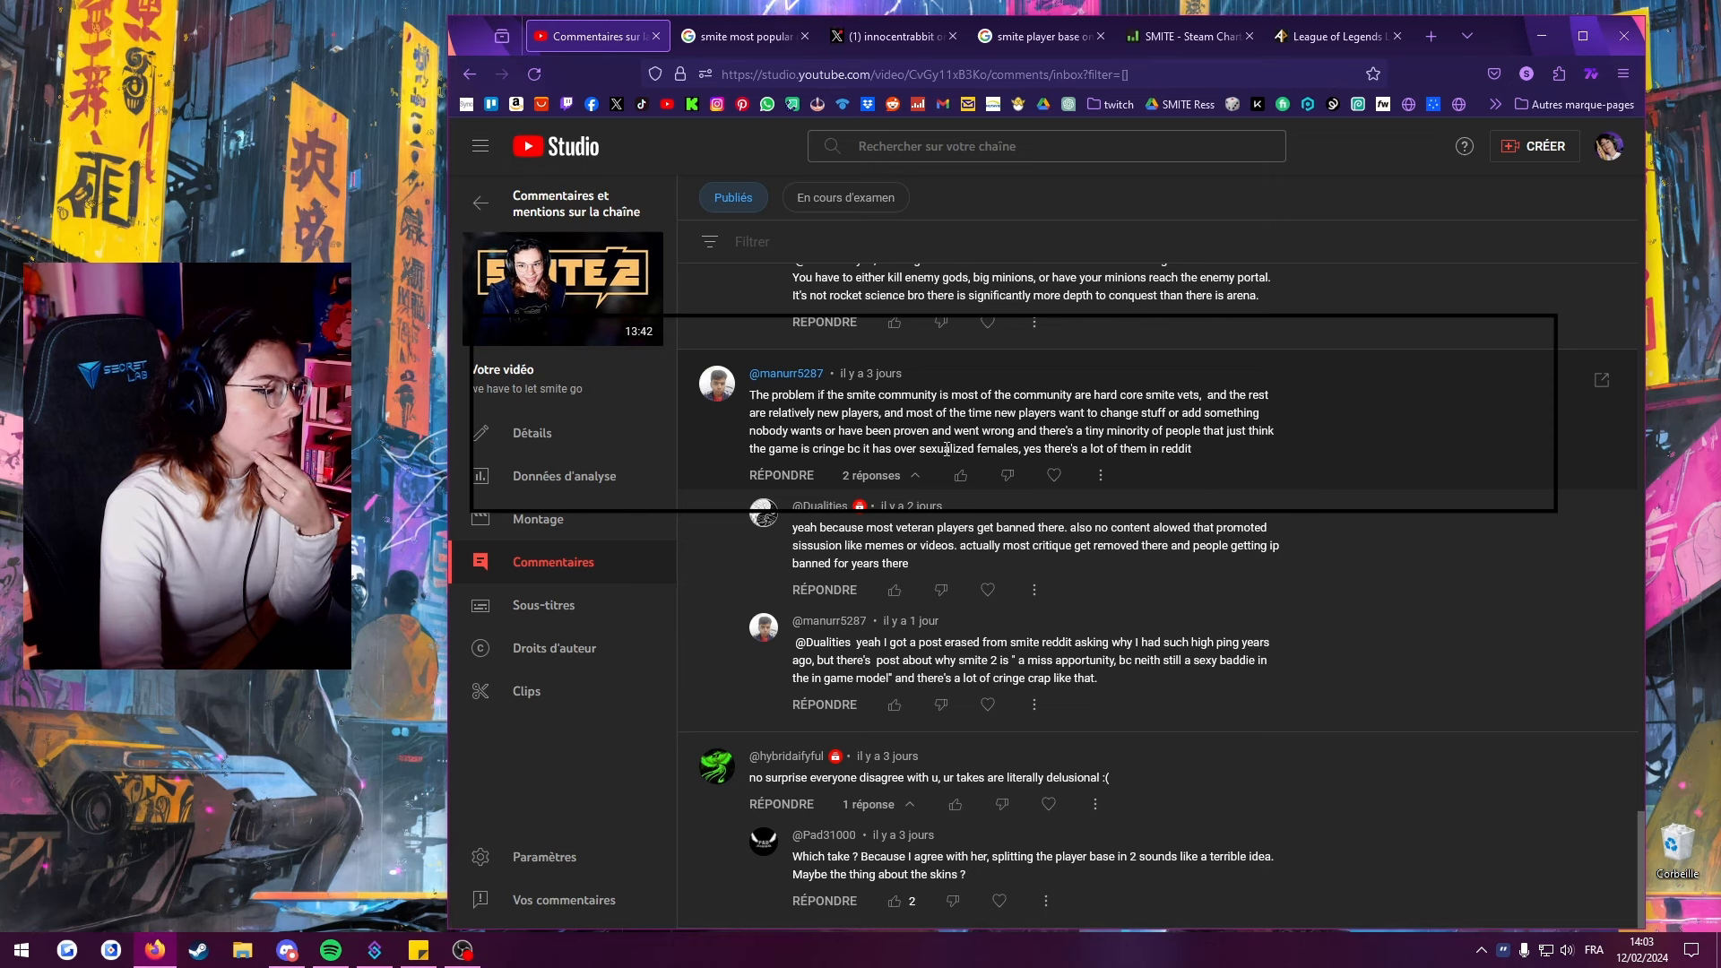
{"action": "mouse_move", "coordinate": [1227, 484]}
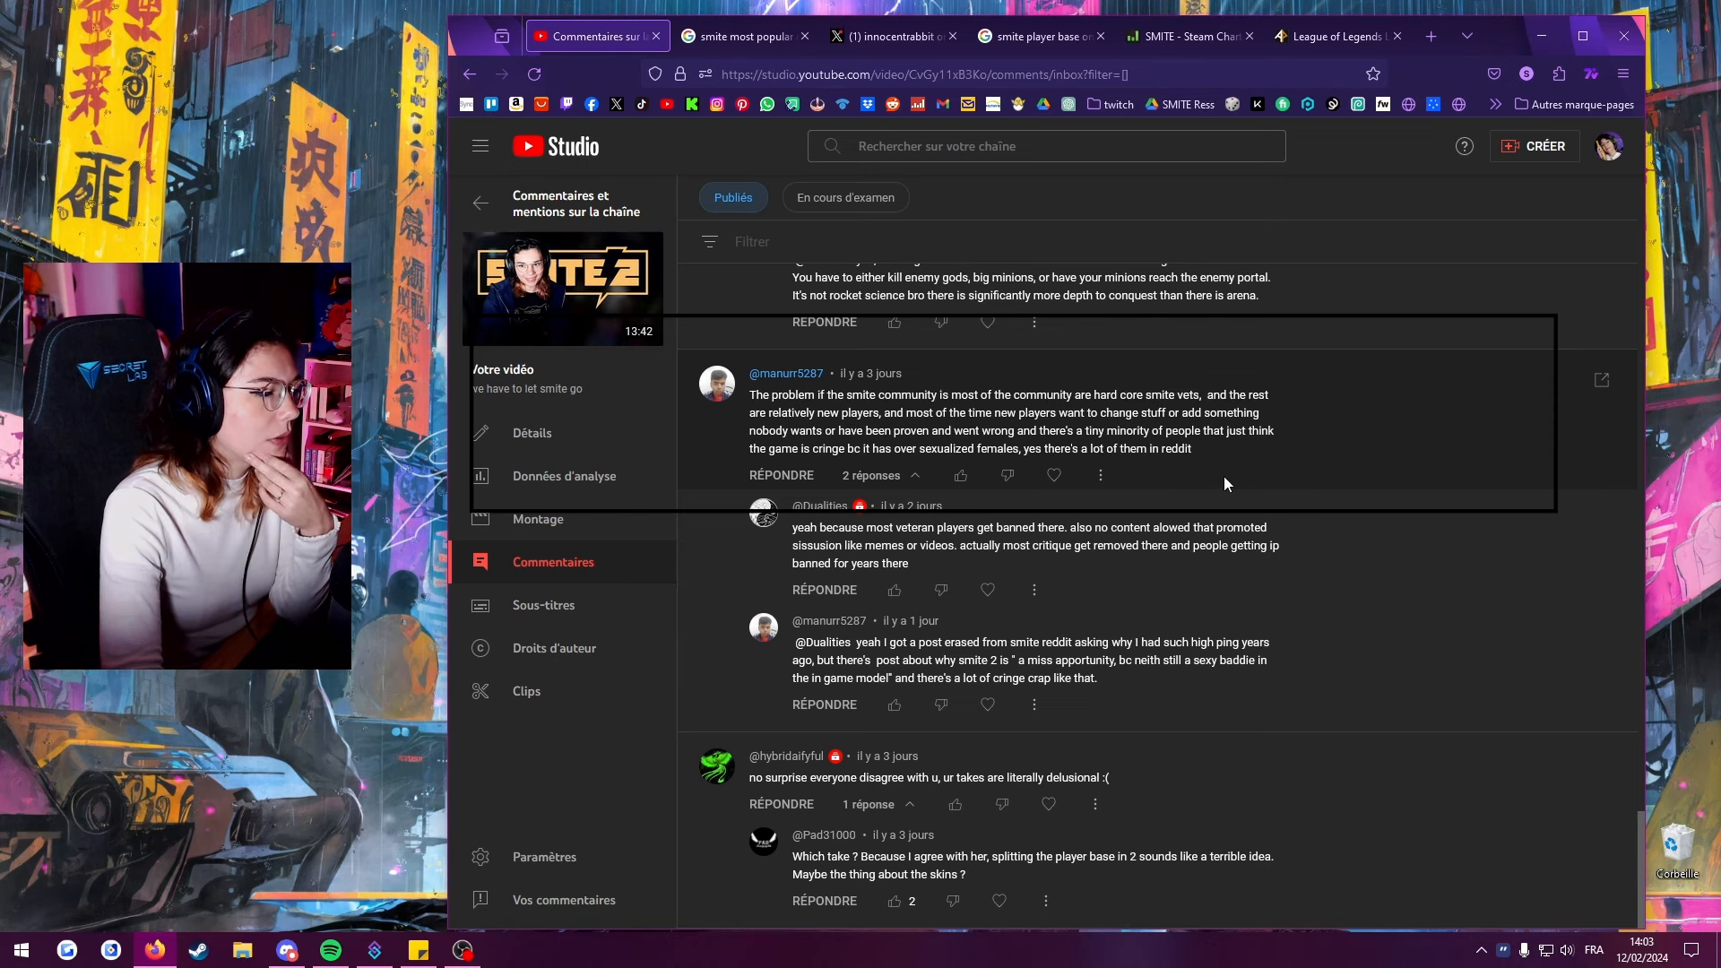
{"action": "mouse_move", "coordinate": [1224, 477]}
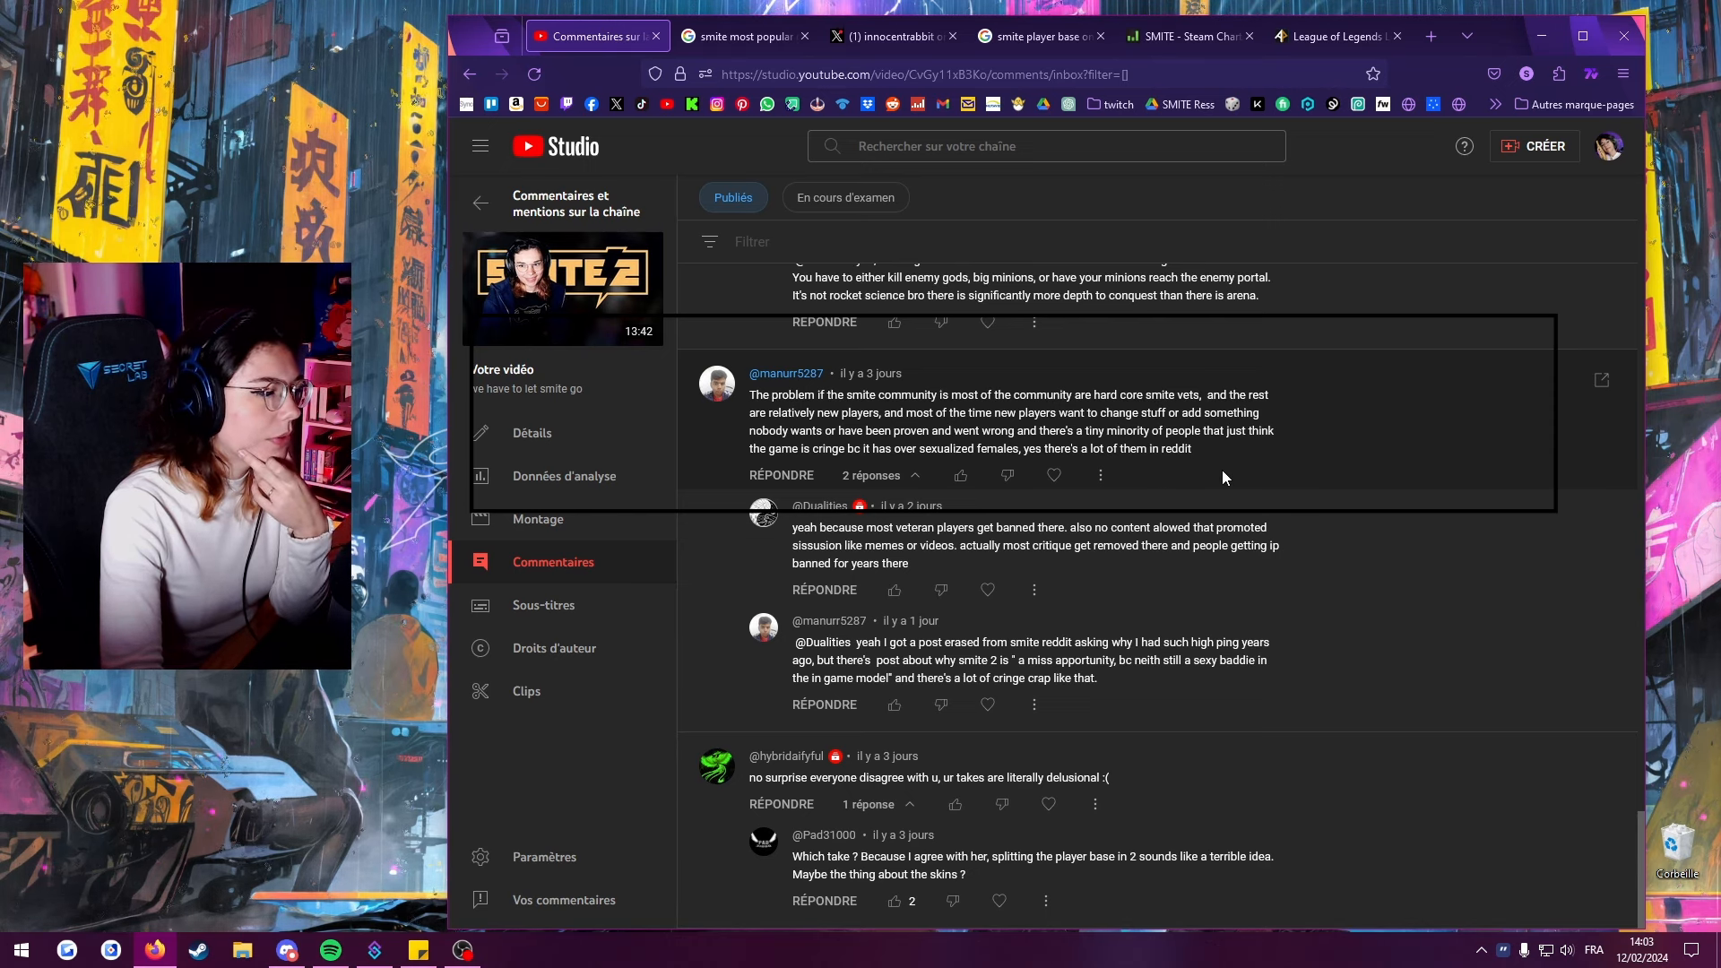
{"action": "mouse_move", "coordinate": [1251, 520]}
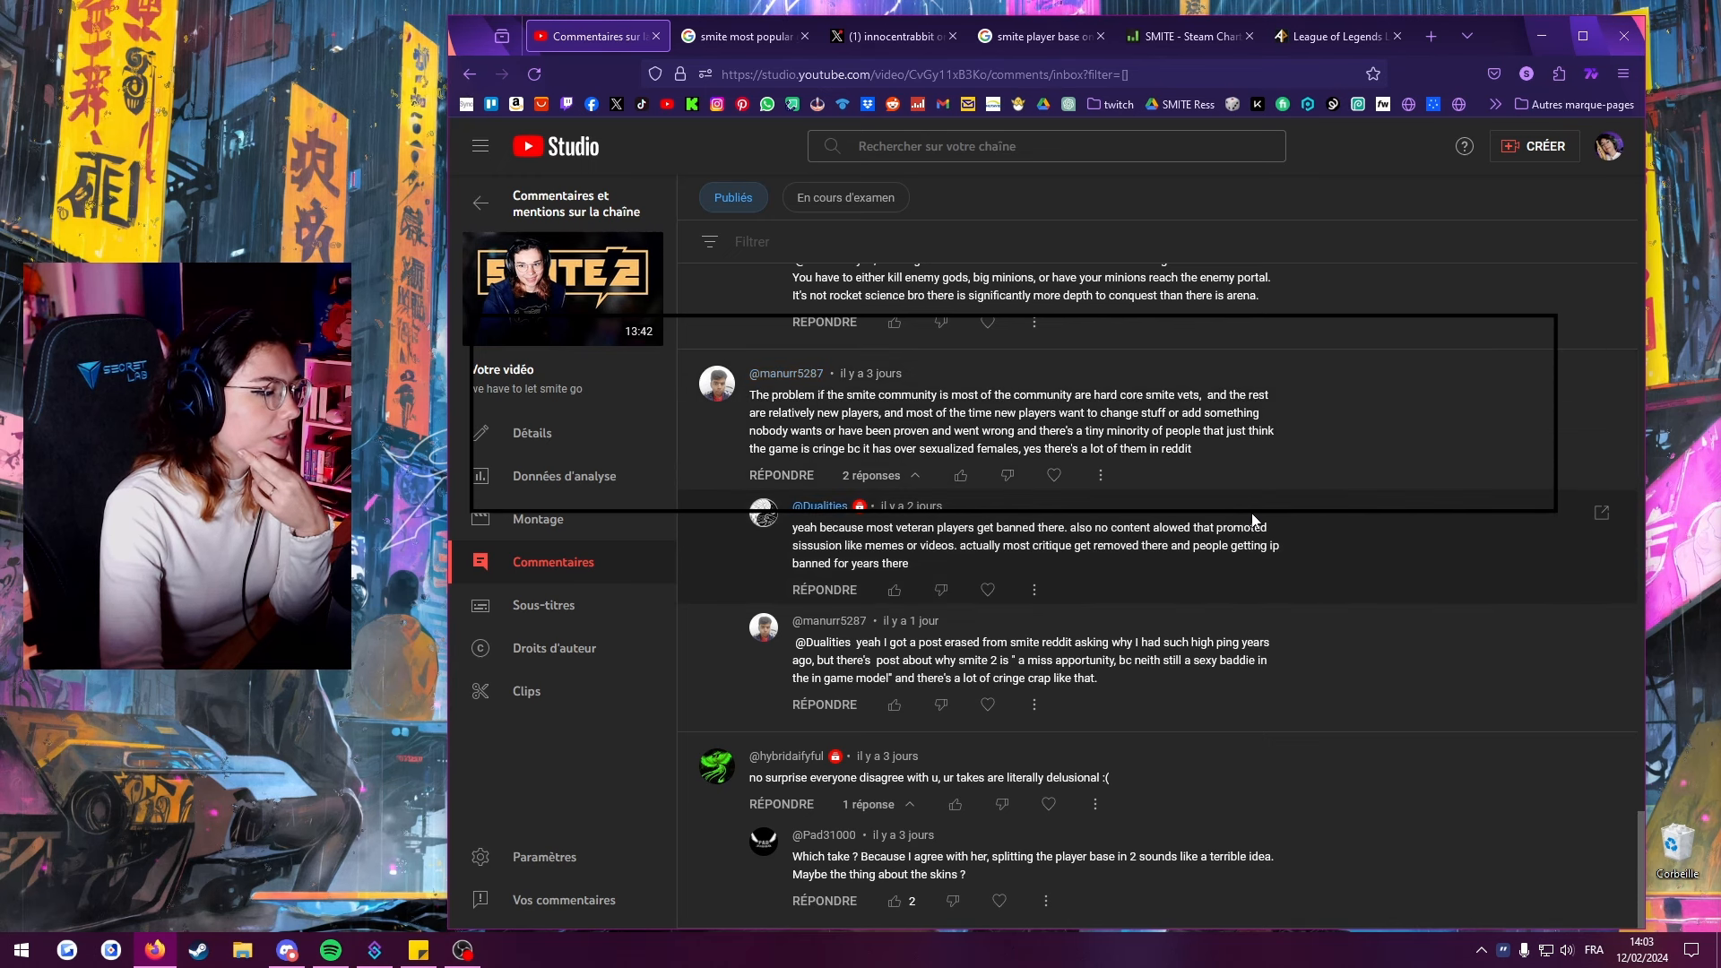